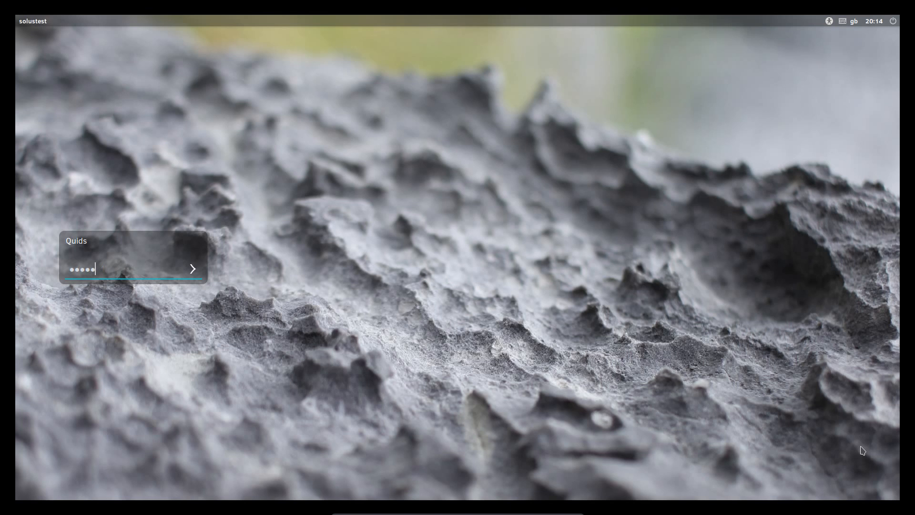
- Sign in to Solus and dismiss the 'Connection Established' network notice
left_click(192, 268)
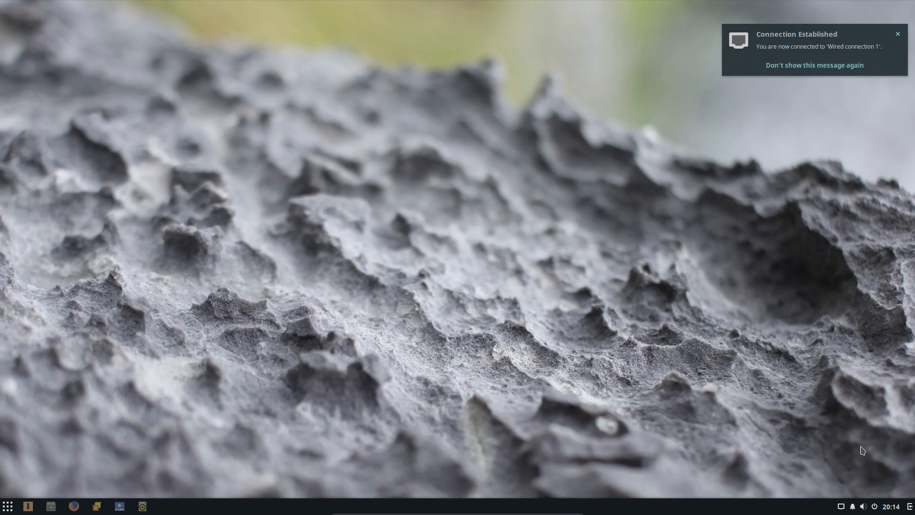
left_click(898, 34)
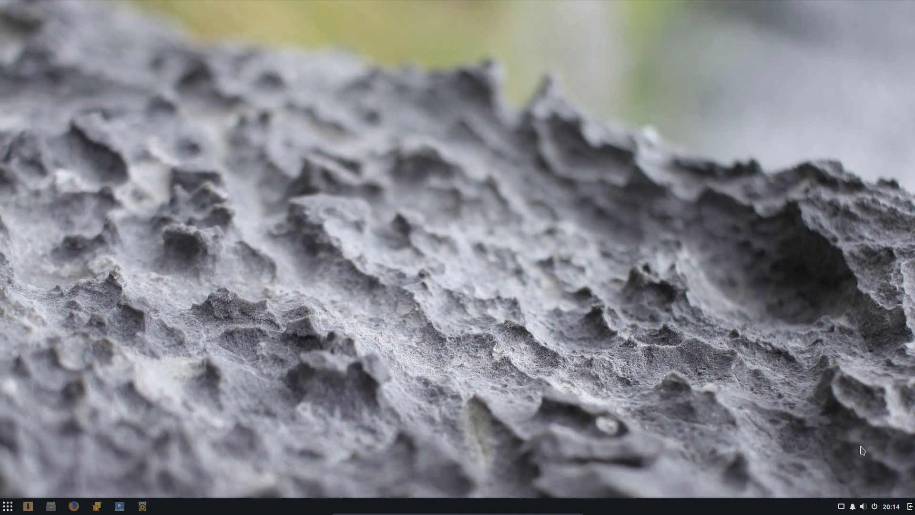
- Launch Terminal by searching 'ter' and maximise its window
left_click(9, 505)
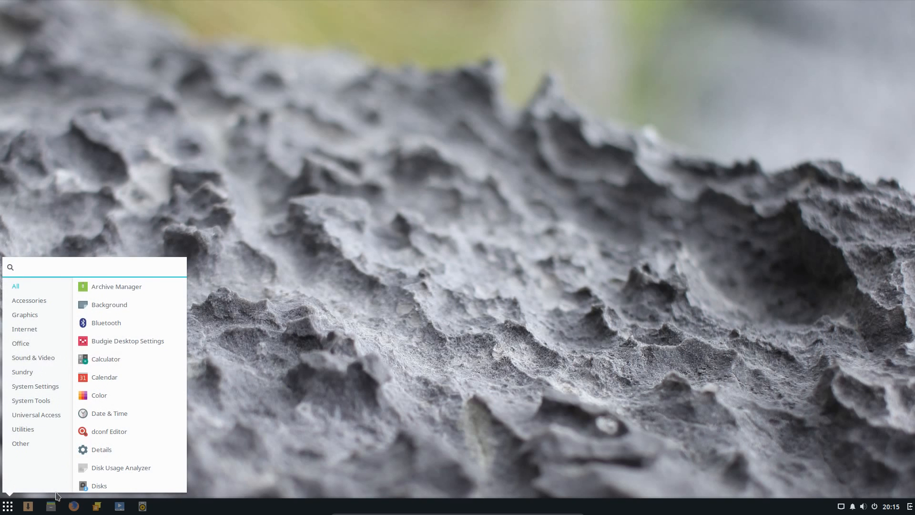
type("ter")
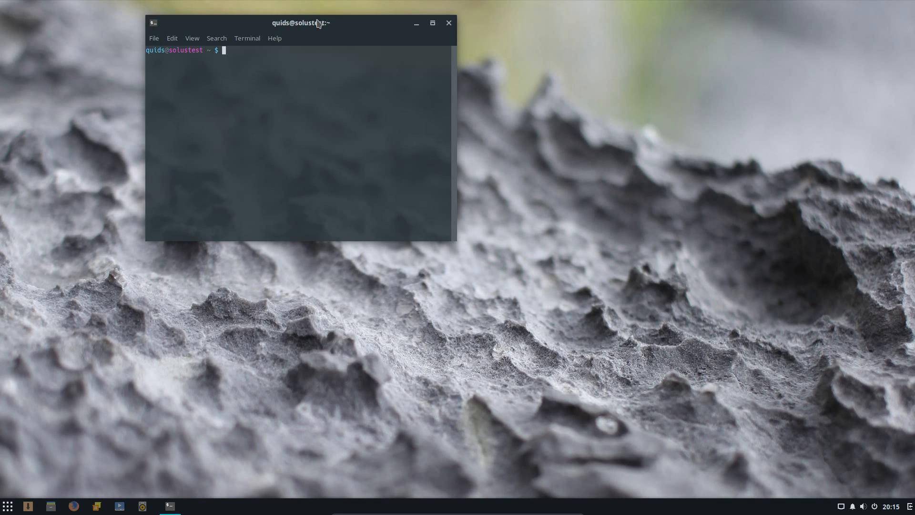
left_click(432, 23)
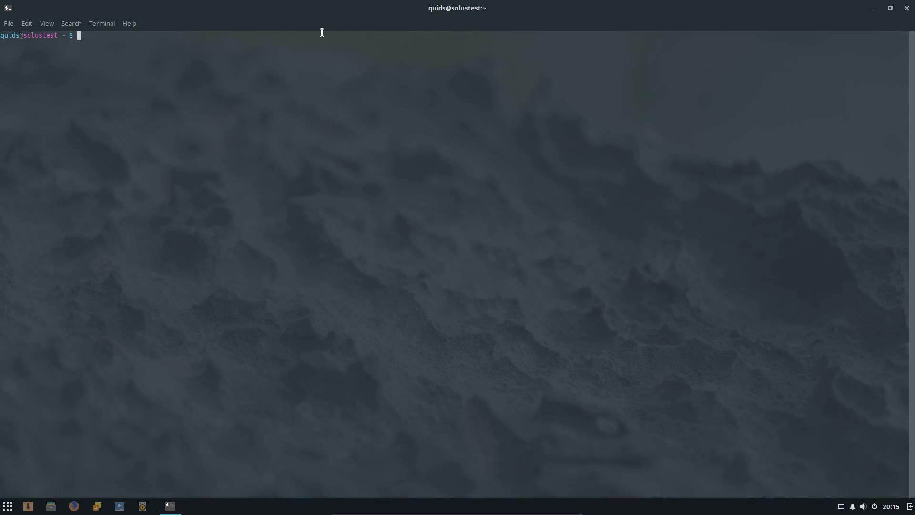
- Run eopkg, uname -a and free -m to show kernel and memory details
type("eo")
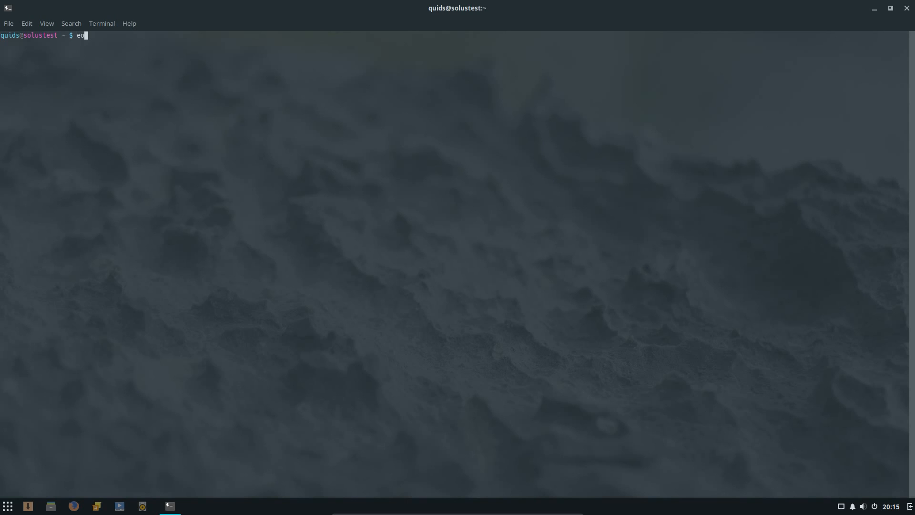
type("pkg")
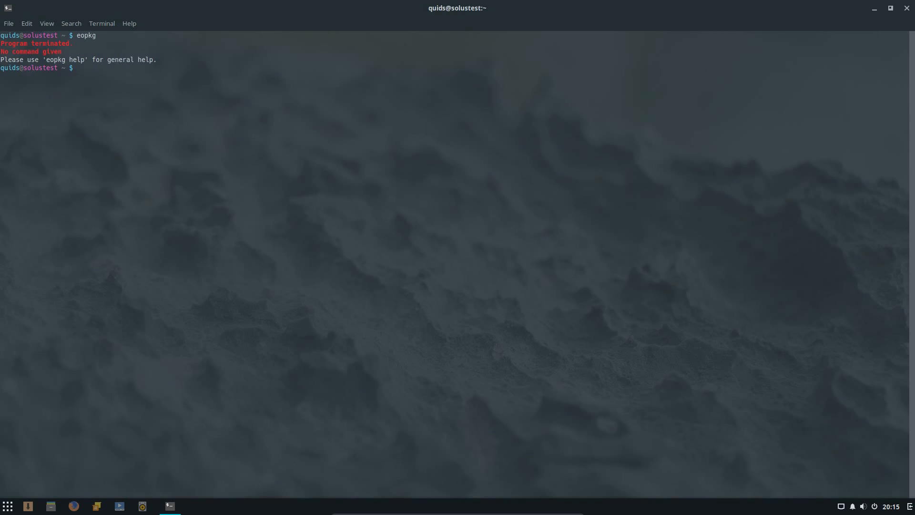
type("uname -a")
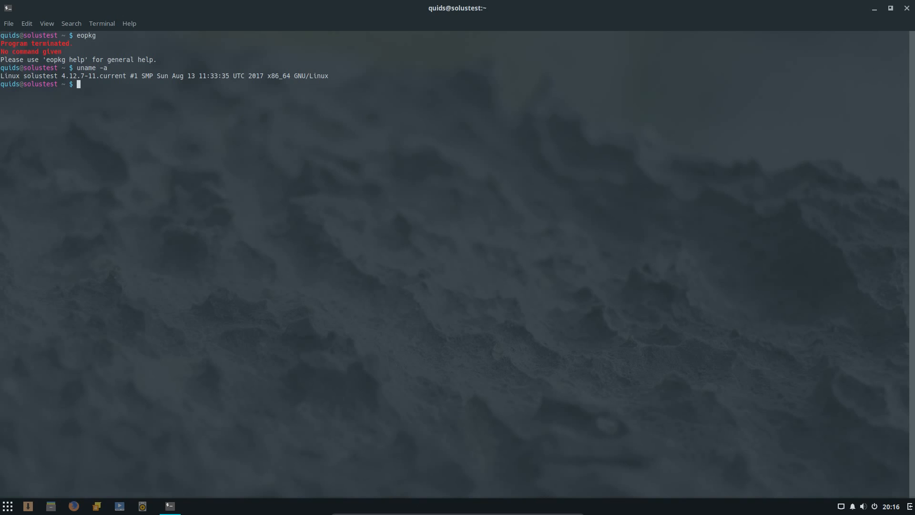
type("free -m")
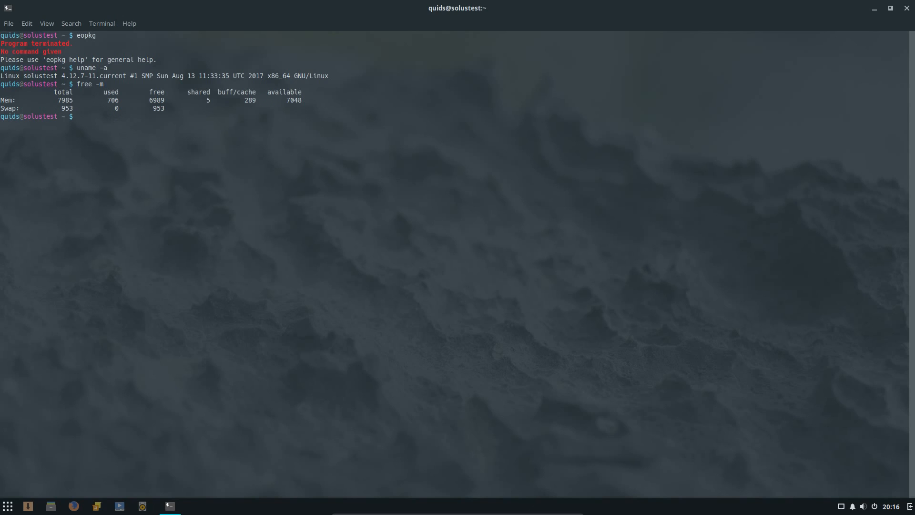
type("free -m")
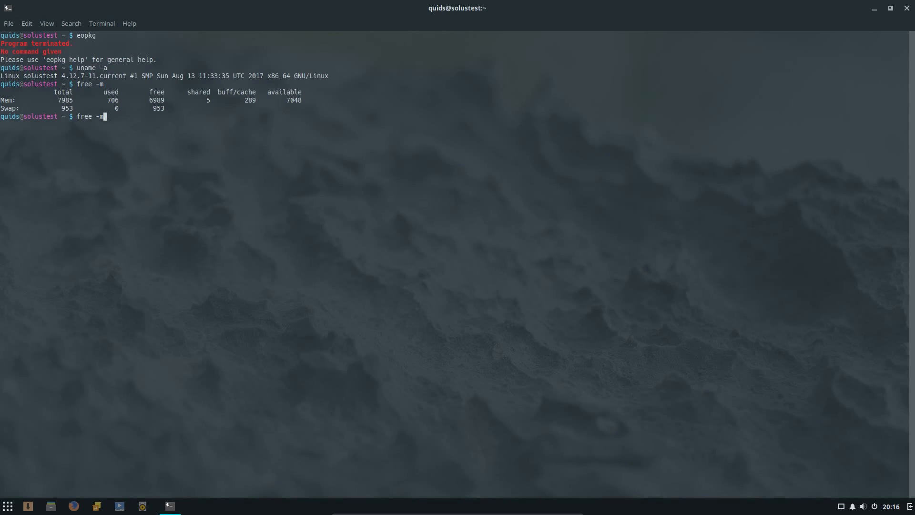
key("Return")
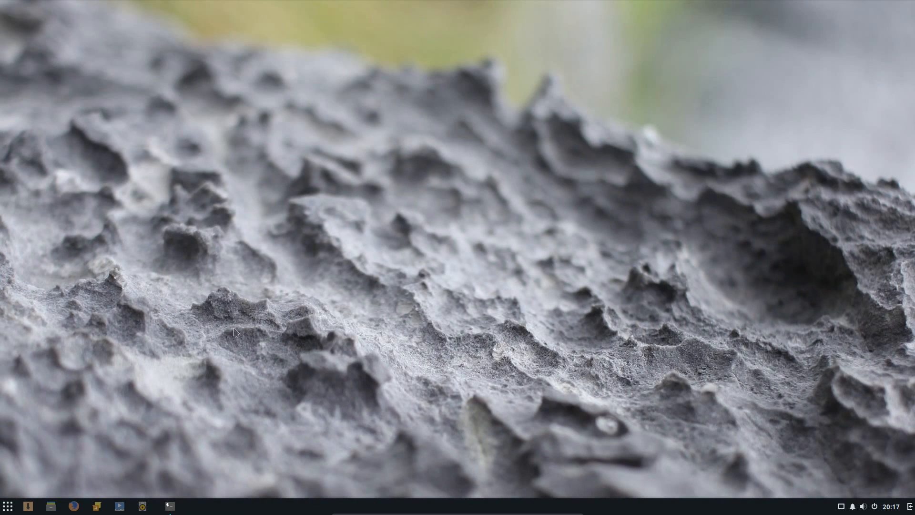
- Open the Details system overview from the applications menu
left_click(8, 506)
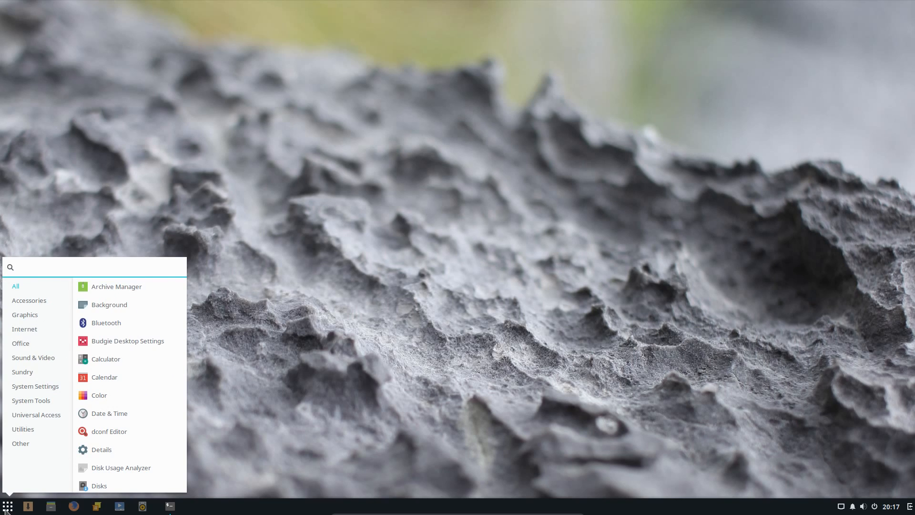
left_click(94, 267)
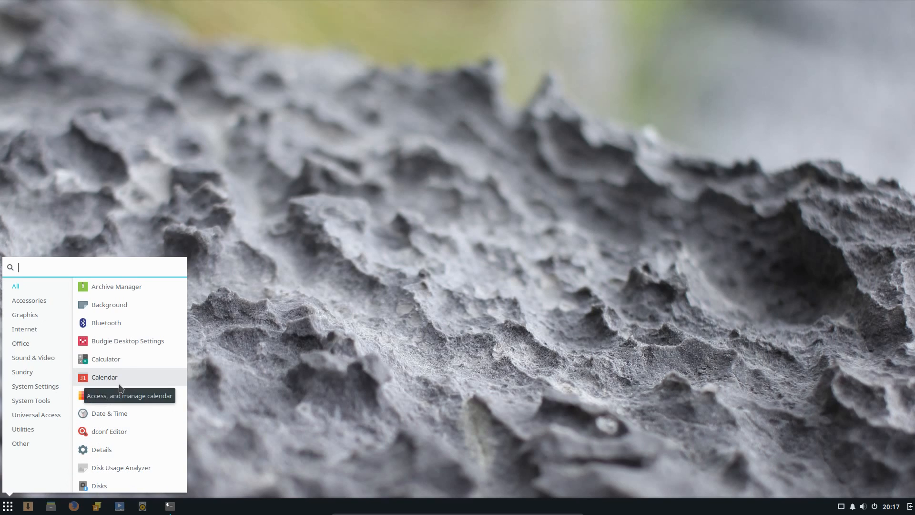
mouse_move(105, 384)
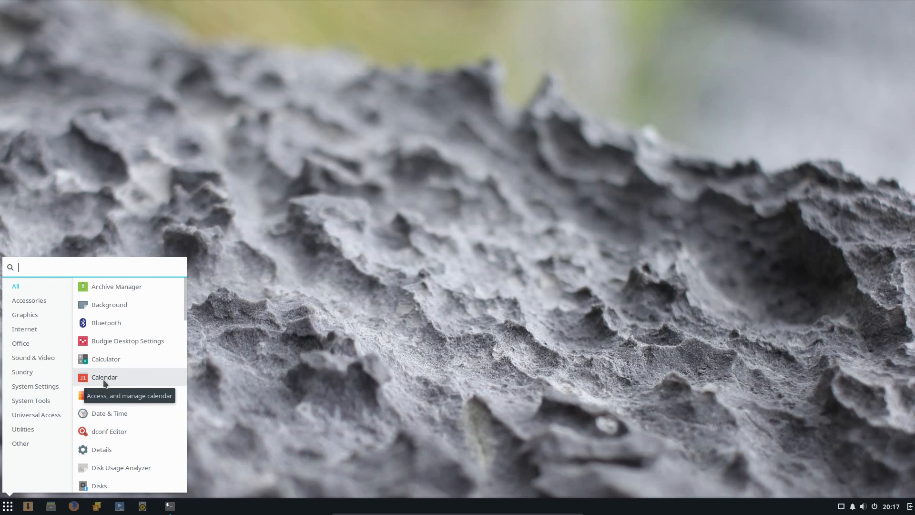
left_click(8, 506)
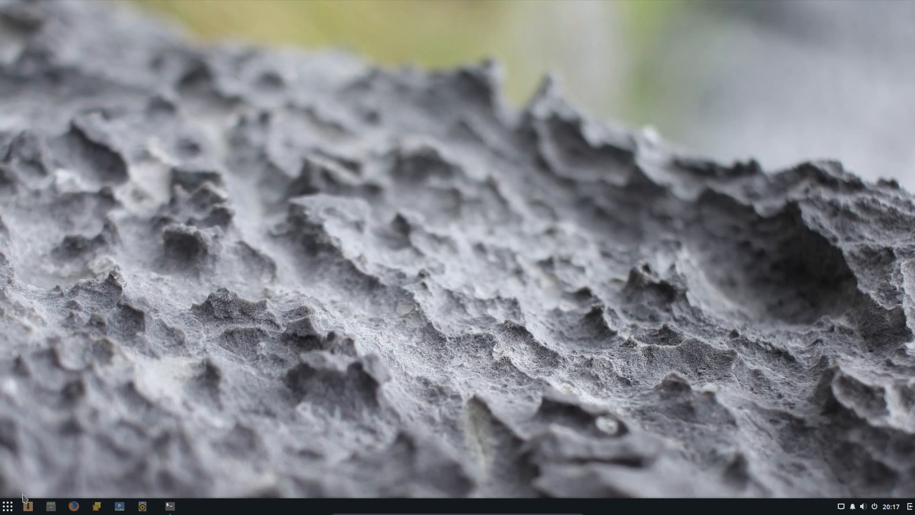
left_click(8, 505)
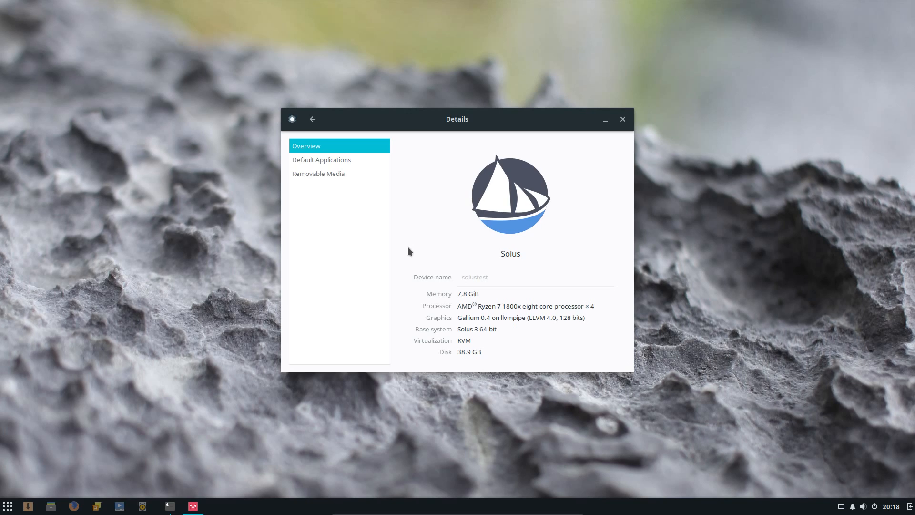
mouse_move(622, 120)
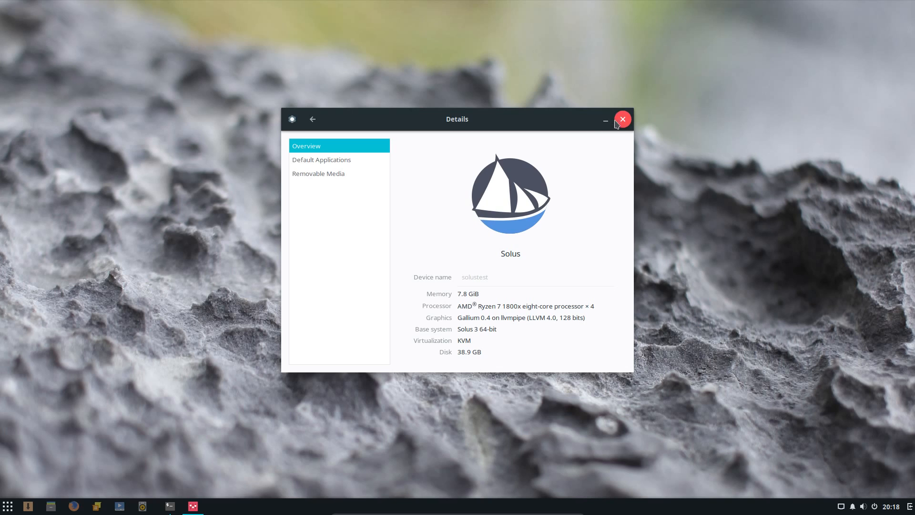
- Review removable-media handling and default applications, then close Details
left_click(318, 174)
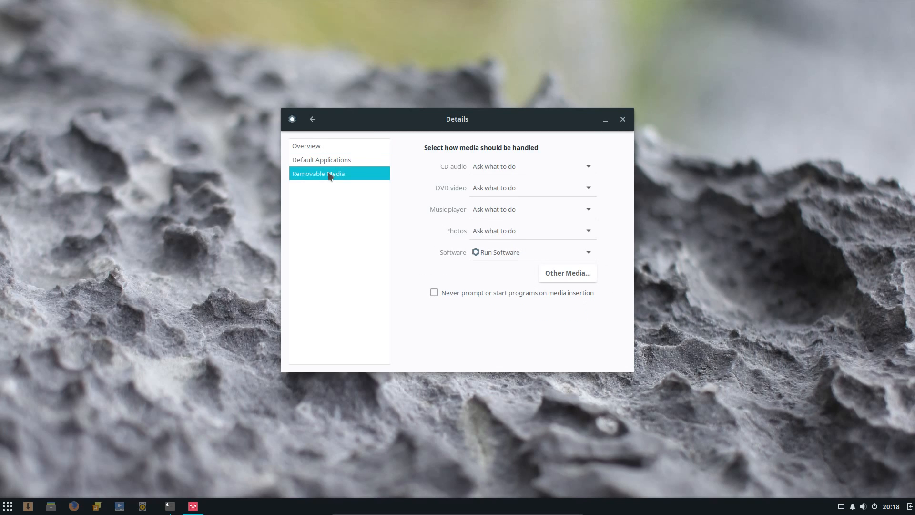
mouse_move(478, 172)
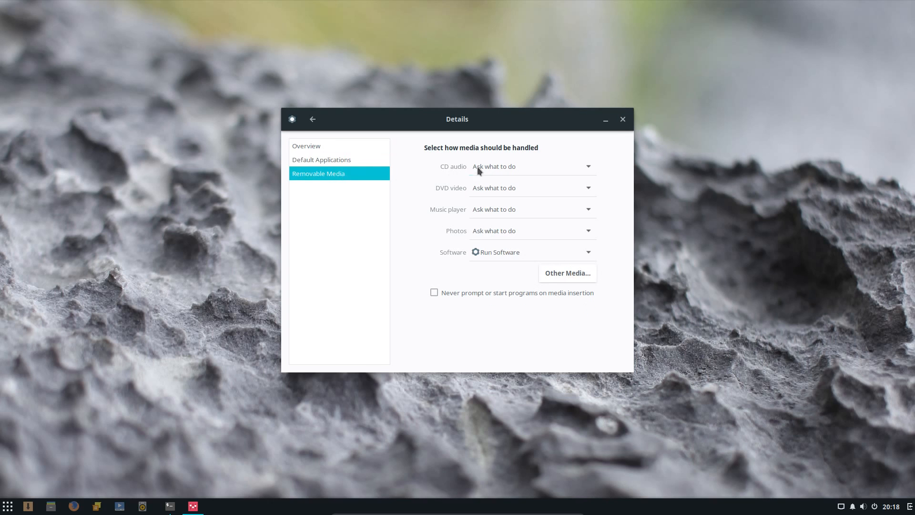
left_click(292, 119)
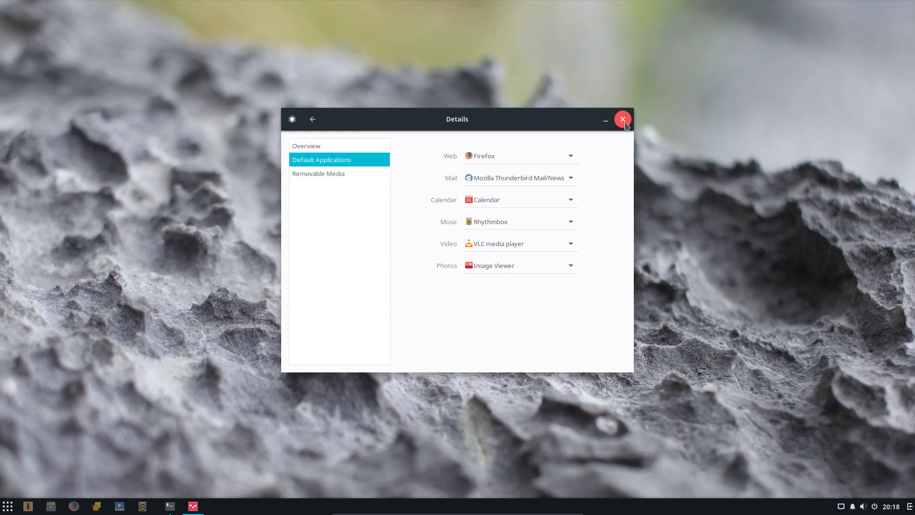
left_click(622, 119)
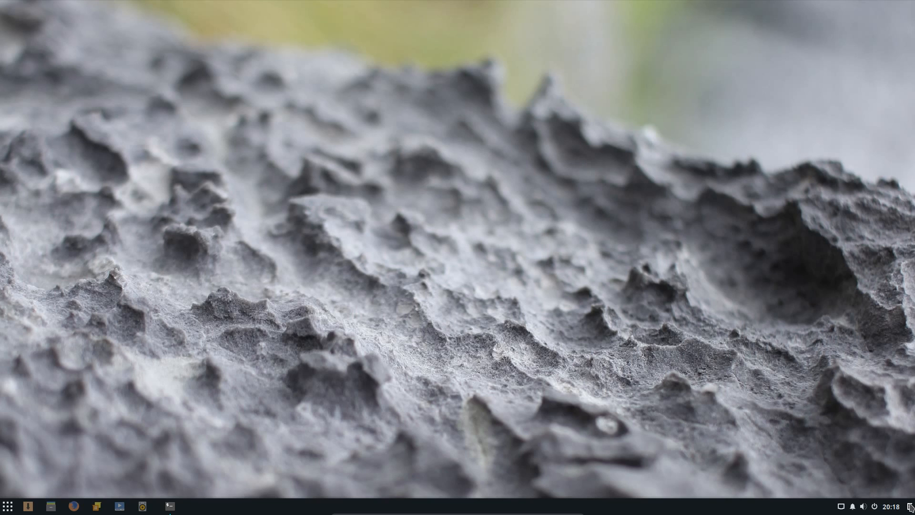
- Open Raven, confirm the Notifications list is empty, and return to the calendar and audio applets
left_click(887, 506)
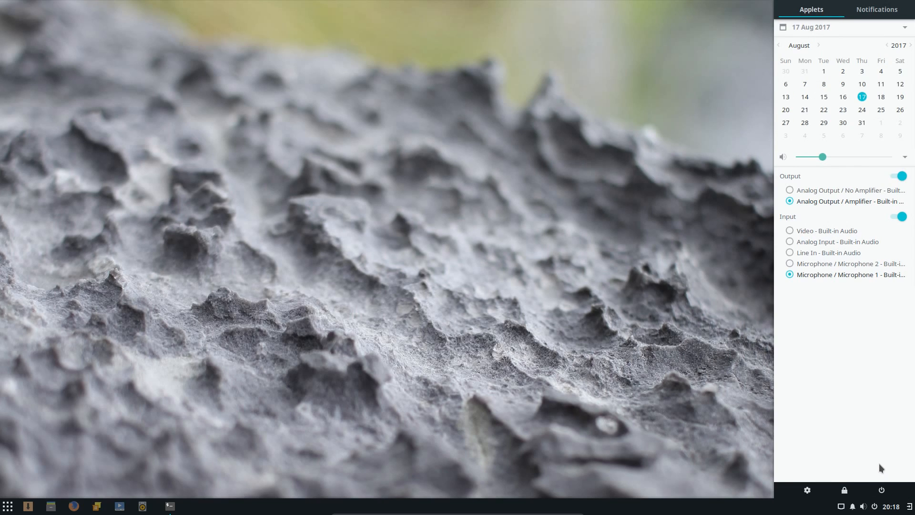
mouse_move(815, 442)
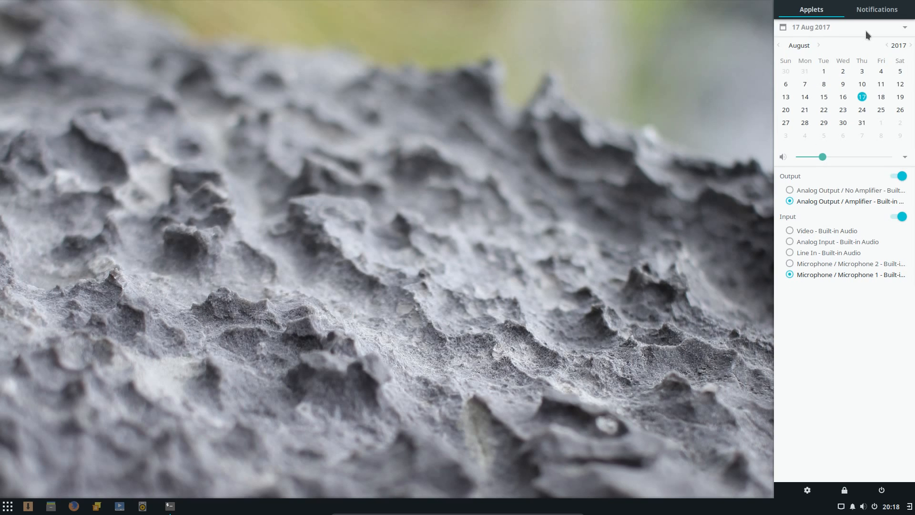
left_click(876, 10)
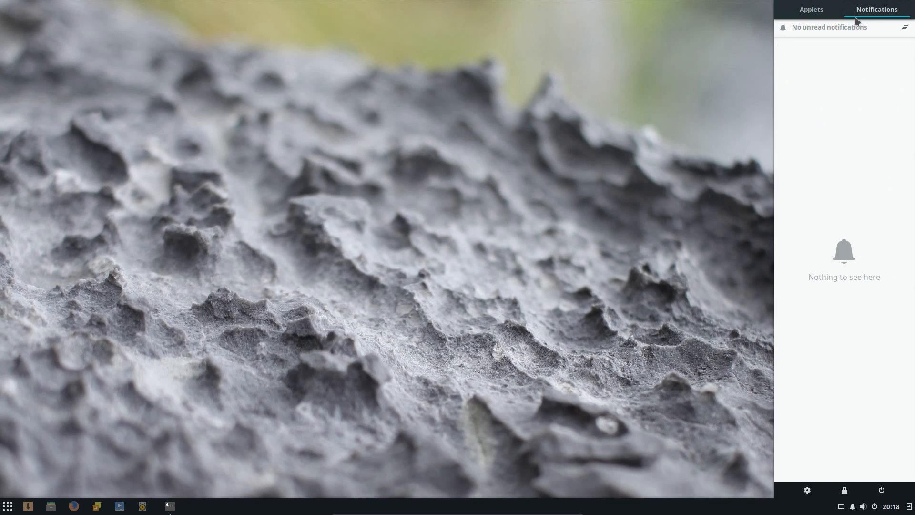
left_click(811, 9)
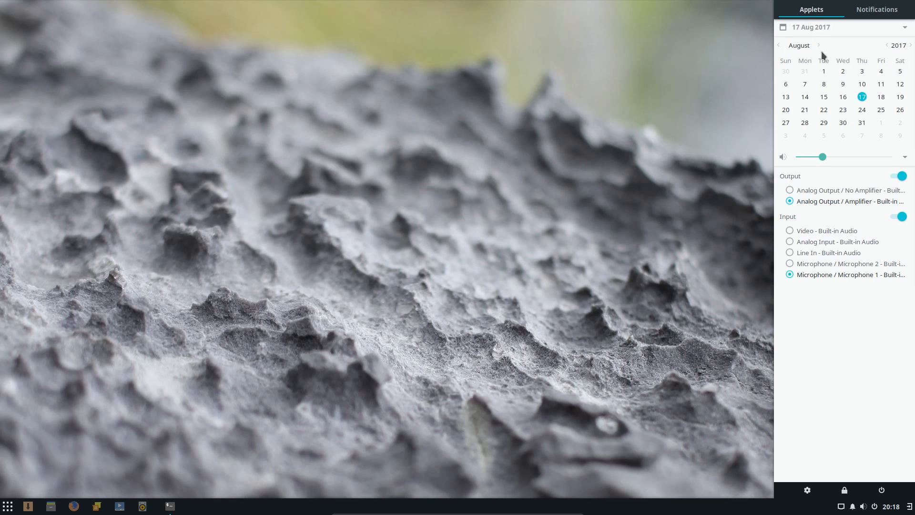
mouse_move(847, 258)
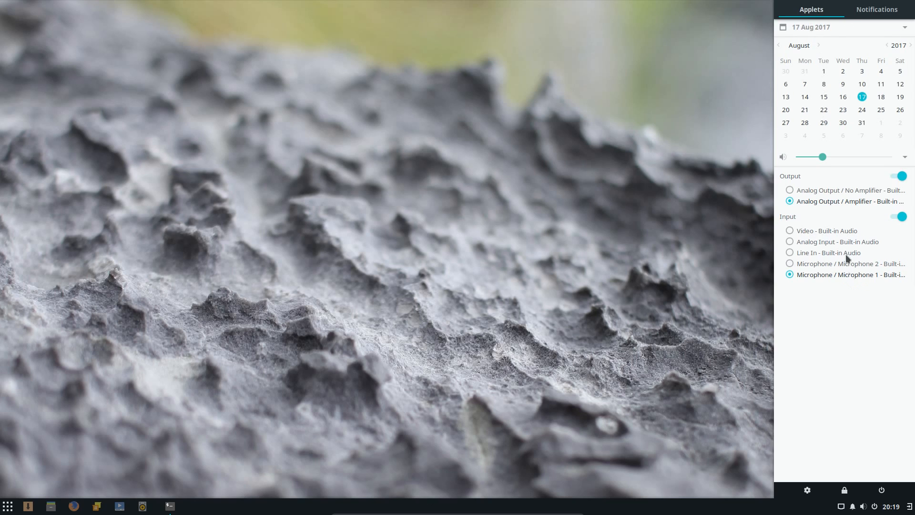
- Open Budgie Settings' Style page showing Adapta, Papirus and breeze-cursor themes
left_click(877, 9)
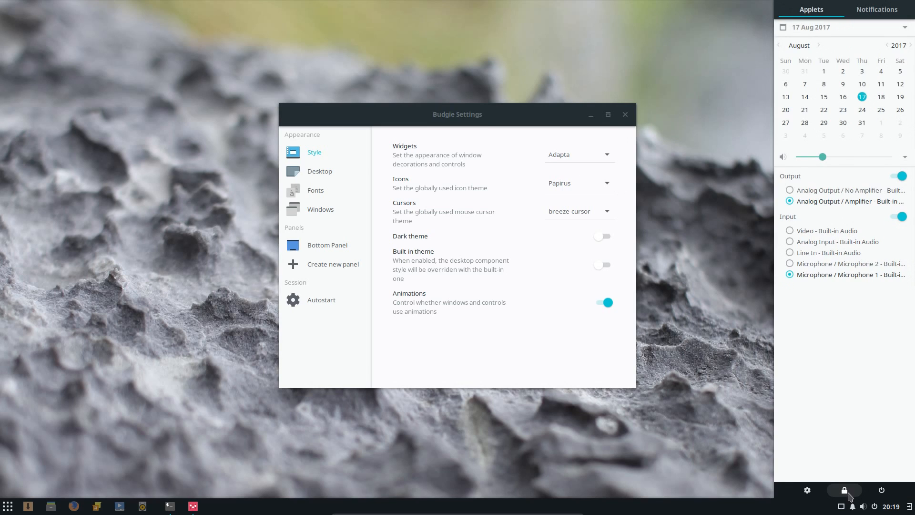
mouse_move(733, 460)
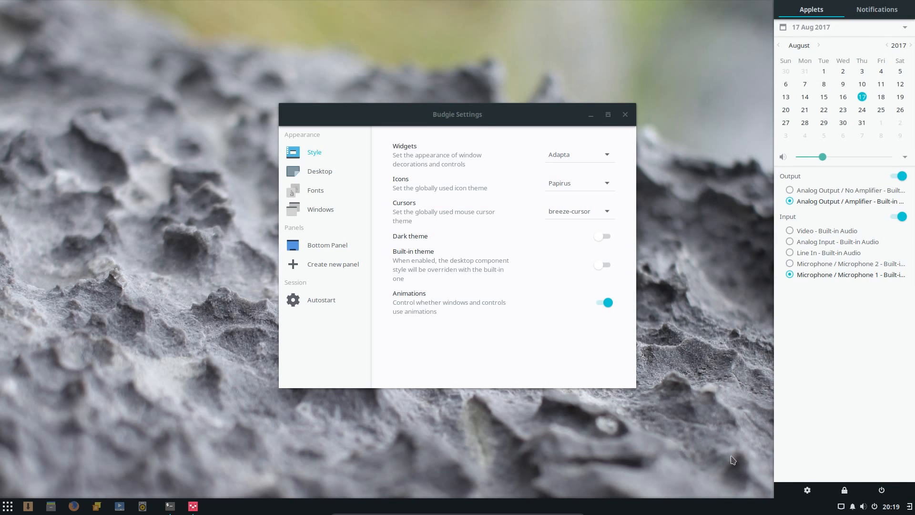
left_click(8, 506)
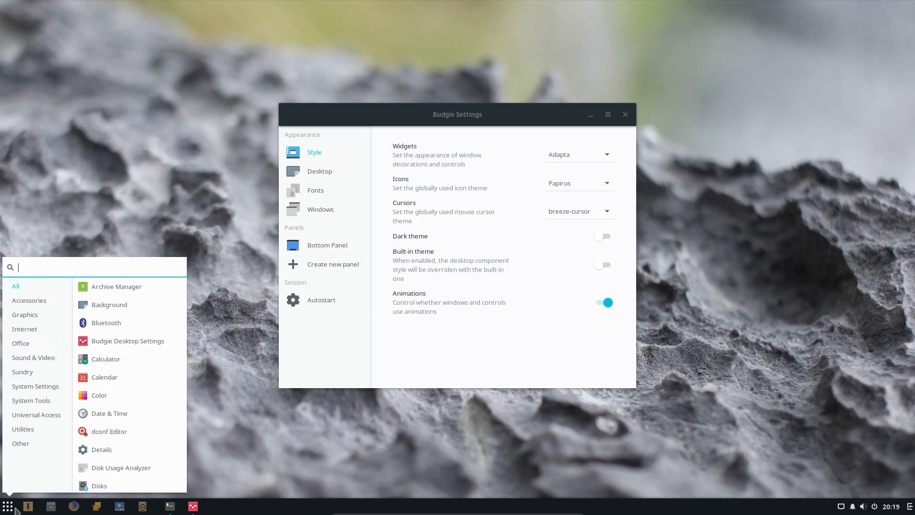
type("cal")
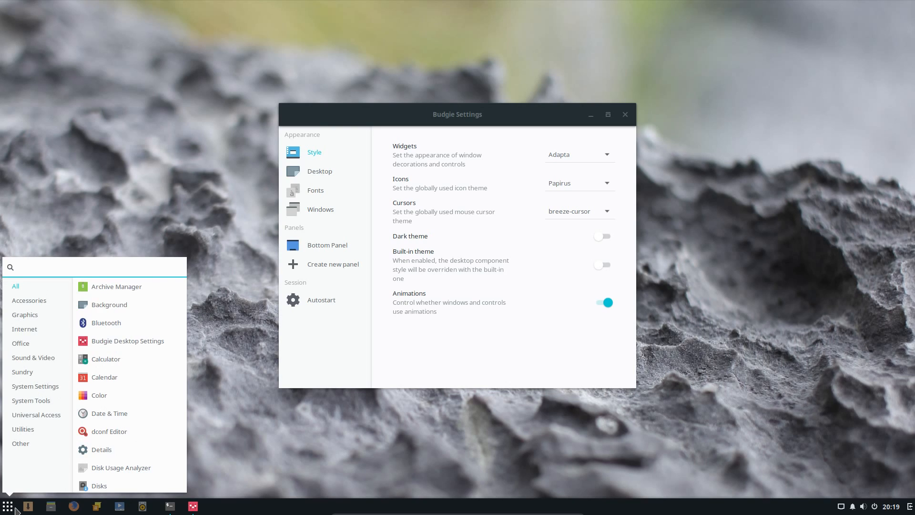
type("nig")
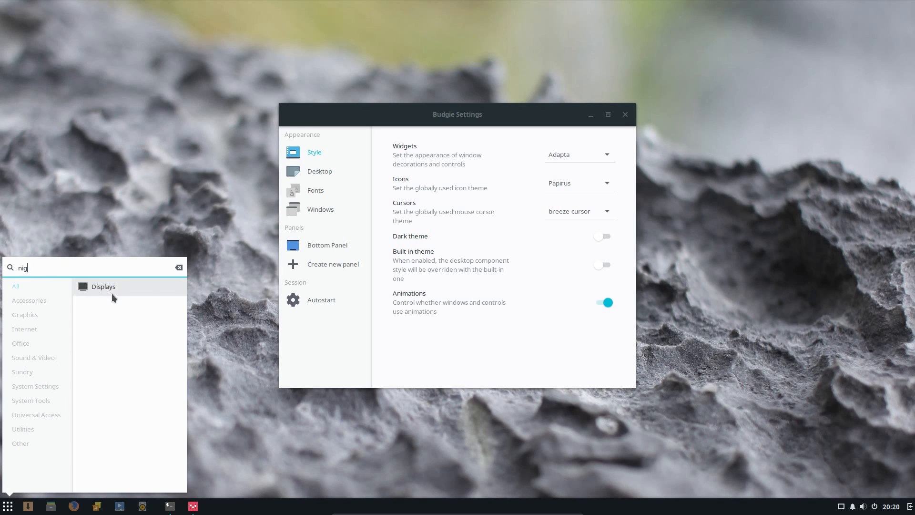
mouse_move(103, 287)
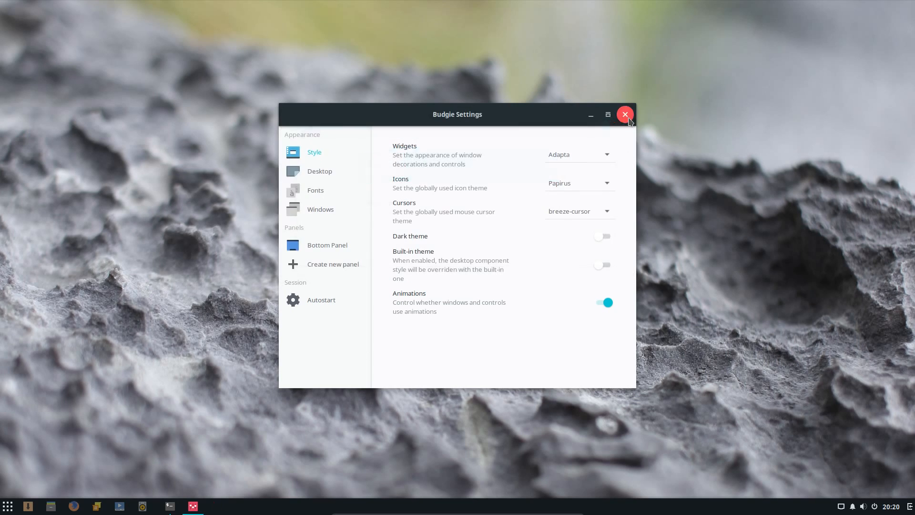
left_click(7, 507)
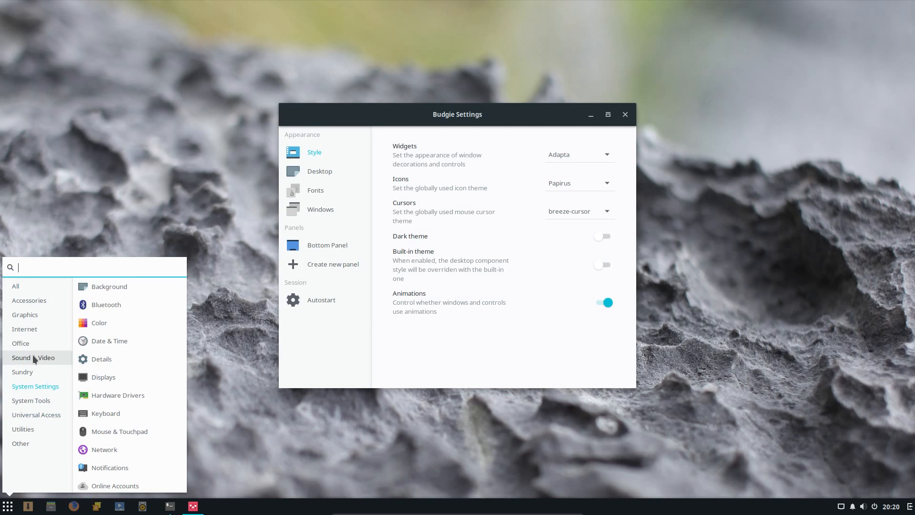
left_click(20, 343)
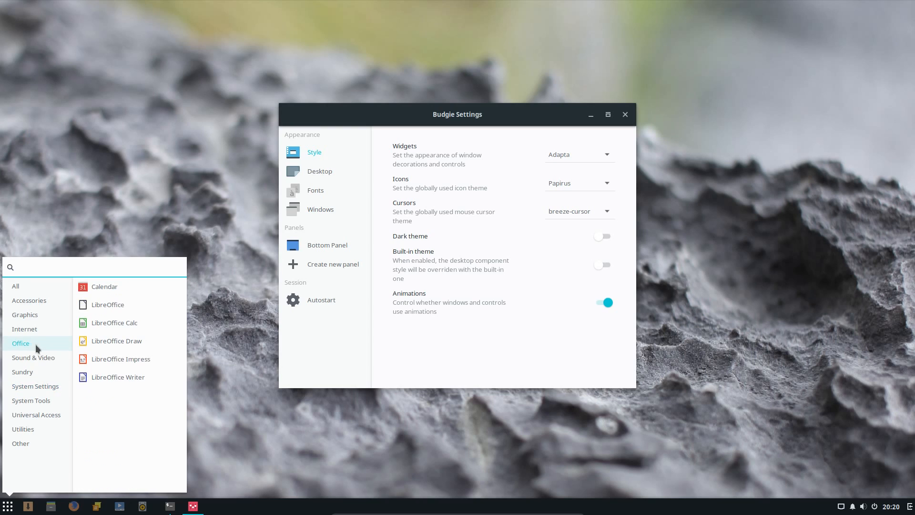
left_click(93, 267)
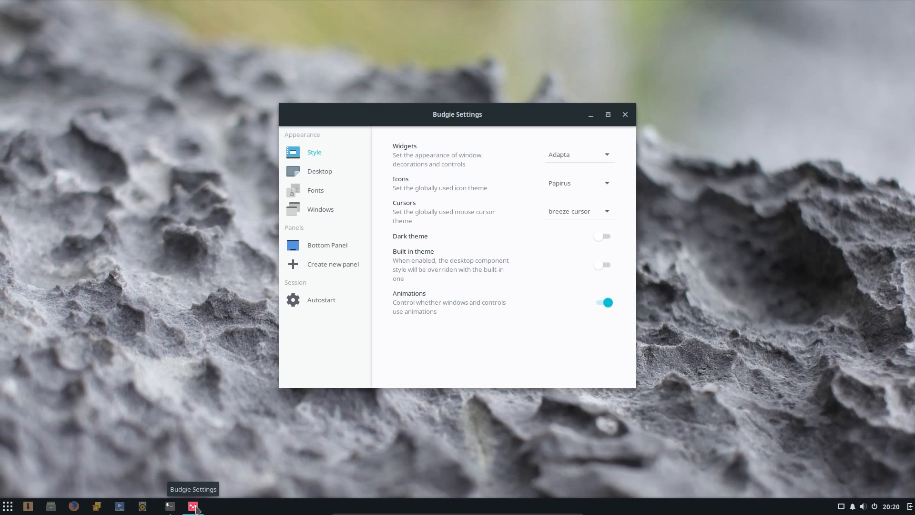
right_click(192, 505)
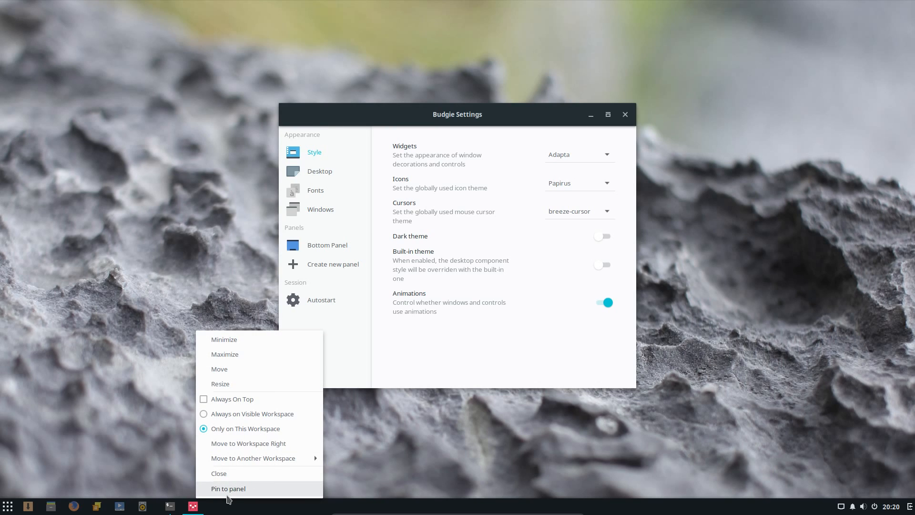
mouse_move(422, 465)
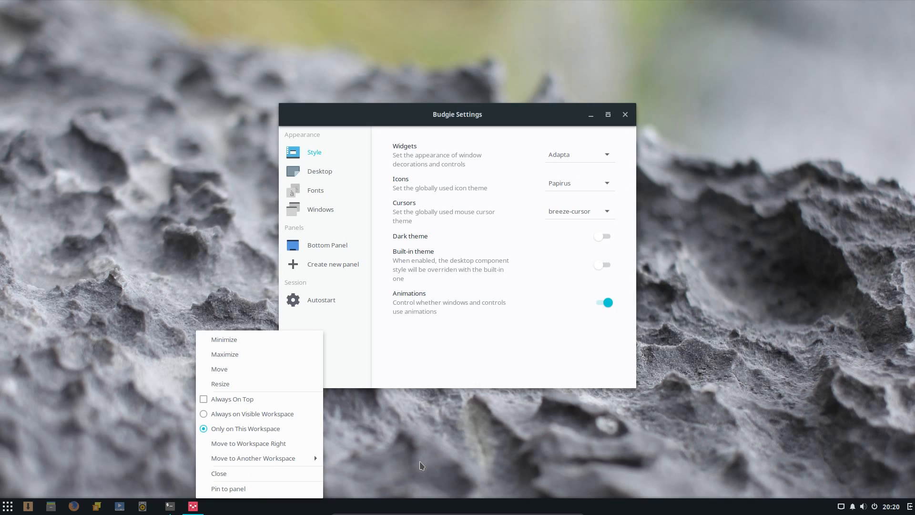
mouse_move(430, 466)
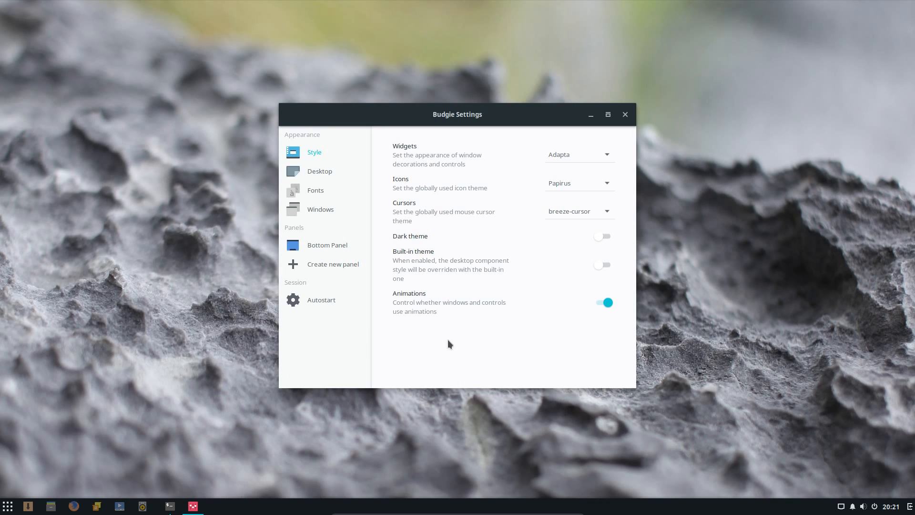
mouse_move(320, 153)
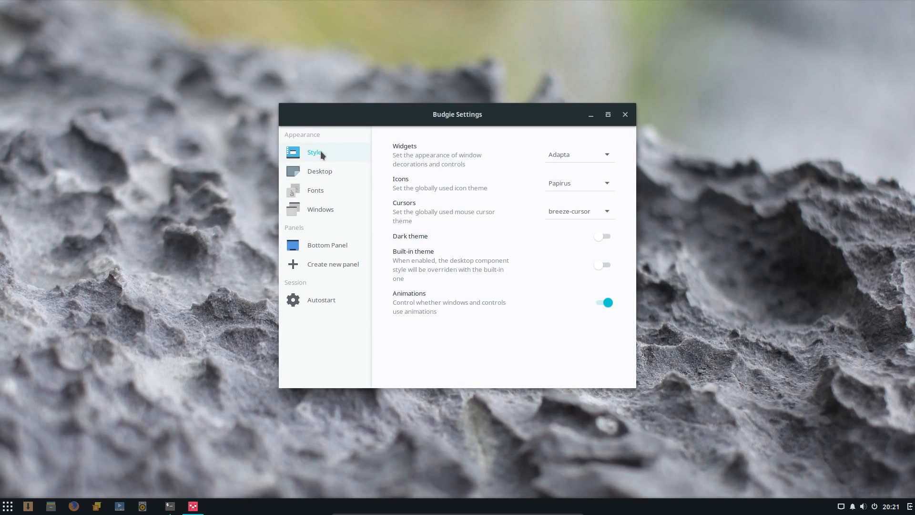
- Browse the widget and cursor theme lists, keeping the current theme and breeze-cursor
left_click(578, 154)
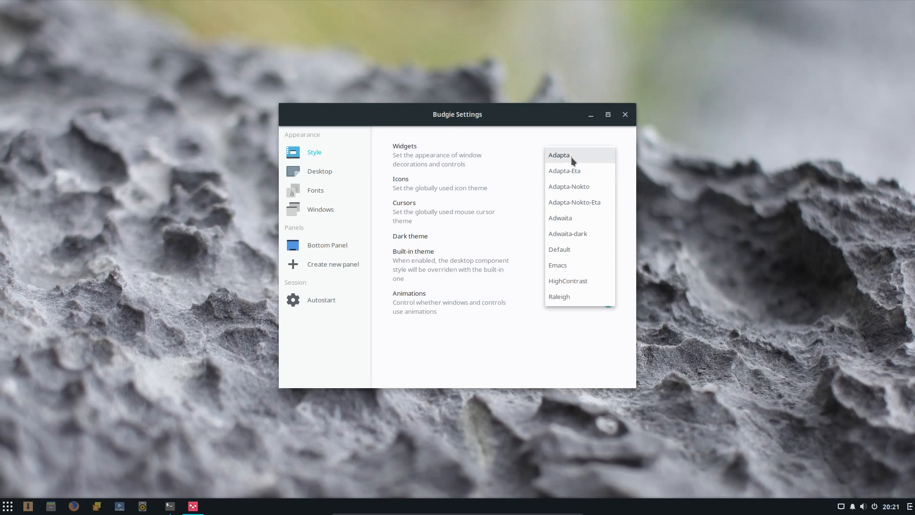
mouse_move(587, 296)
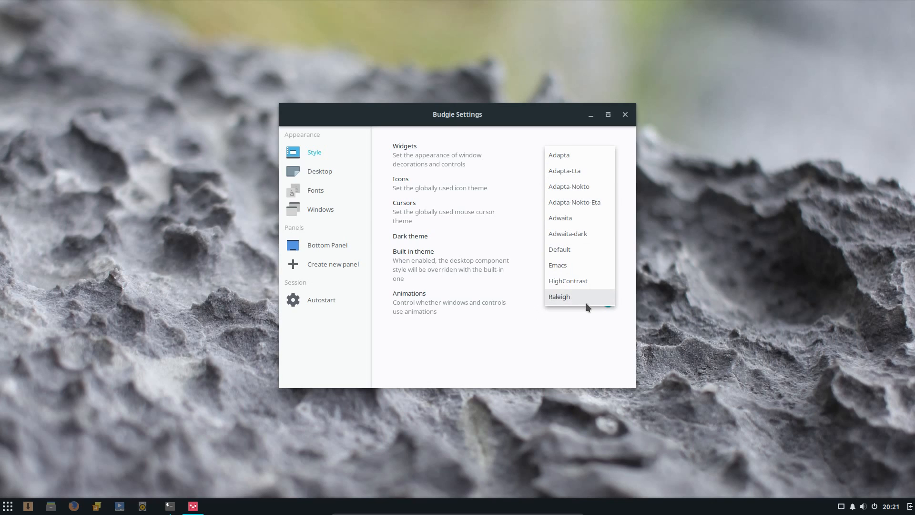
left_click(559, 154)
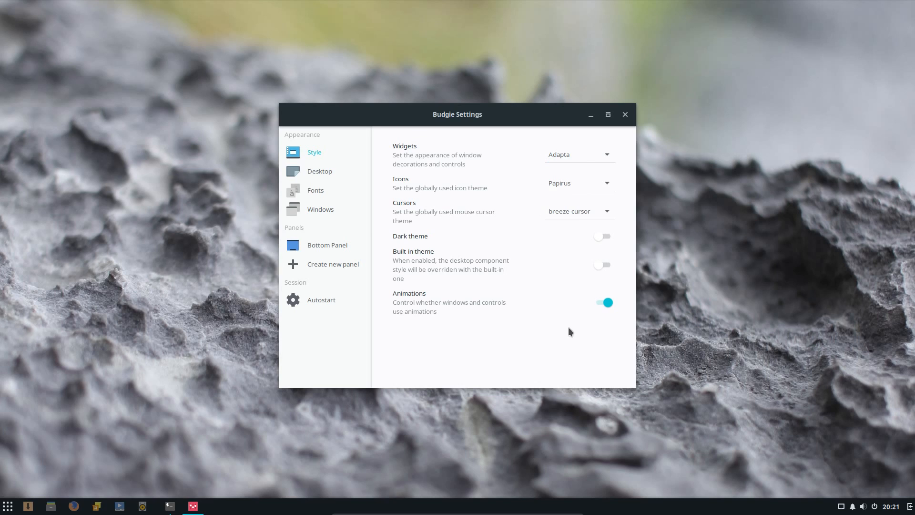
left_click(578, 154)
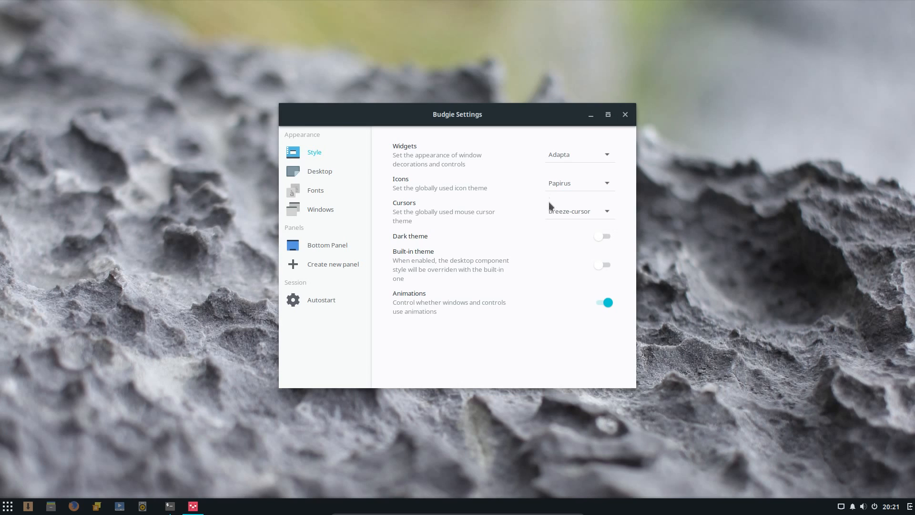
left_click(578, 211)
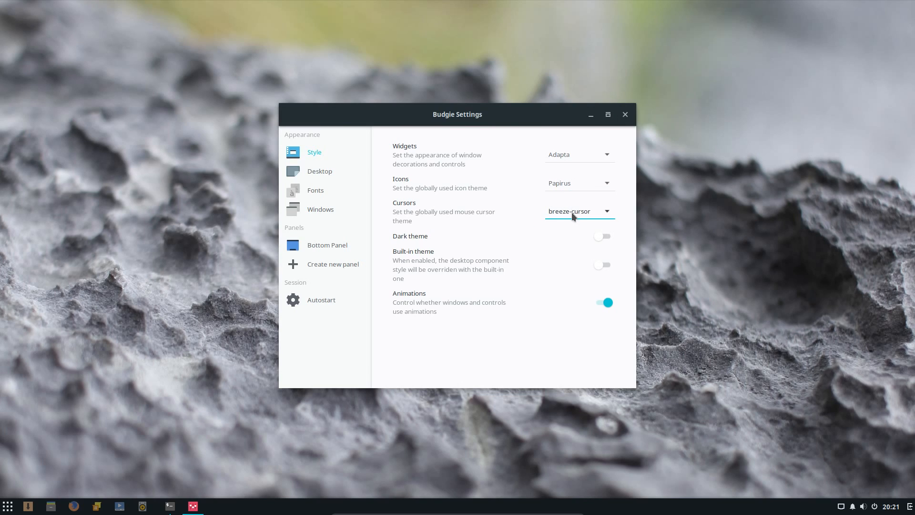
left_click(579, 211)
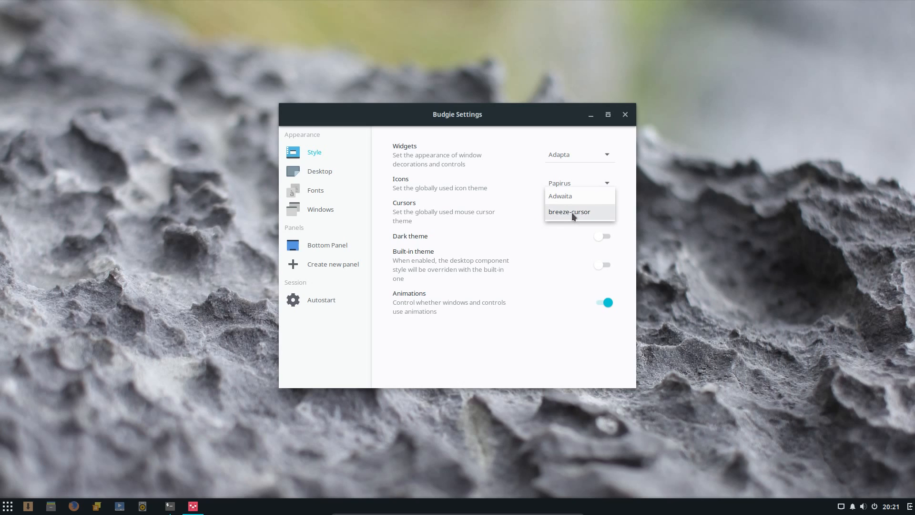
left_click(569, 212)
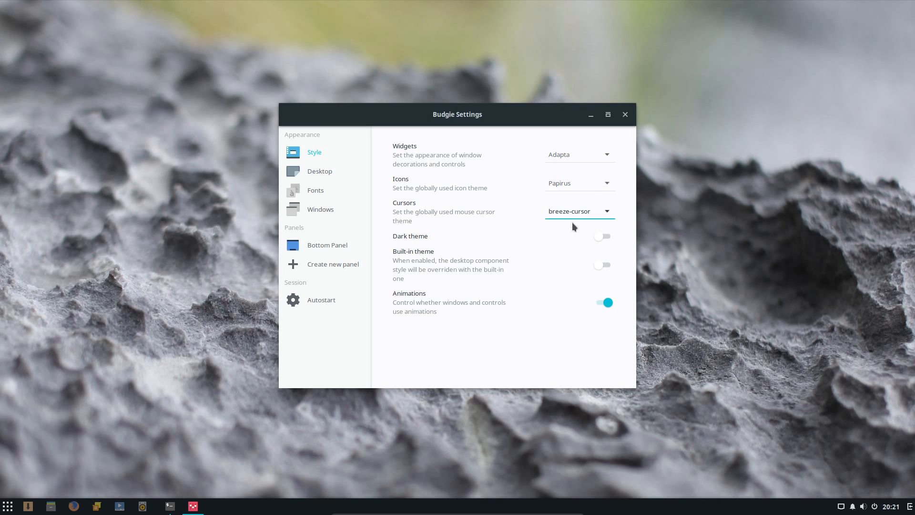
mouse_move(598, 237)
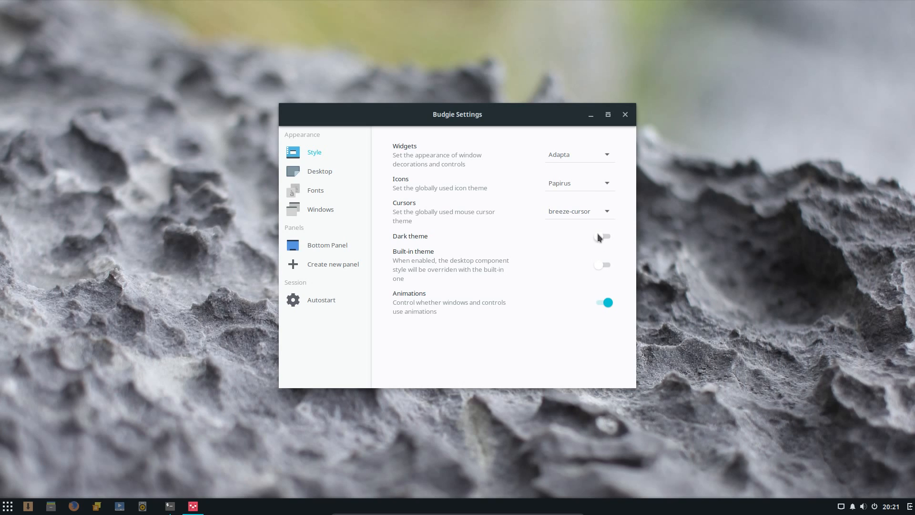
mouse_move(600, 251)
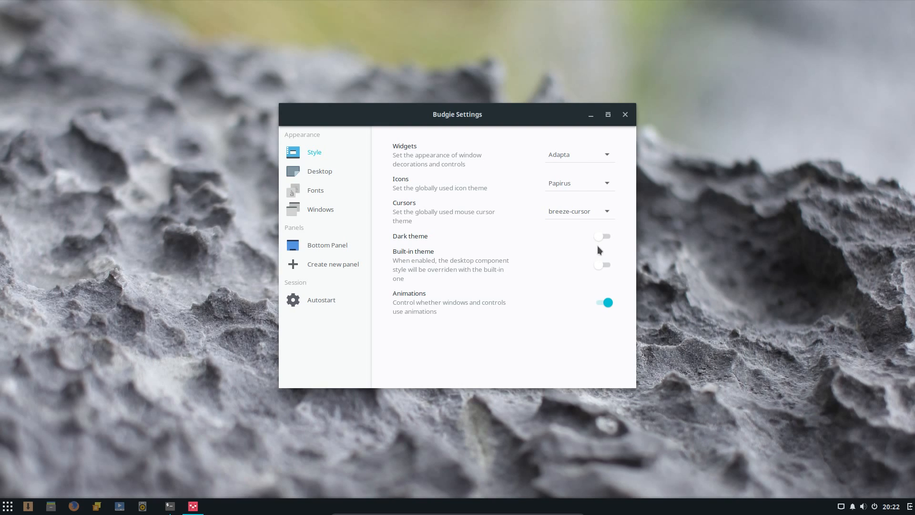
mouse_move(414, 213)
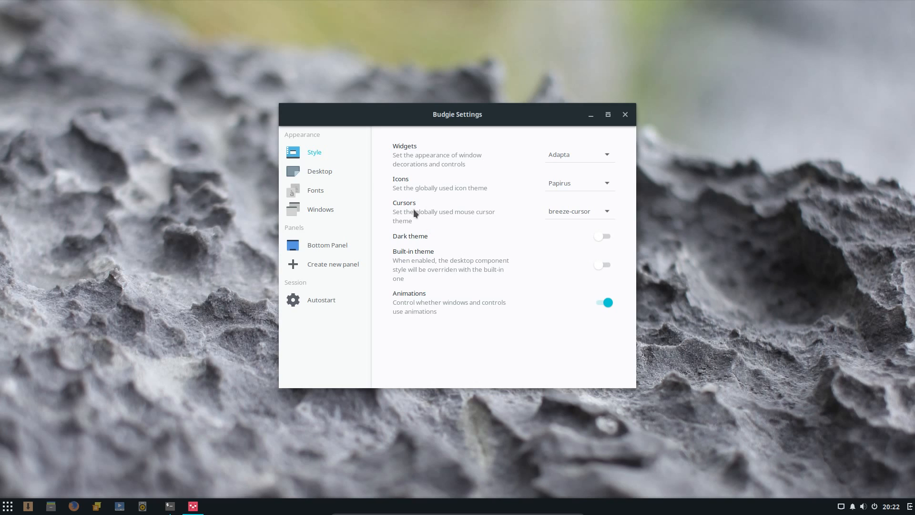
- View the Desktop, Fonts and Windows settings pages in turn
left_click(320, 171)
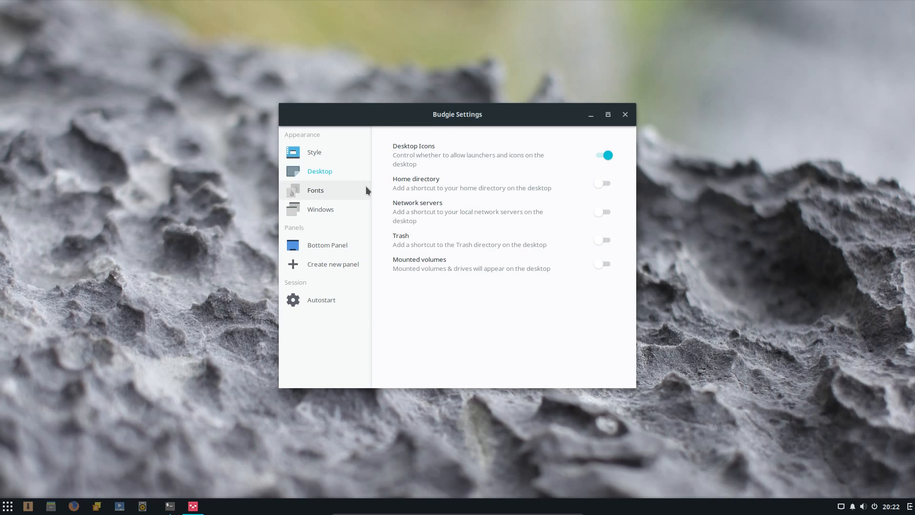
left_click(315, 190)
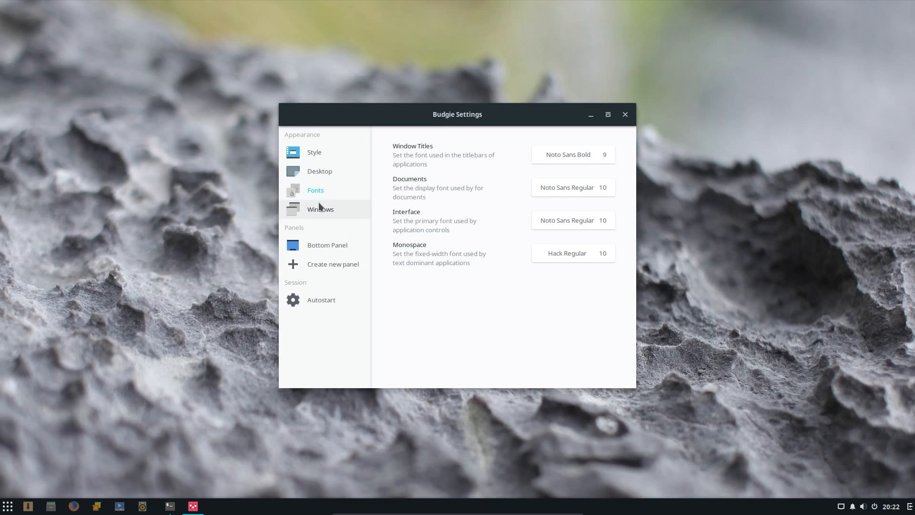
left_click(320, 209)
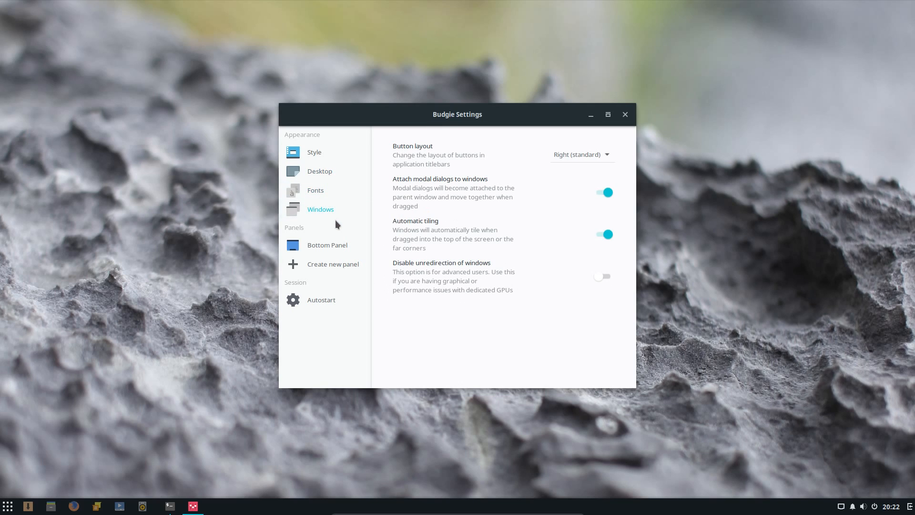
mouse_move(548, 166)
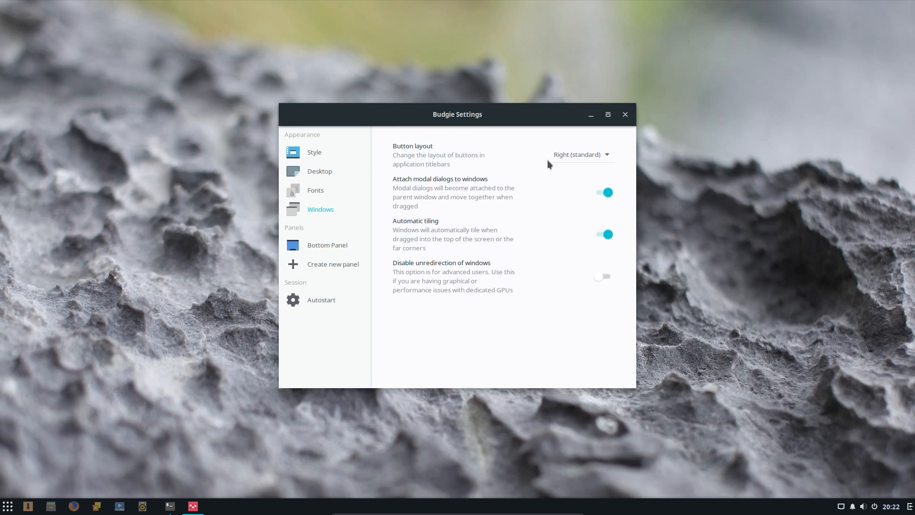
- Set the titlebar button layout to place window buttons on the left
left_click(580, 154)
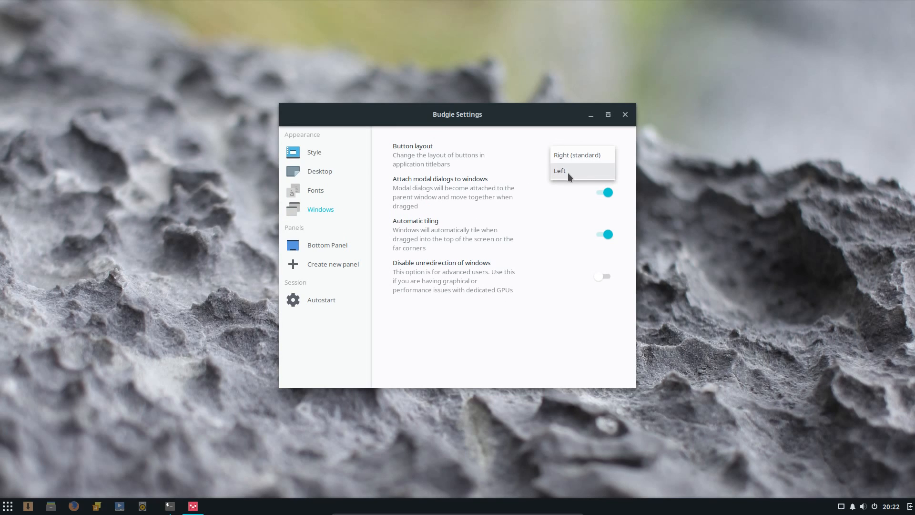
left_click(559, 171)
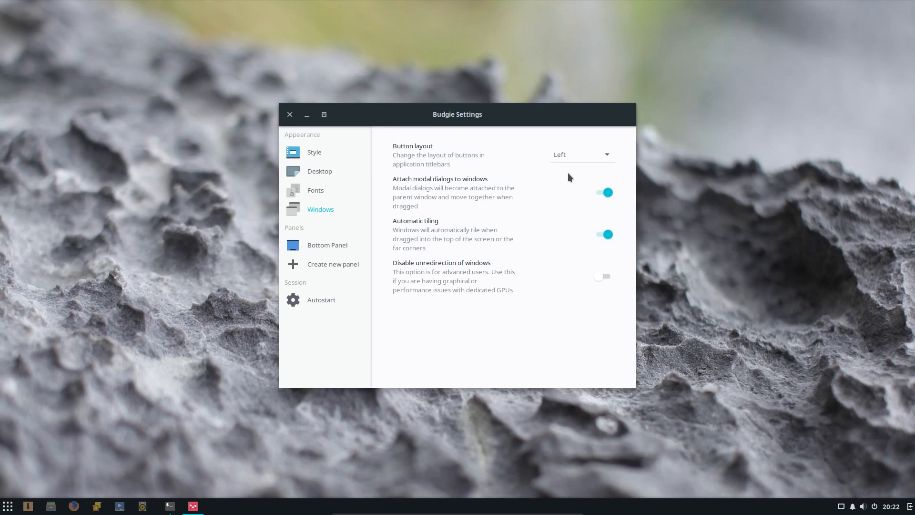
mouse_move(432, 266)
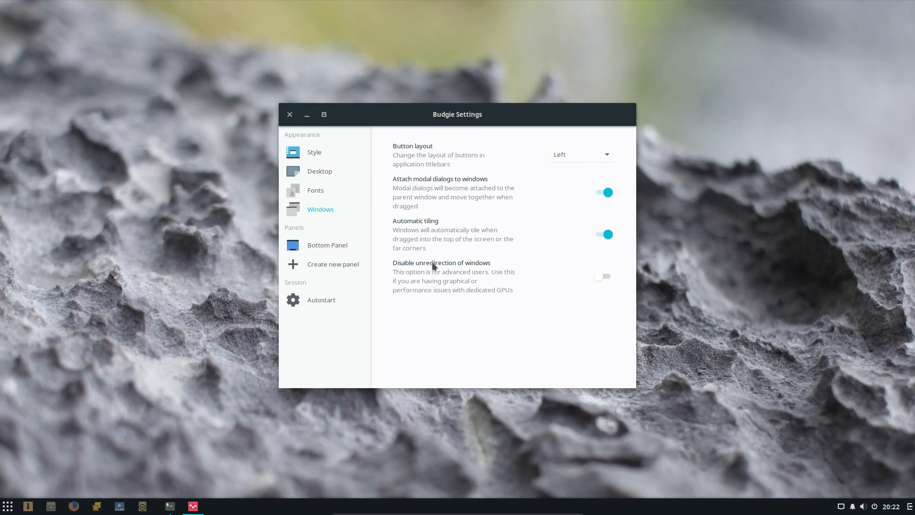
mouse_move(457, 287)
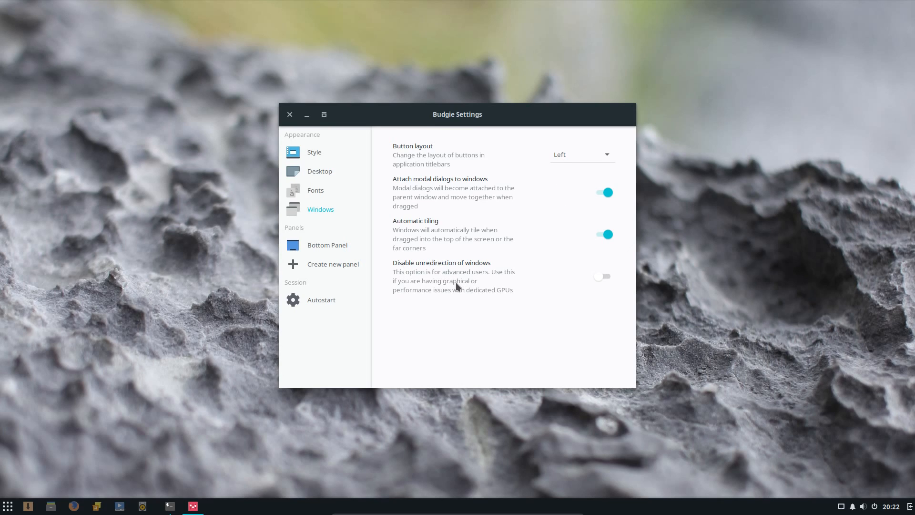
mouse_move(497, 292)
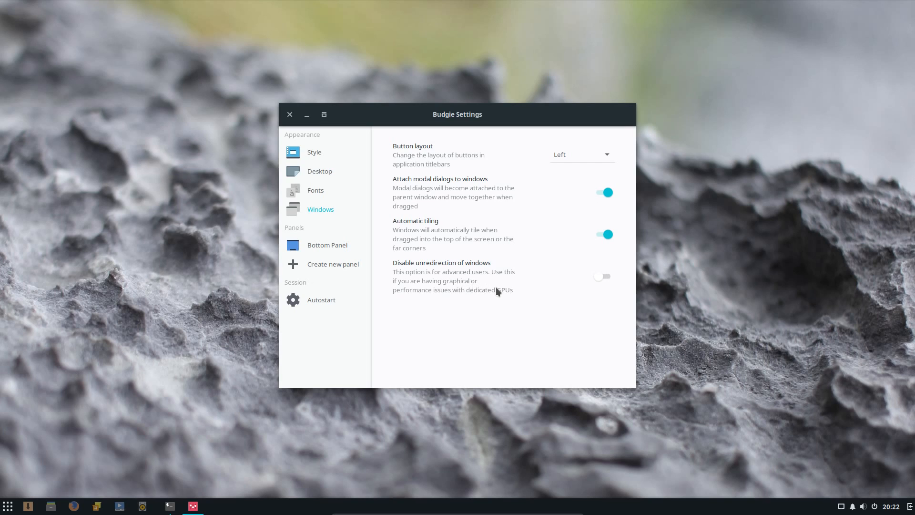
mouse_move(482, 295)
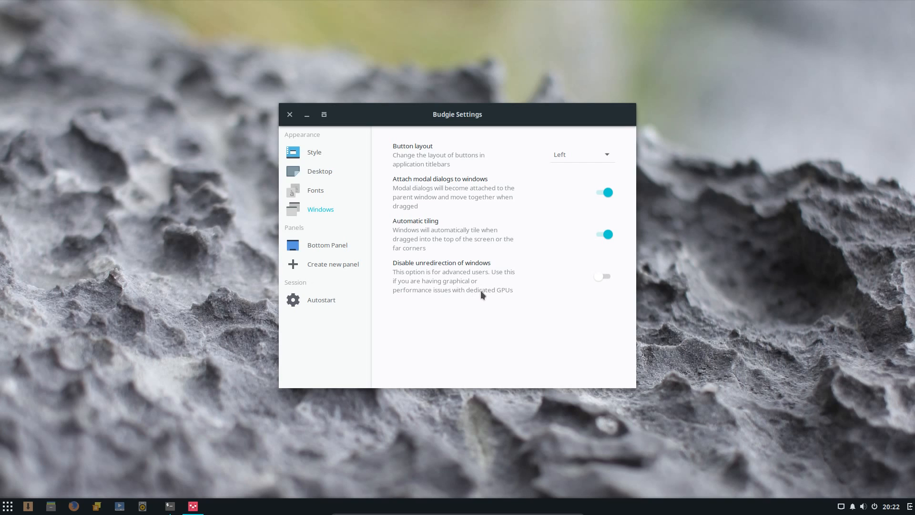
mouse_move(505, 291)
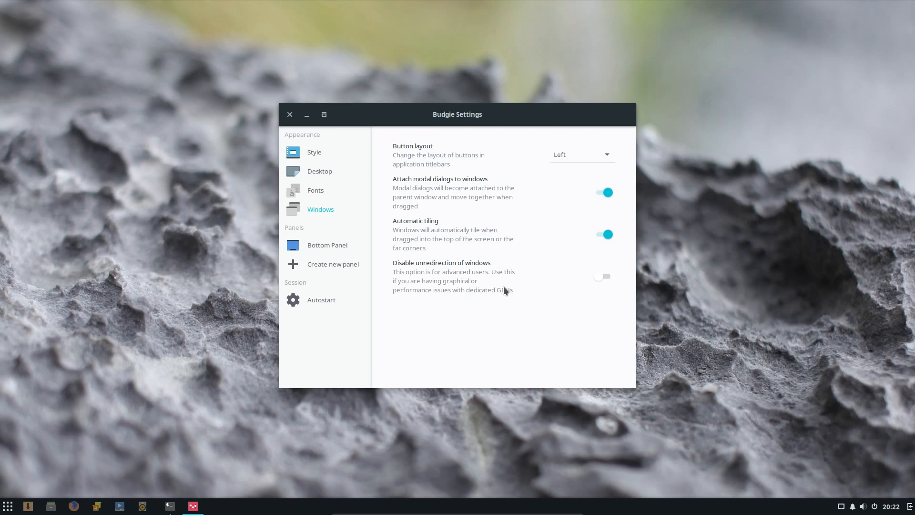
mouse_move(529, 295)
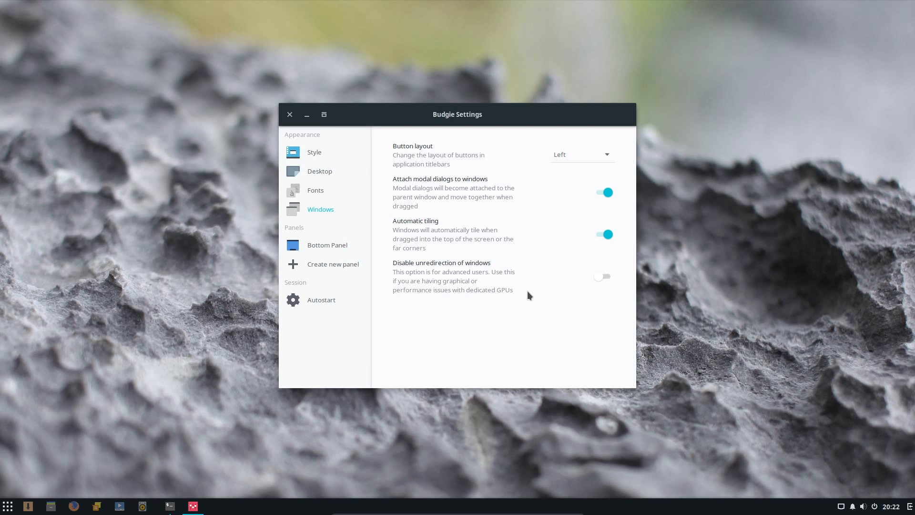
mouse_move(589, 266)
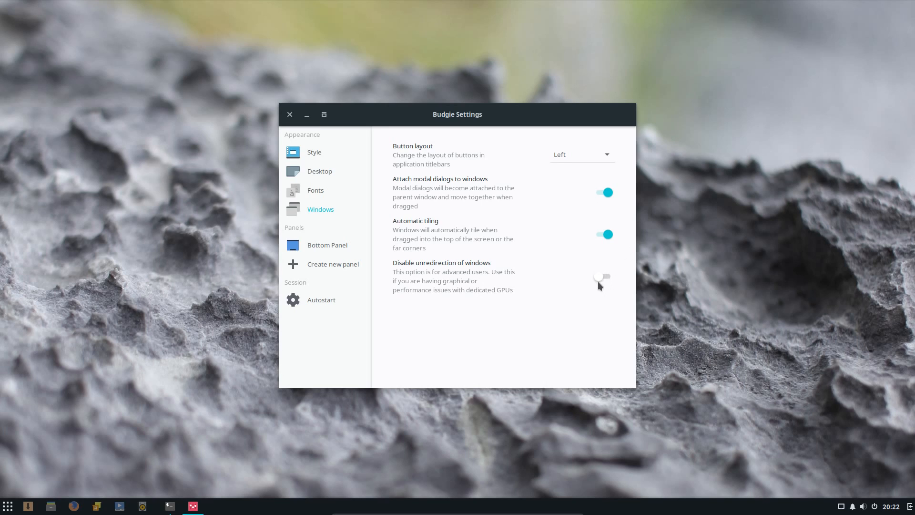
mouse_move(456, 282)
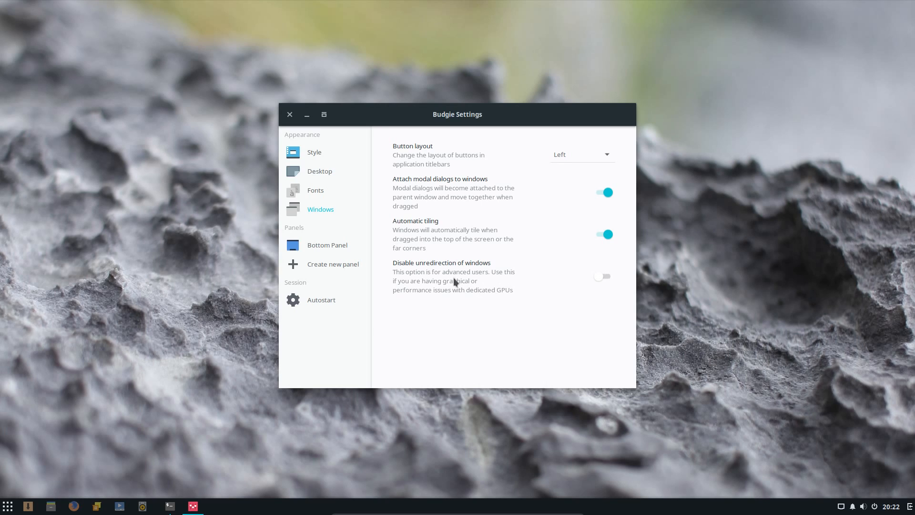
- Browse the bottom panel's addable applets, then view its position and size settings
left_click(327, 245)
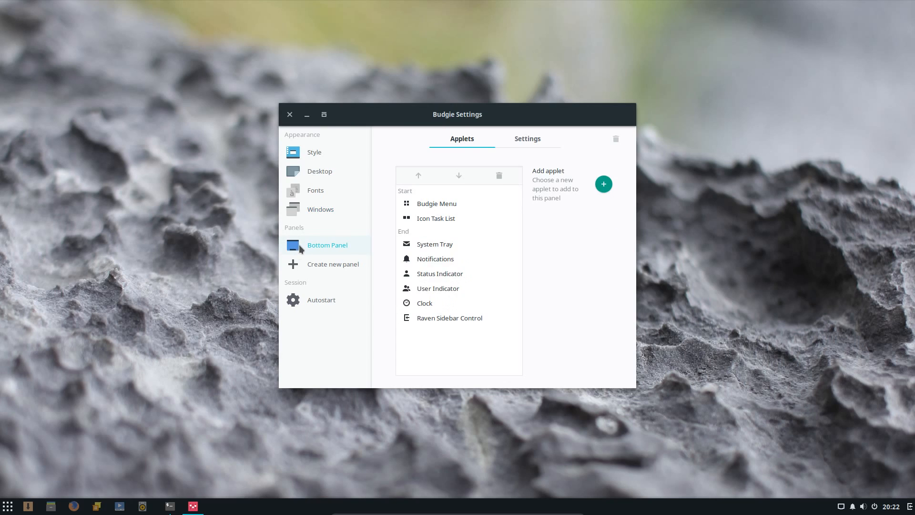
mouse_move(341, 286)
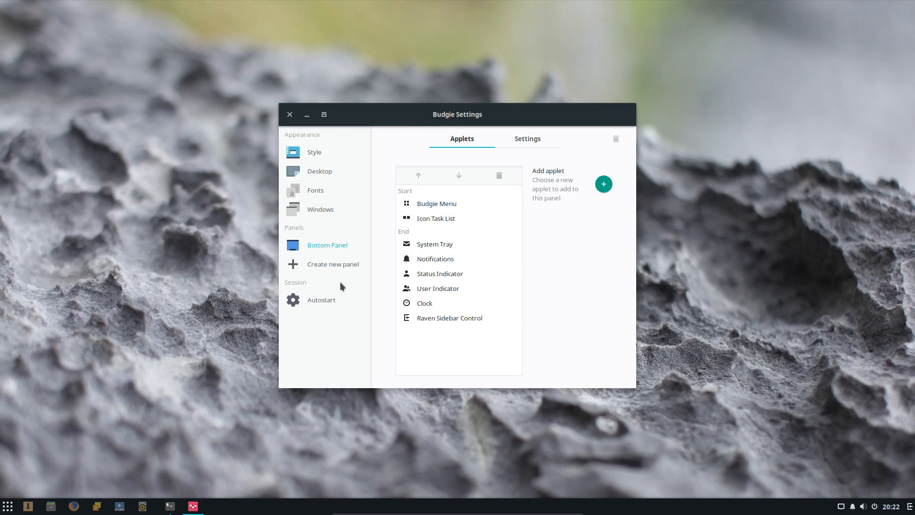
mouse_move(461, 338)
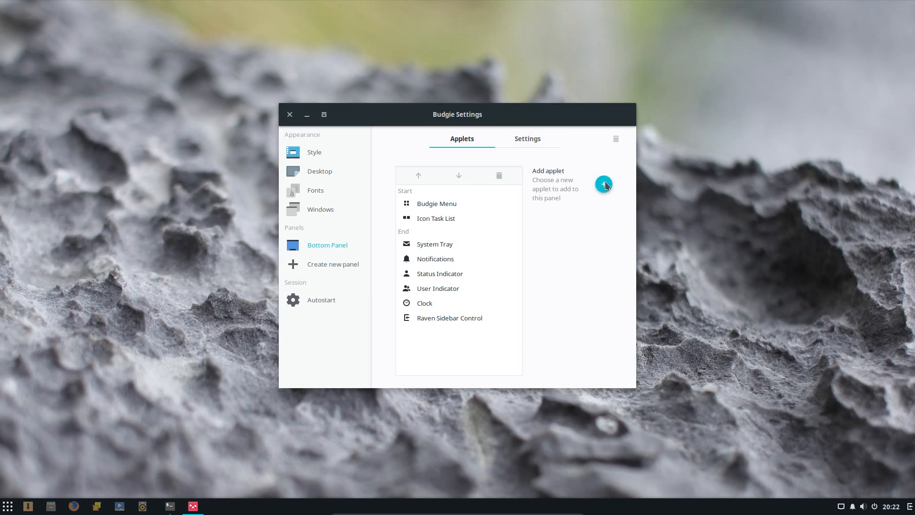
left_click(604, 184)
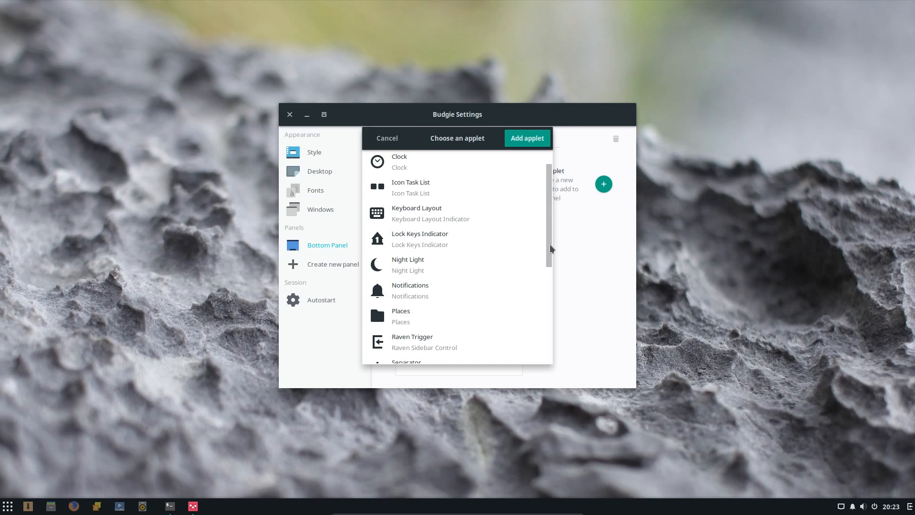
scroll("down", 3)
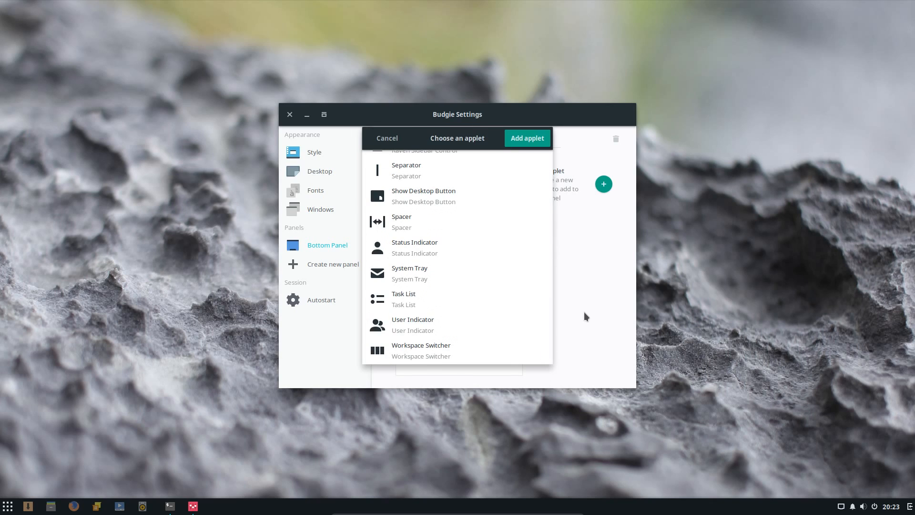
left_click(387, 138)
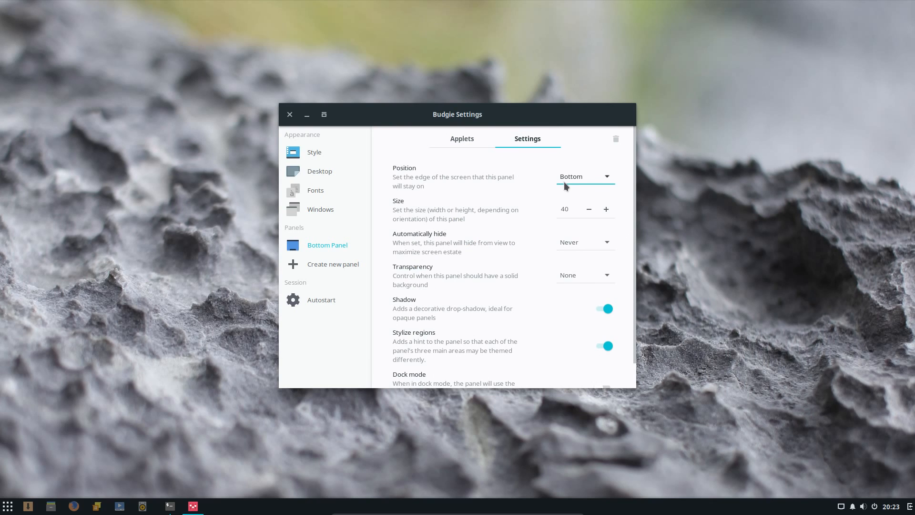
- Move the panel to the left edge, enlarge it, and keep it always visible
left_click(584, 176)
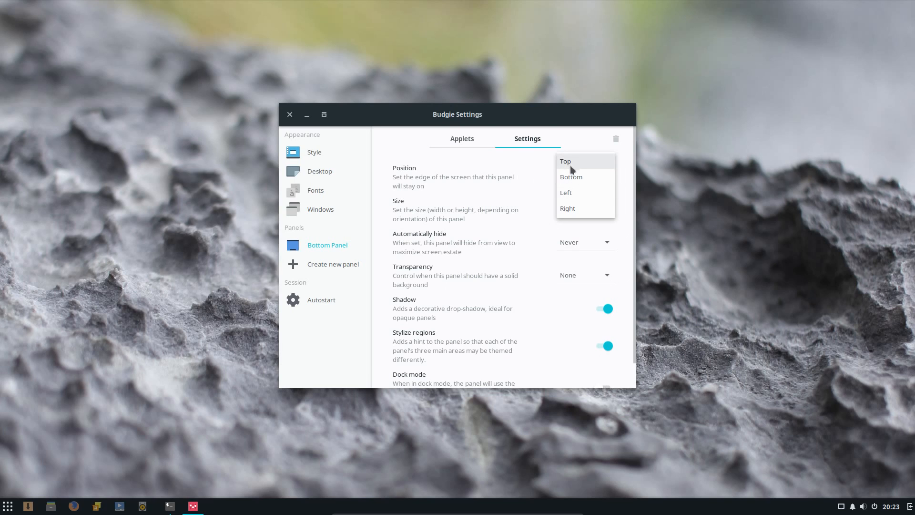
left_click(566, 193)
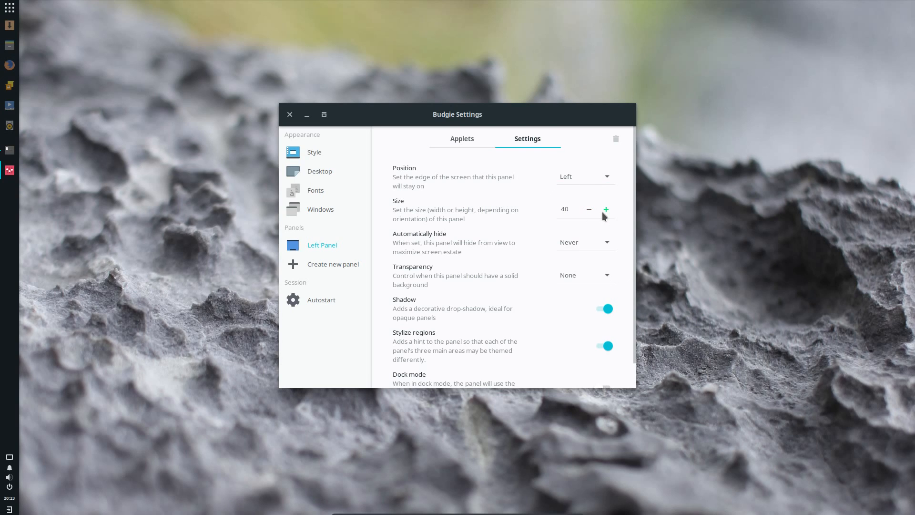
left_click(606, 209)
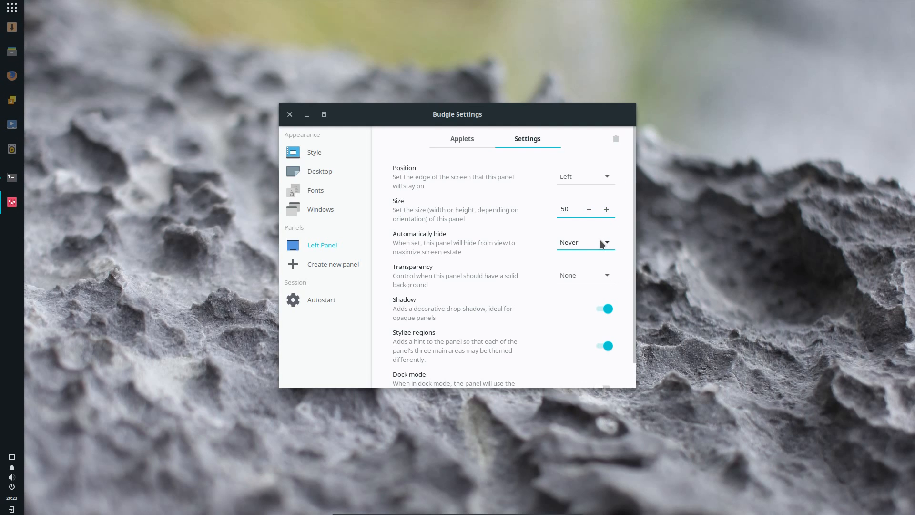
left_click(585, 243)
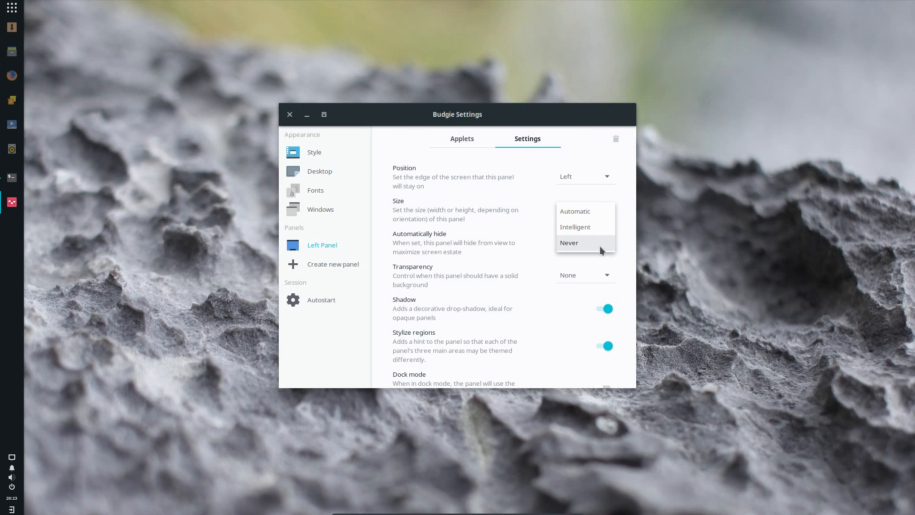
left_click(569, 243)
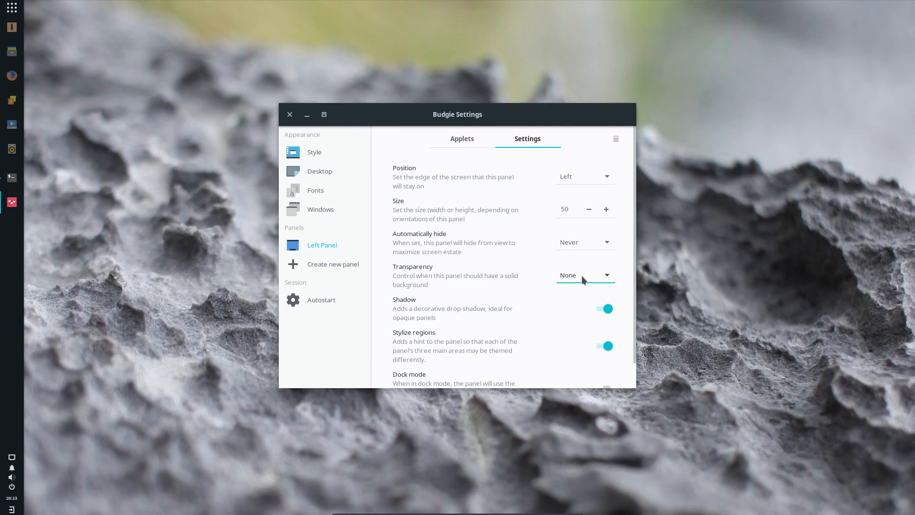
- Try Dynamic transparency, then set transparency to None and leave dock mode off
left_click(585, 275)
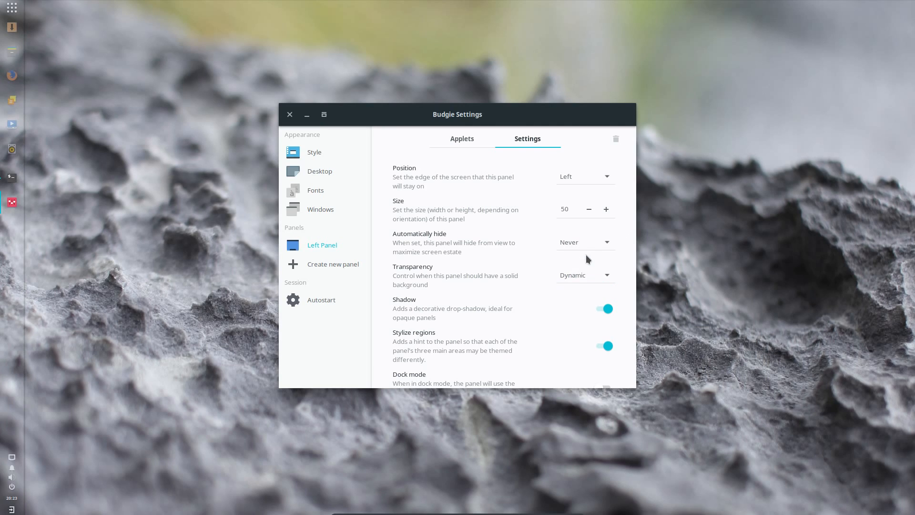
left_click(585, 242)
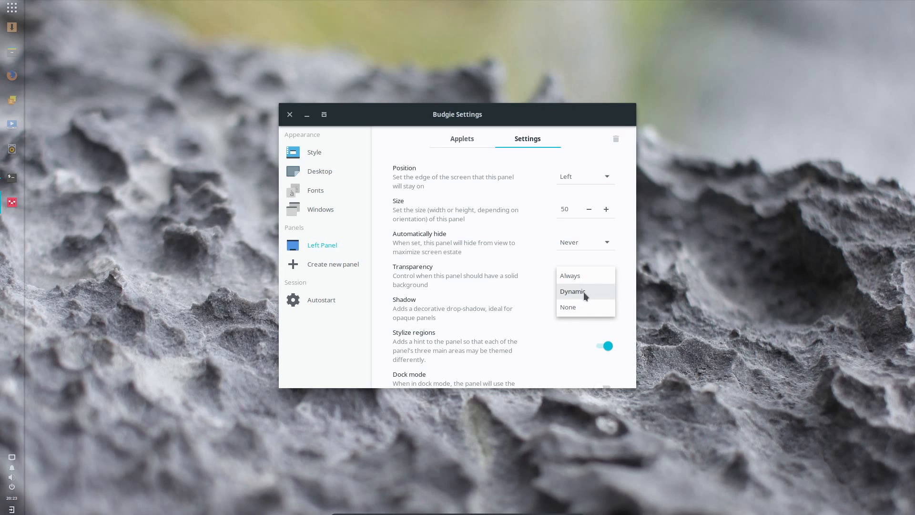
left_click(573, 291)
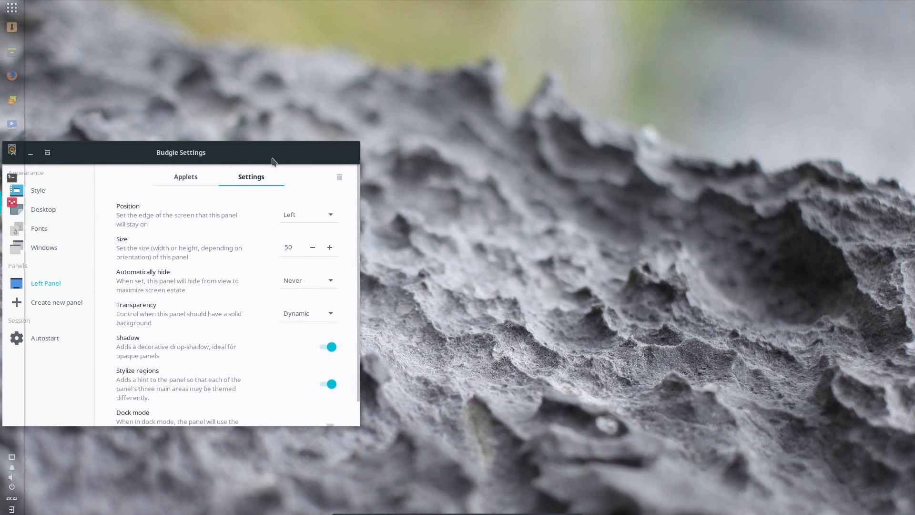
left_click_drag(181, 153, 437, 115)
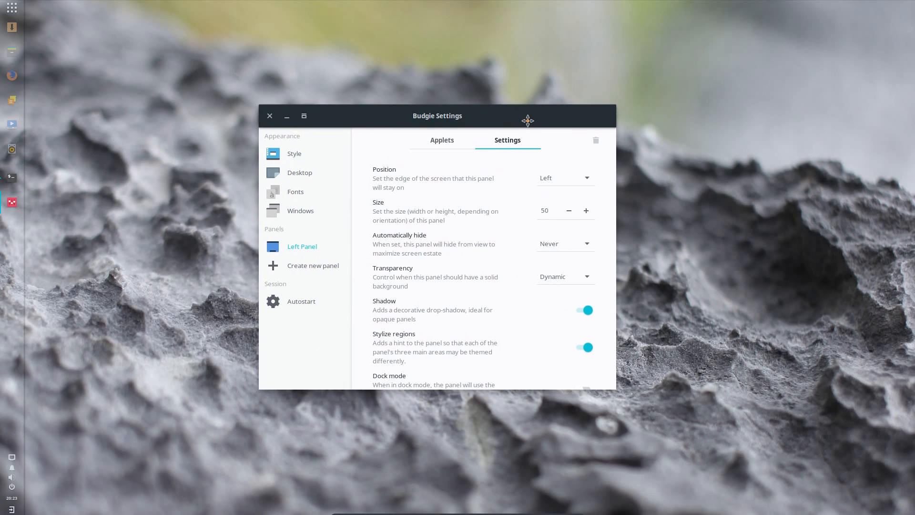
left_click(564, 243)
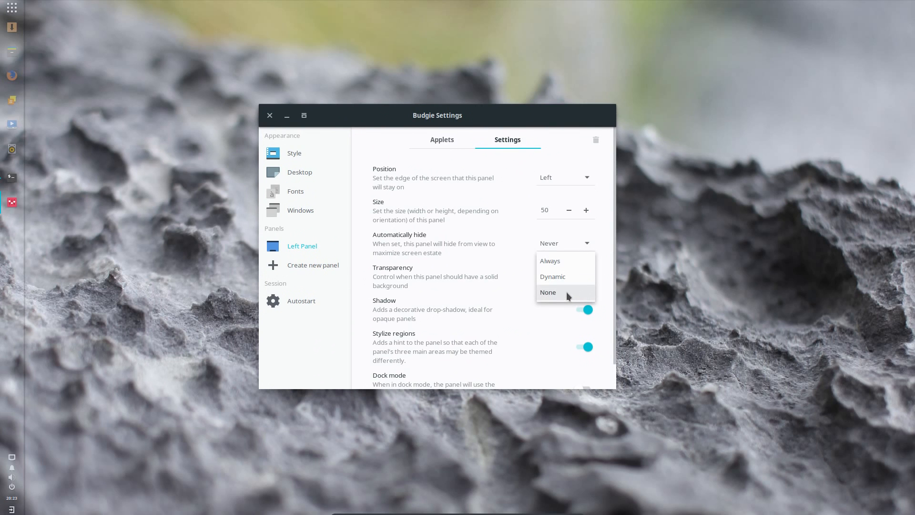
left_click(548, 292)
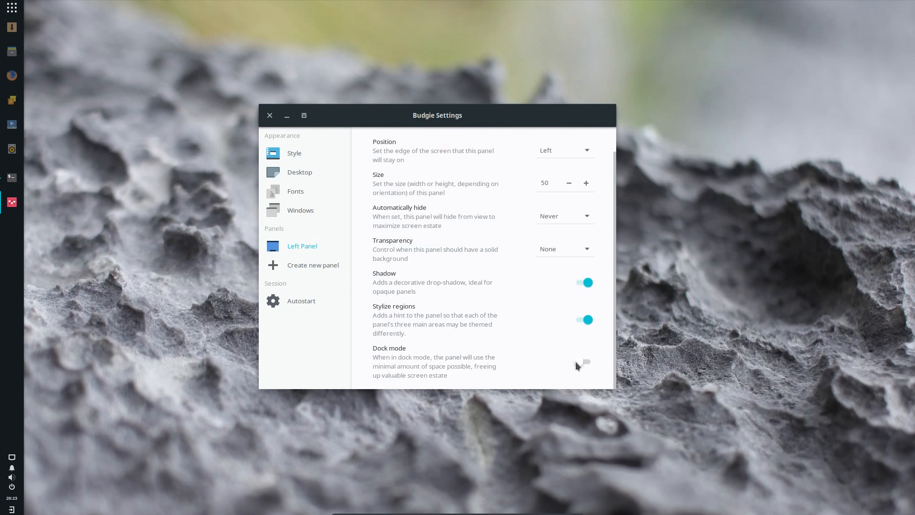
left_click(585, 362)
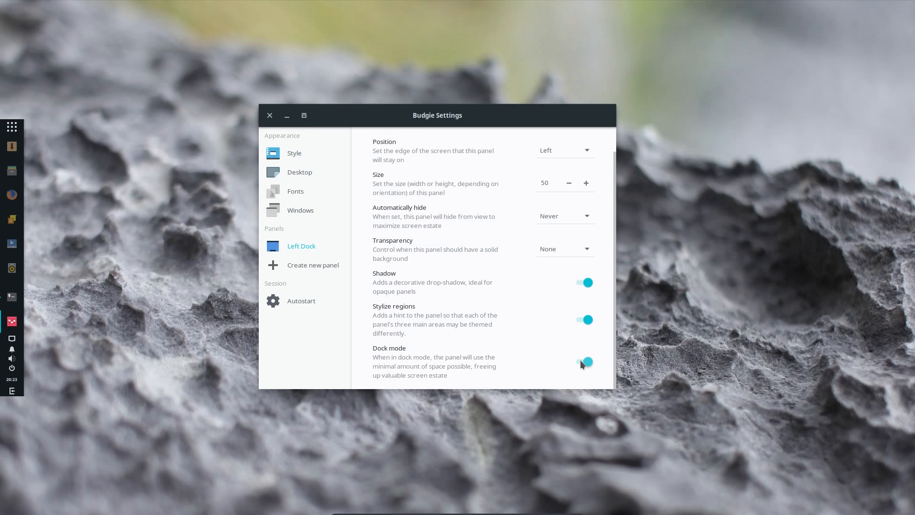
left_click(583, 362)
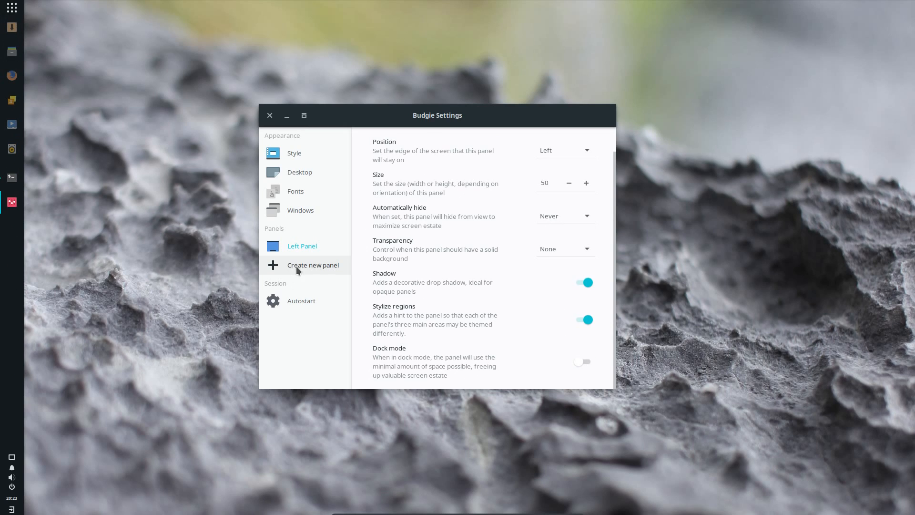
- Create a new top panel, then delete it and confirm the removal
left_click(313, 266)
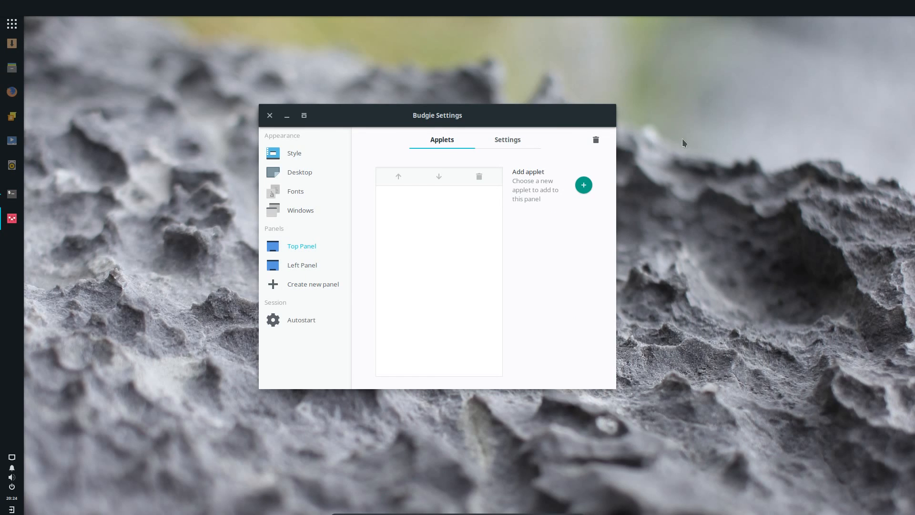
left_click(596, 140)
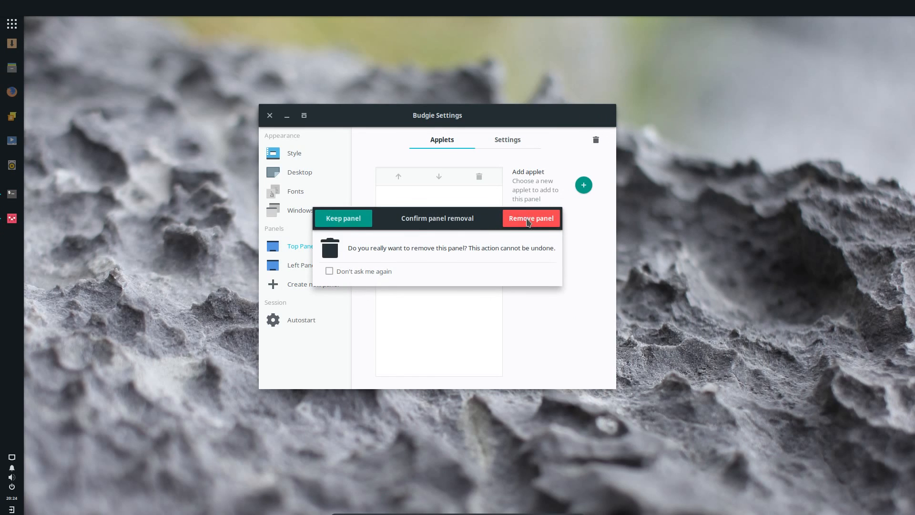
left_click(530, 218)
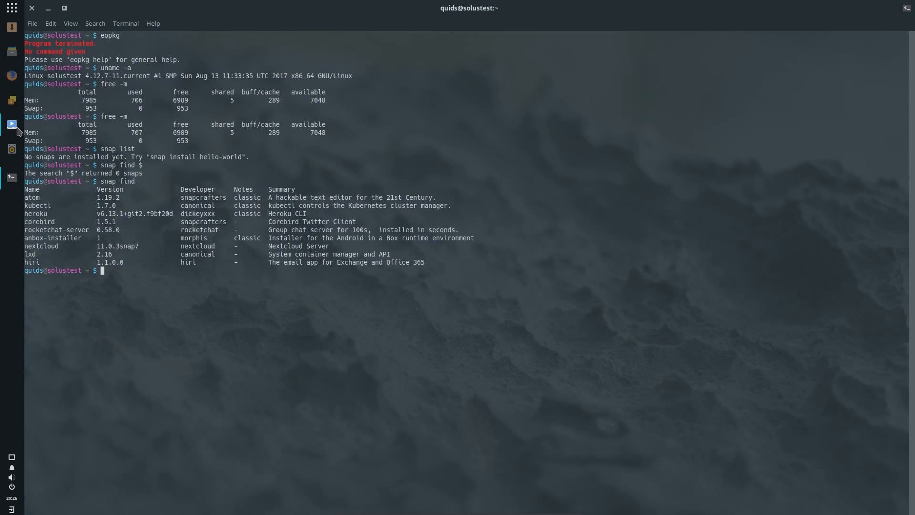
- Launch GNOME MPV, then list Rhythmbox's 66 Music-folder tracks for import
left_click(12, 124)
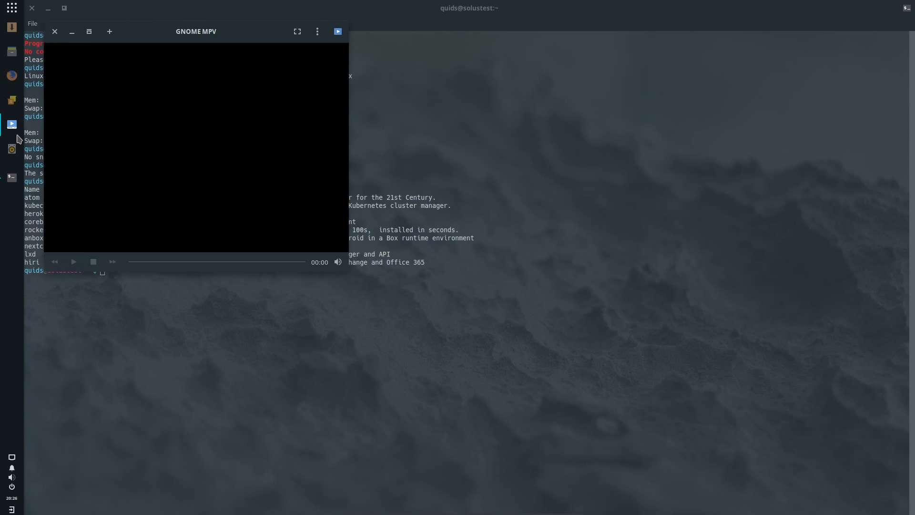
mouse_move(11, 149)
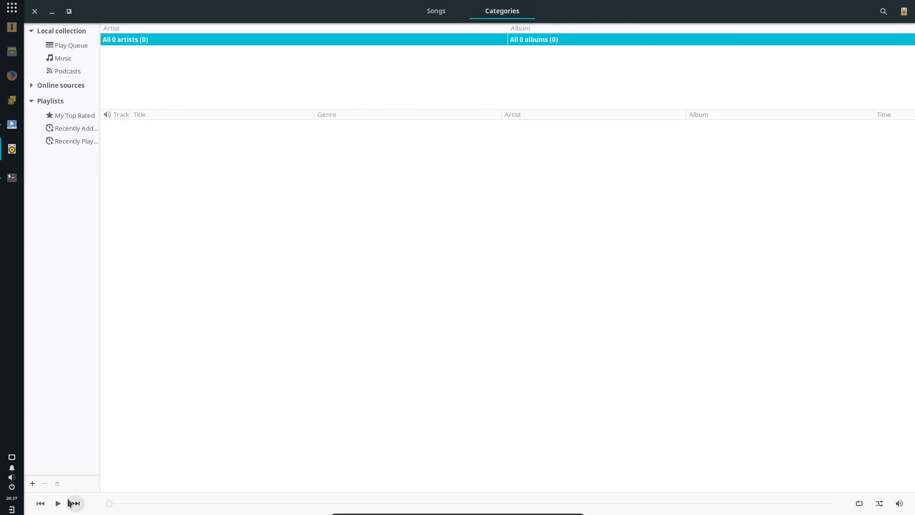
mouse_move(858, 474)
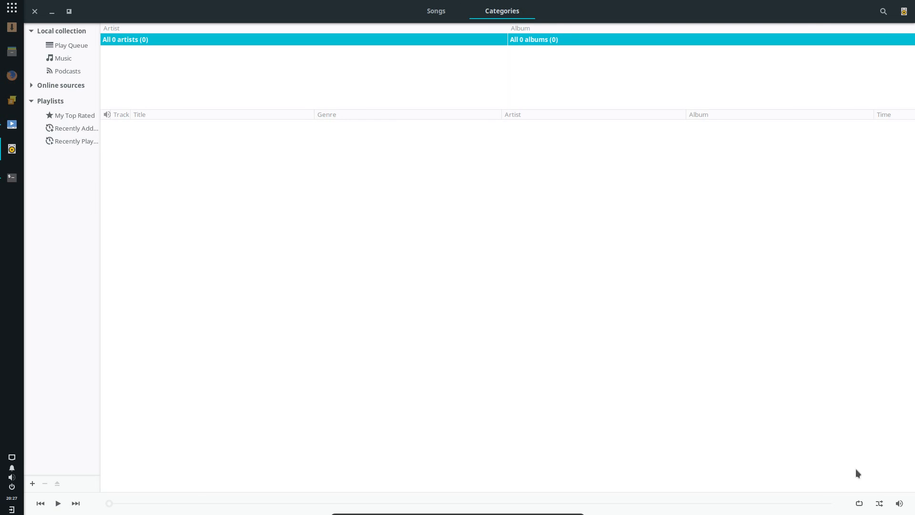
mouse_move(69, 46)
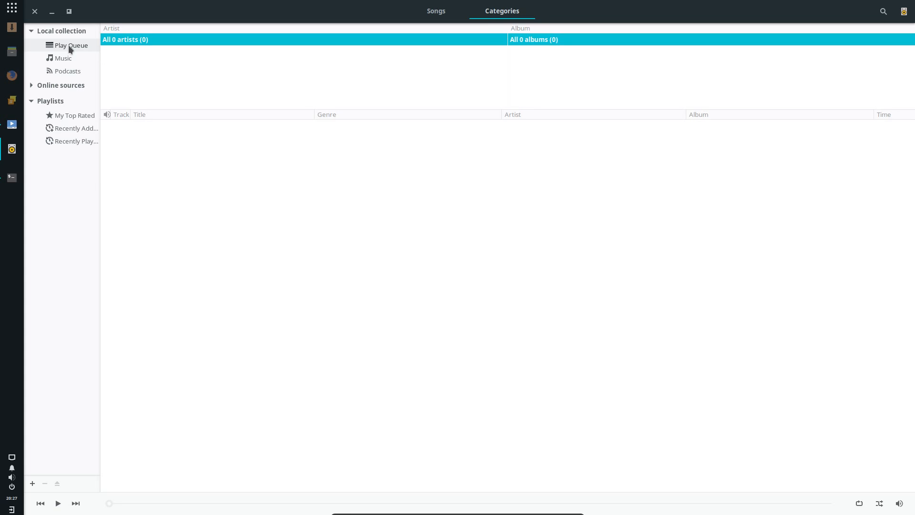
left_click(436, 10)
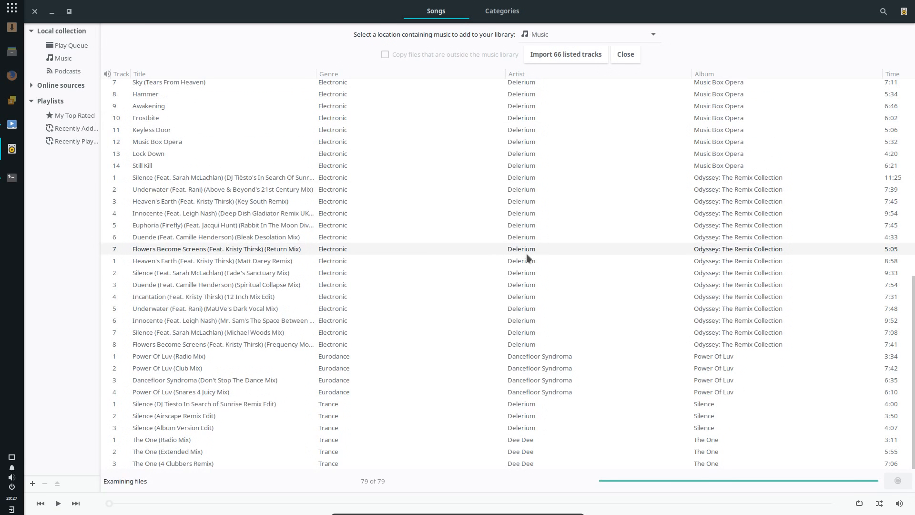
- Scroll through Rhythmbox's list of tracks to import
scroll("down", 3)
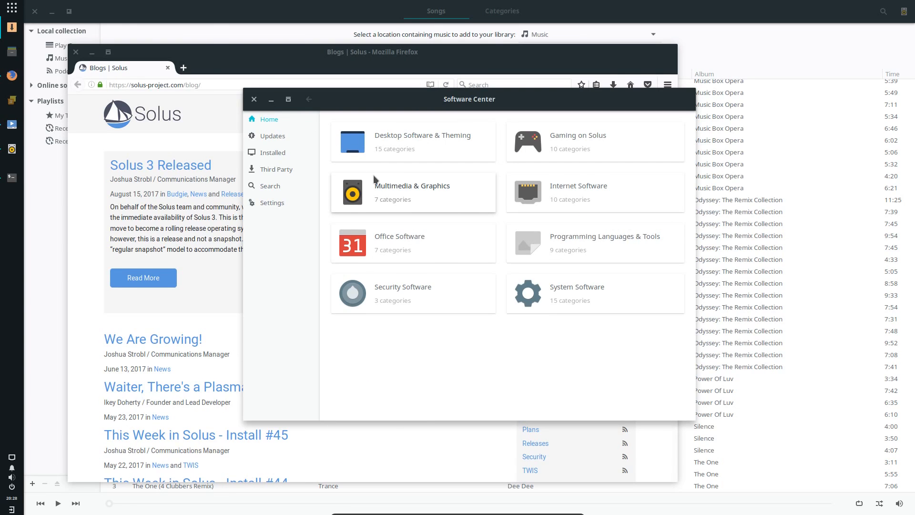
- Search the Budgie Menu for Writer and open a blank Untitled 1 document
left_click(11, 8)
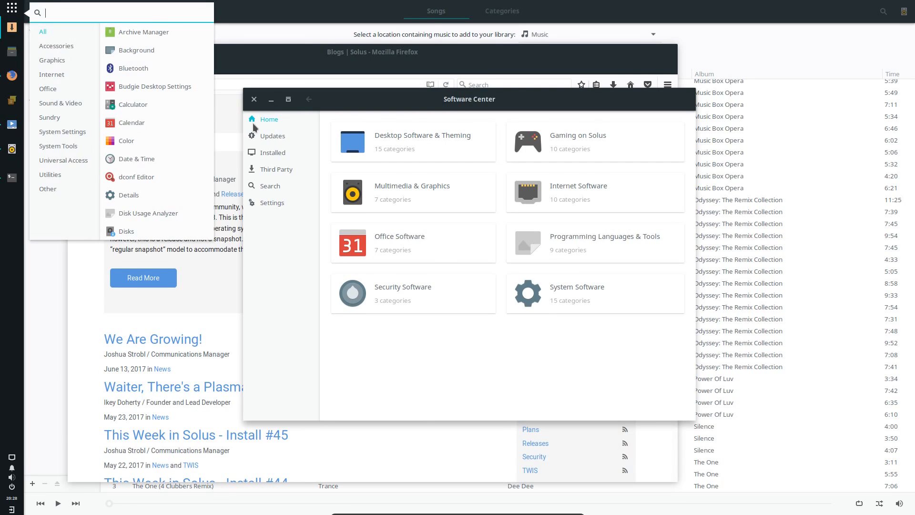
type("wr")
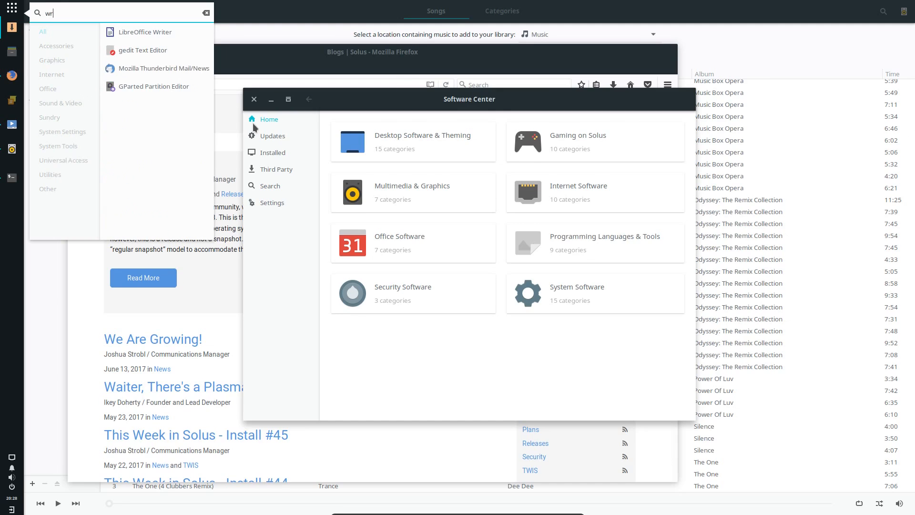
left_click(145, 32)
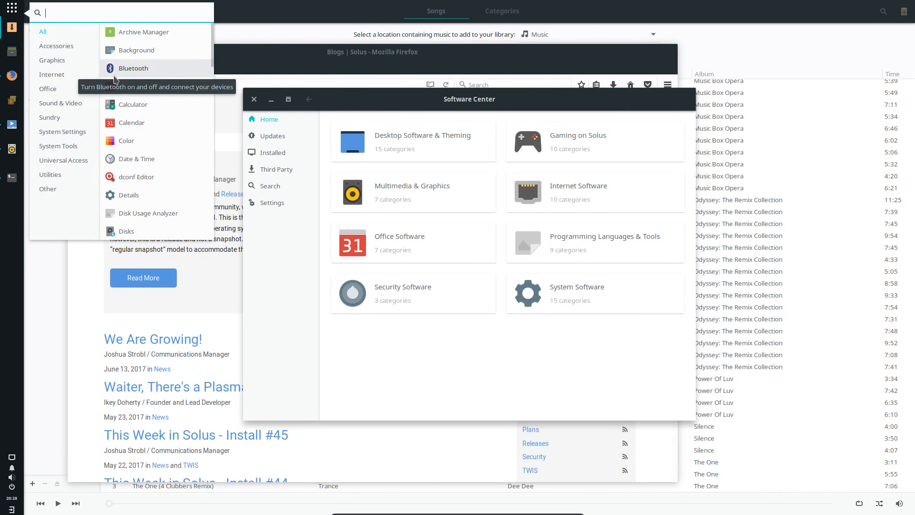
type("li")
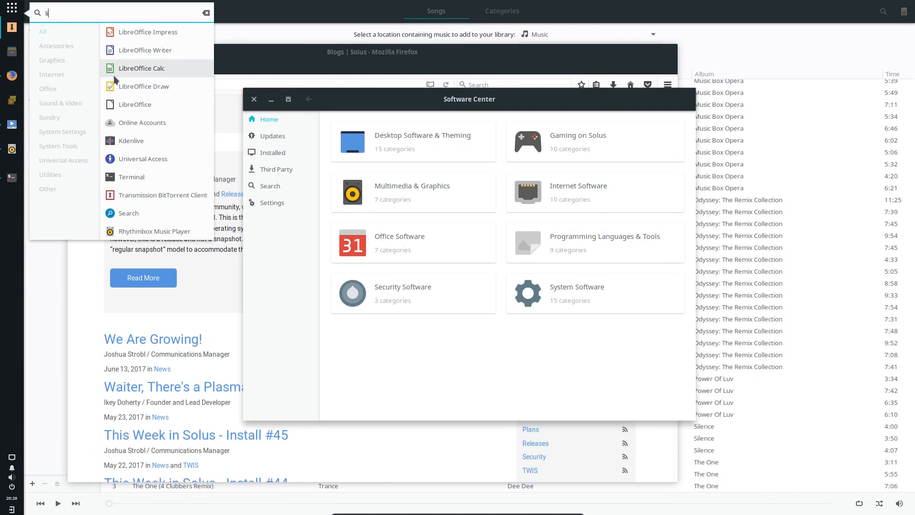
type("i")
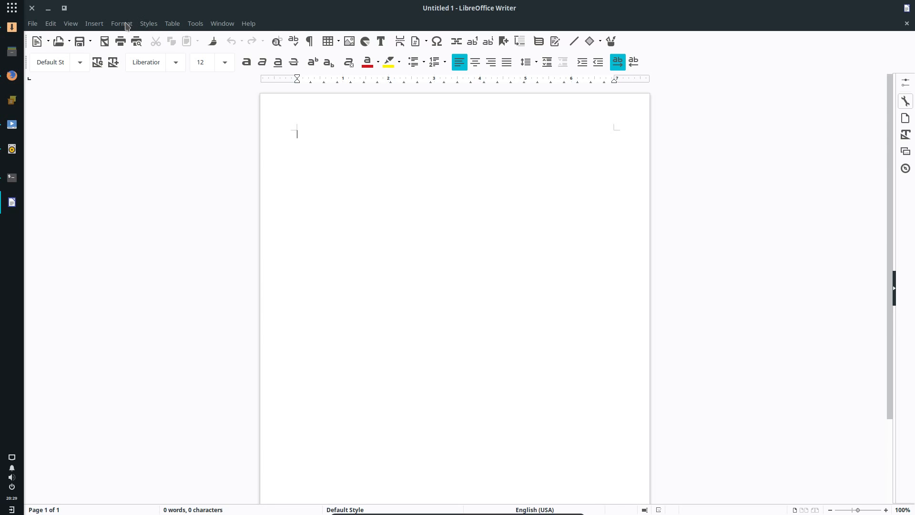
- Browse Writer's View menu and the other menus
left_click(70, 23)
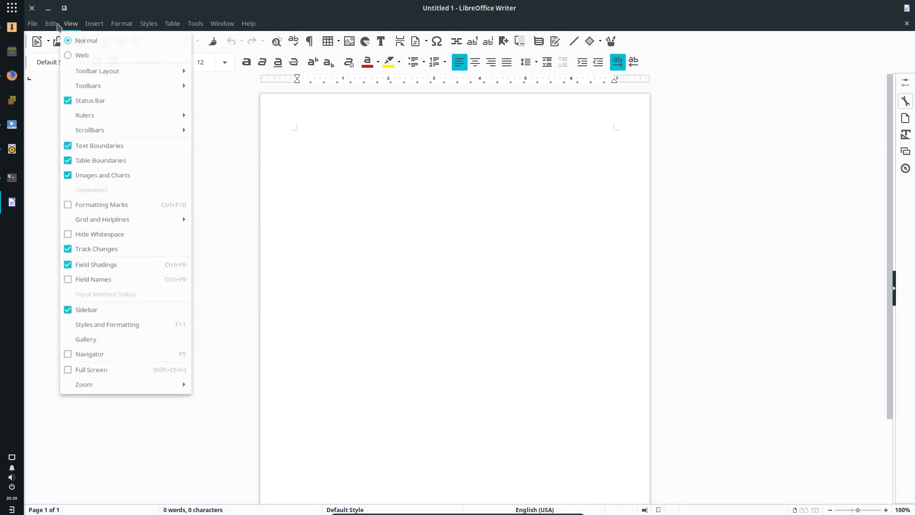
left_click(221, 23)
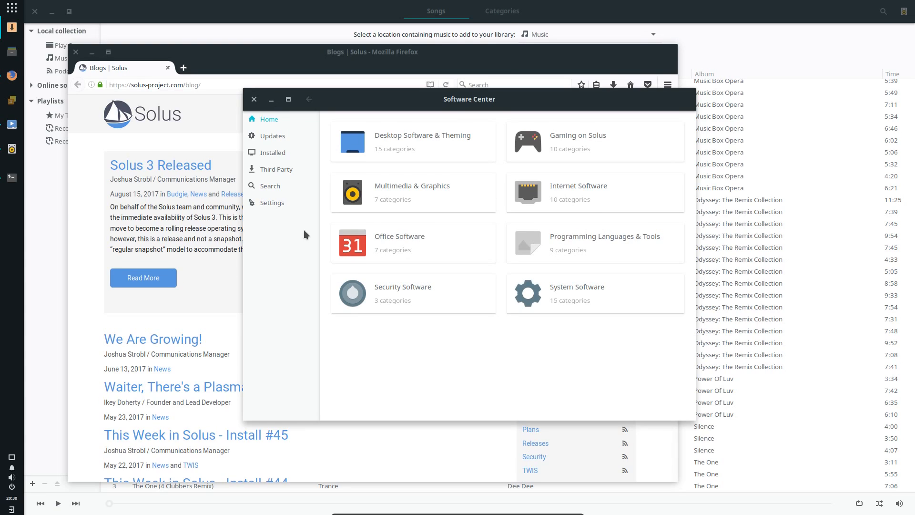
- Scroll through the Web browsers list under Internet Software in Software Center
left_click(578, 185)
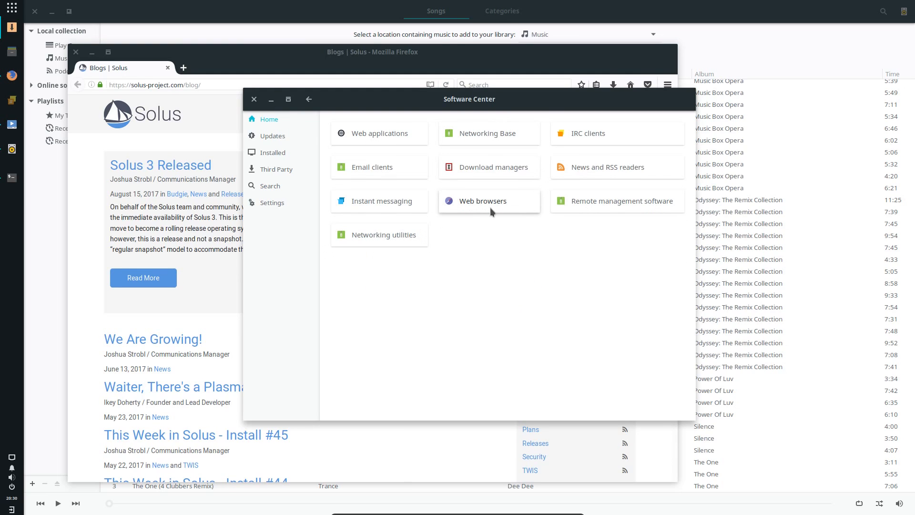
left_click(482, 200)
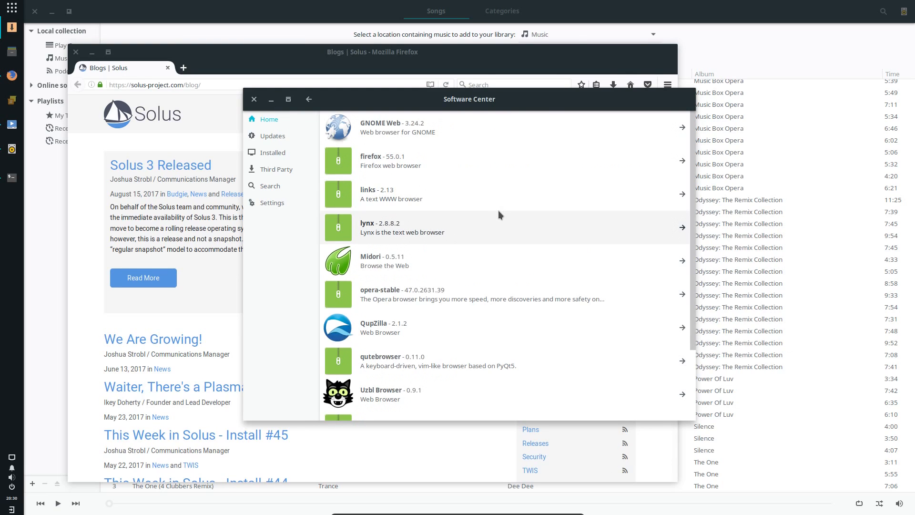
scroll("down", 3)
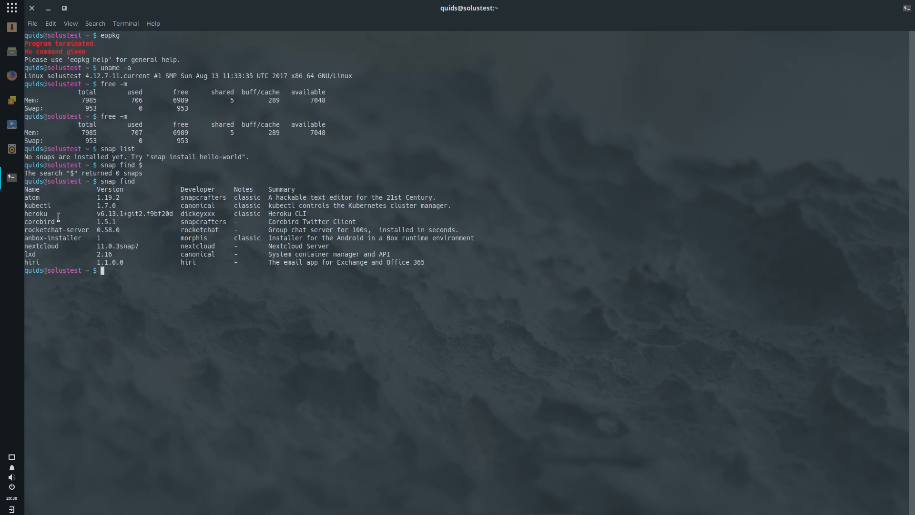
- Install GIMP with 'sudo eopkg install gimp', accepting its five dependency packages
type("sudo eopkg")
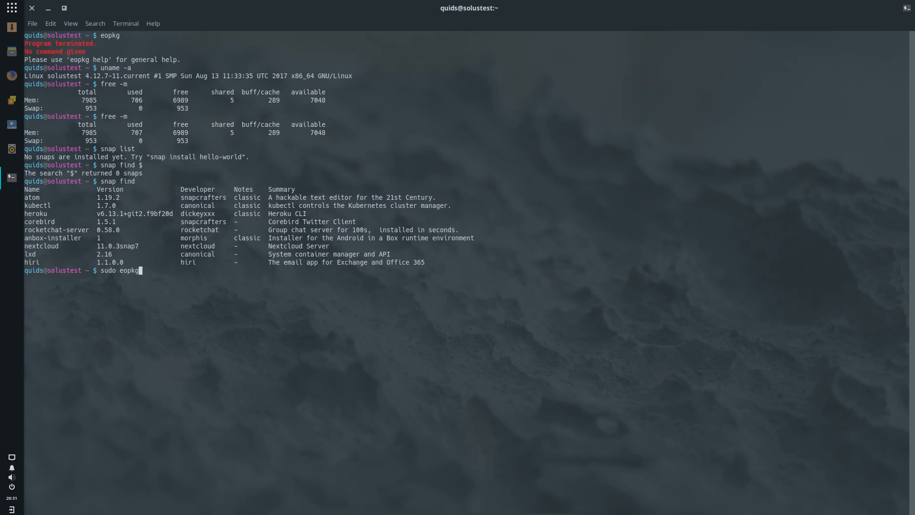
type("install gimp")
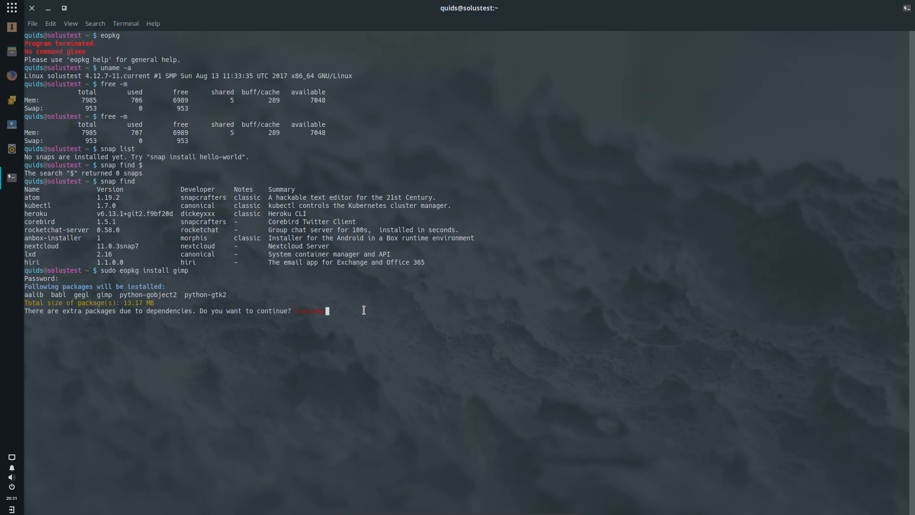
type("y")
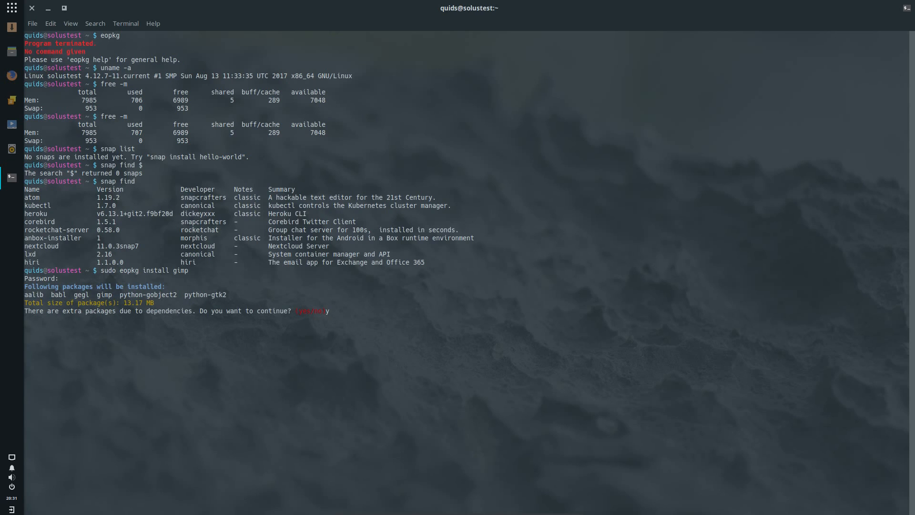
left_click(11, 7)
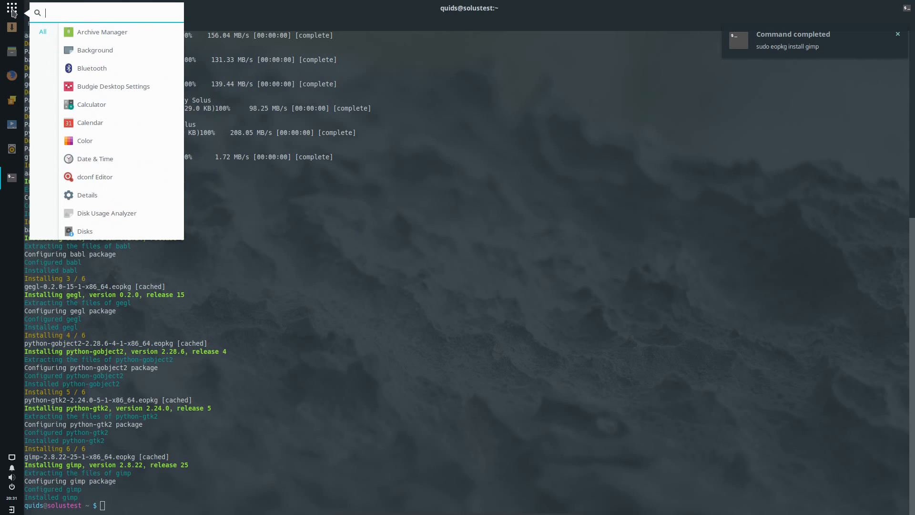
- Search the menu for 'gi' and launch GNU Image Manipulation Program
type("g")
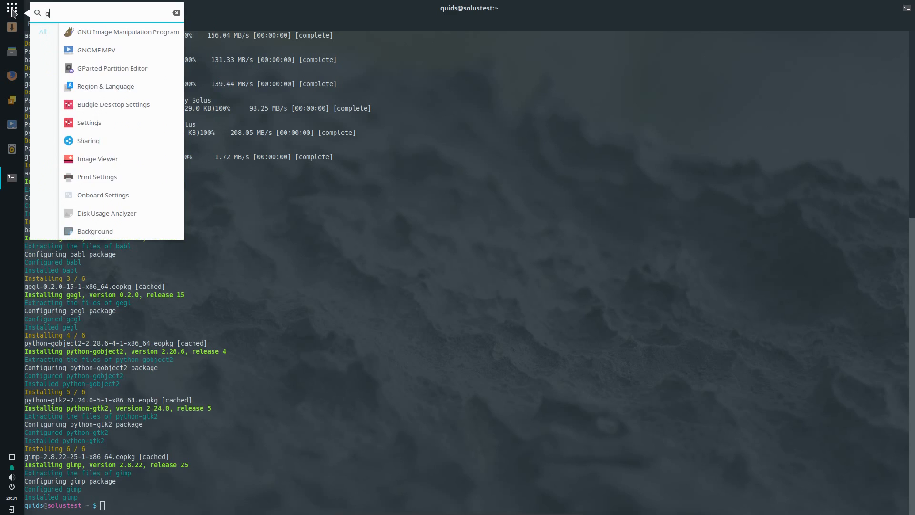
type("i")
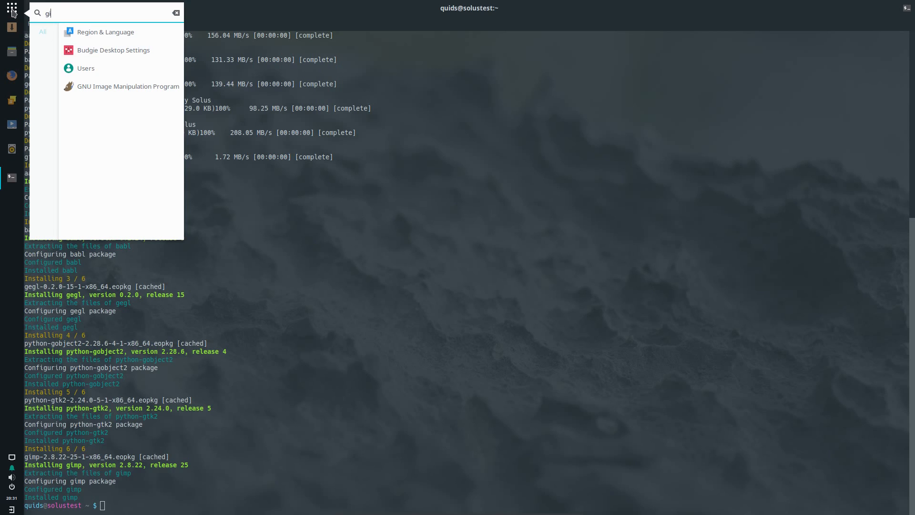
mouse_move(147, 90)
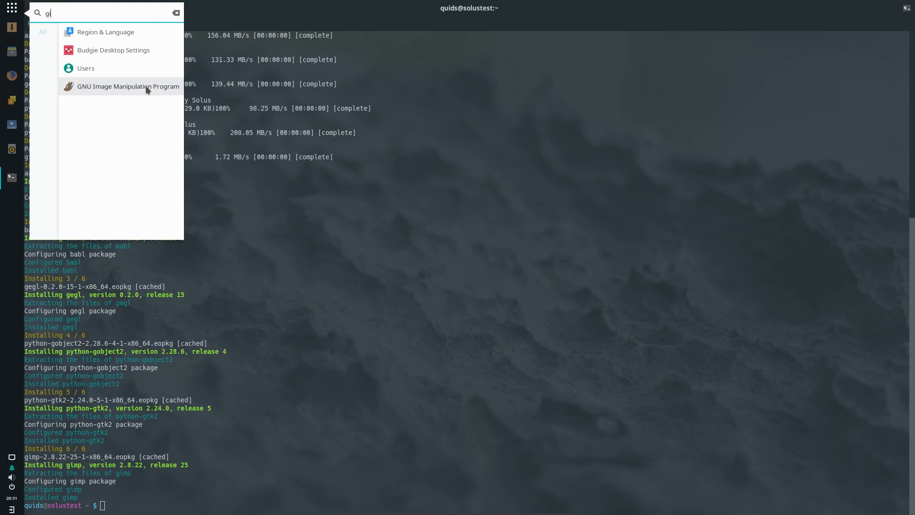
left_click(128, 85)
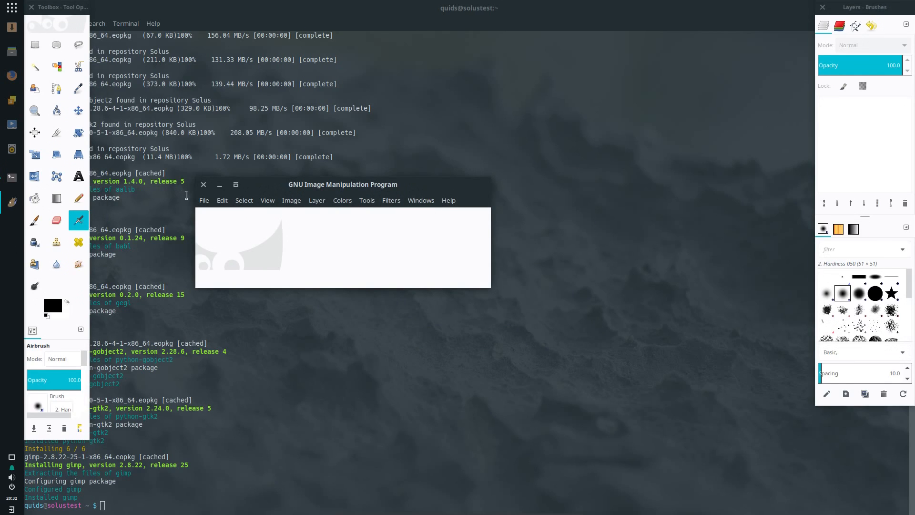
- Relaunch GIMP from the menu search and dismiss the About GIMP 2.8.22 dialog
left_click(11, 8)
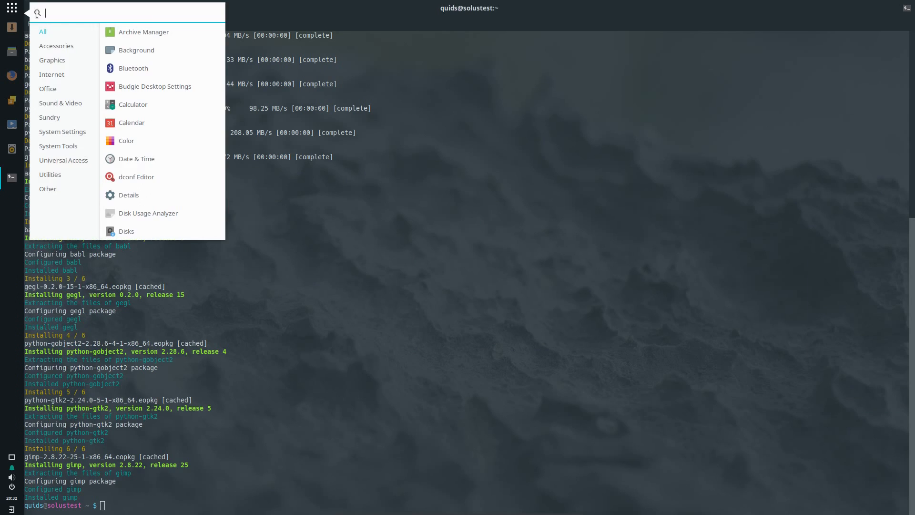
type("gi")
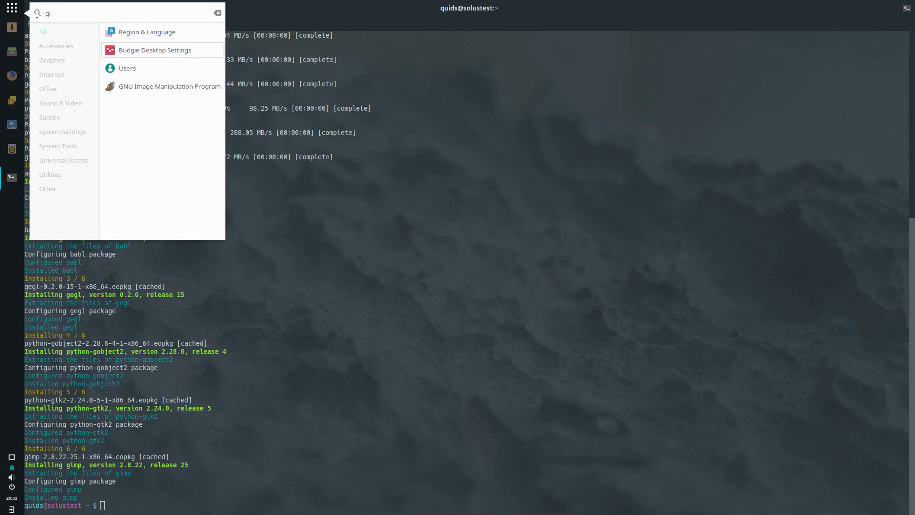
left_click(170, 86)
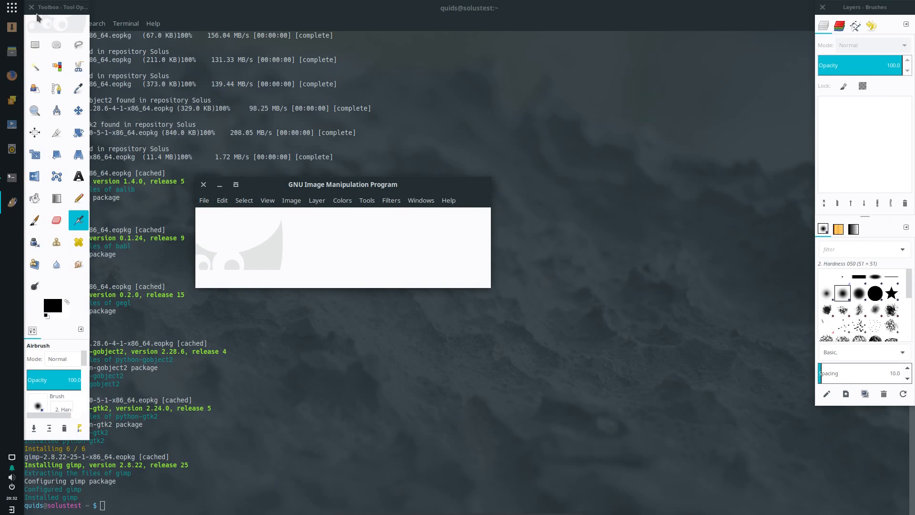
mouse_move(446, 213)
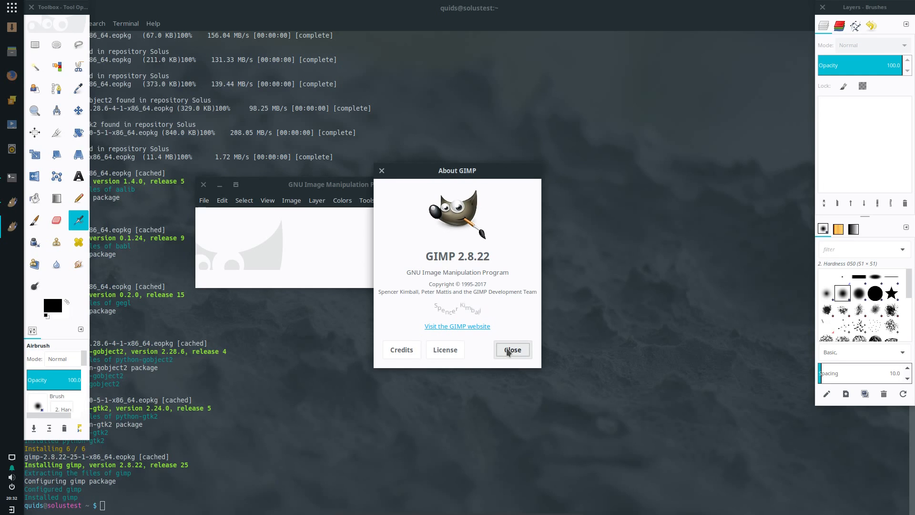
left_click(512, 349)
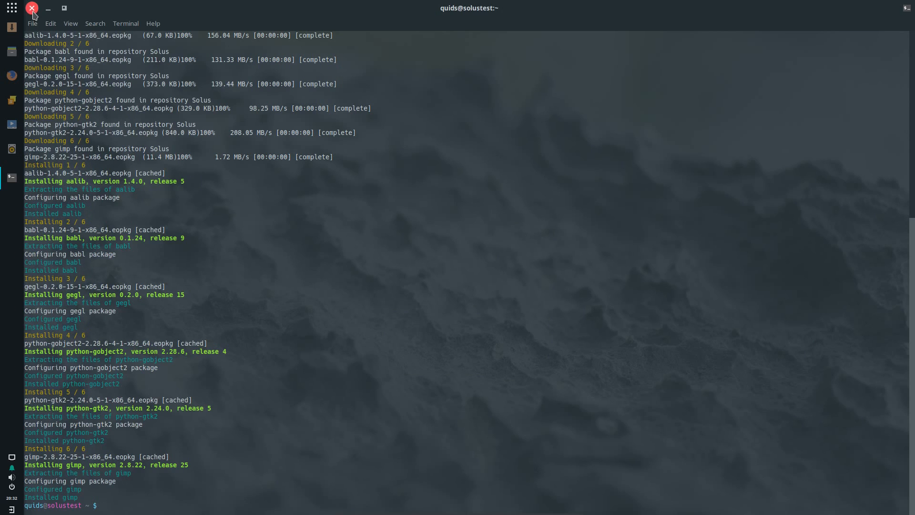
- Close the terminal and launch Kdenlive by searching 'kde' in the menu
left_click(31, 9)
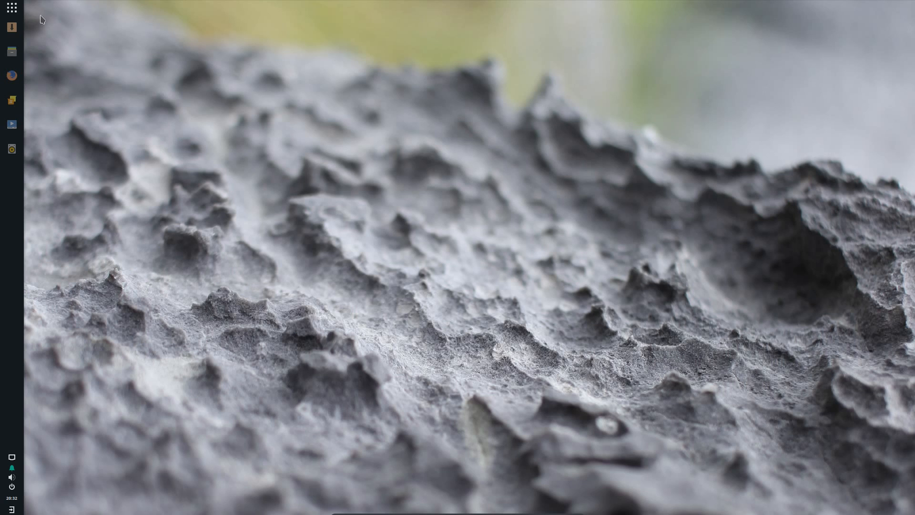
mouse_move(46, 36)
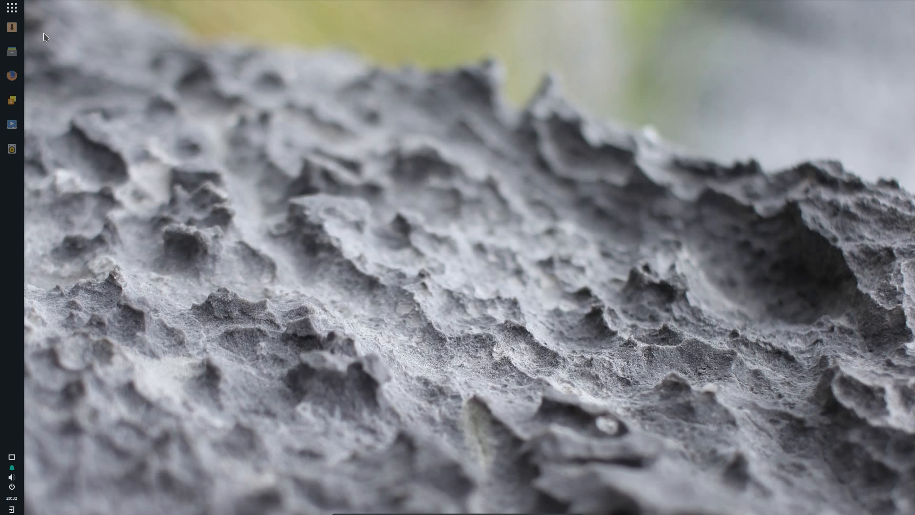
mouse_move(11, 28)
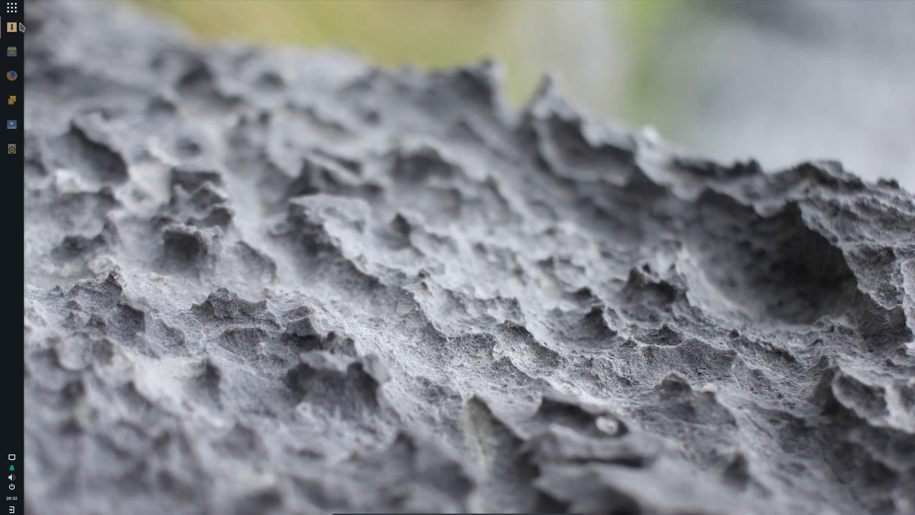
left_click(11, 7)
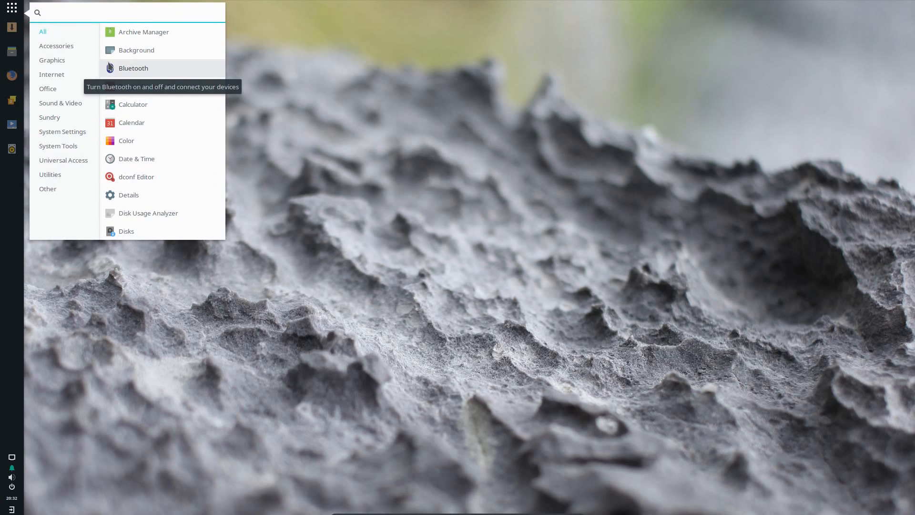
type("k")
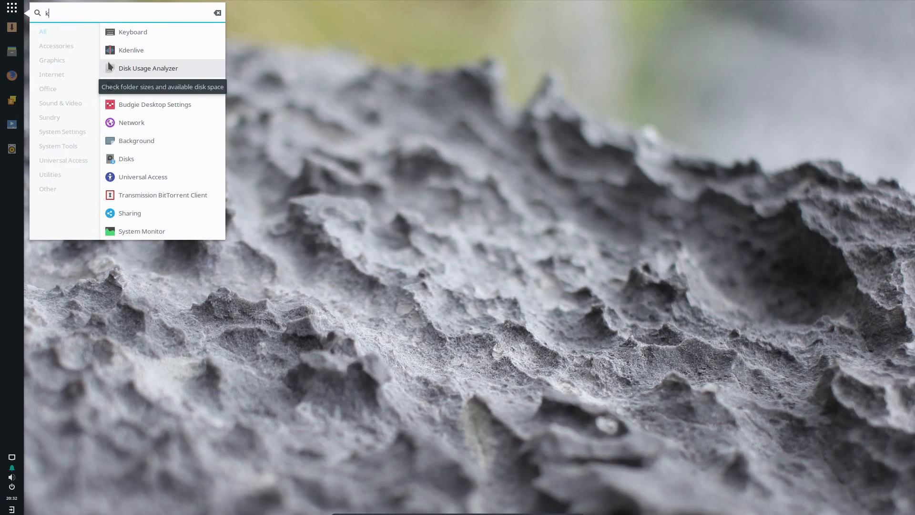
type("de")
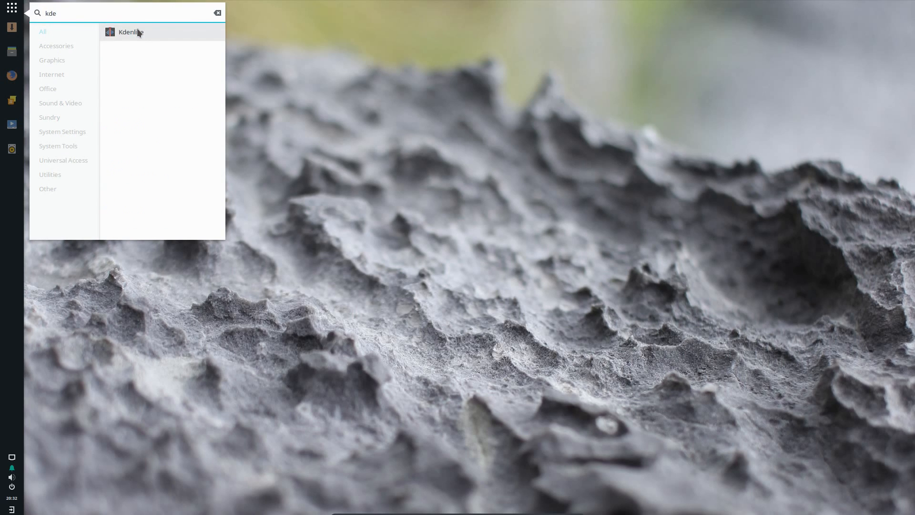
left_click(131, 31)
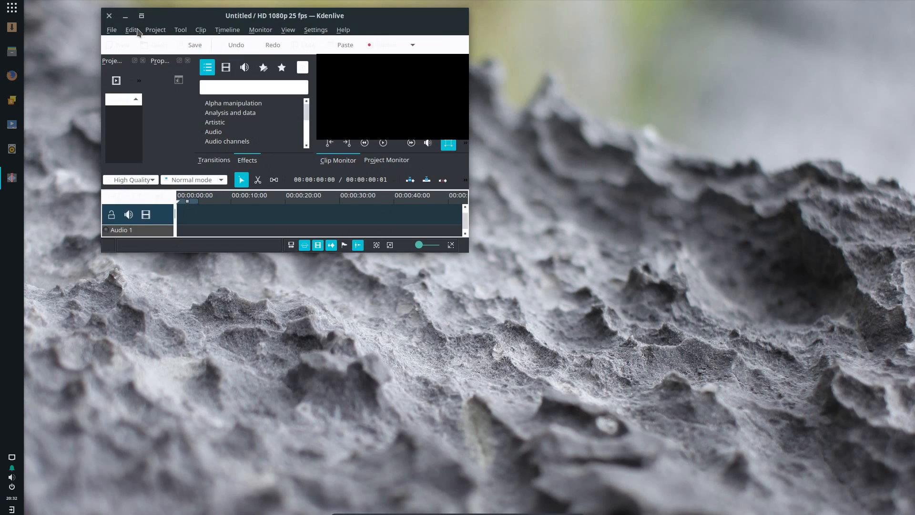
mouse_move(182, 23)
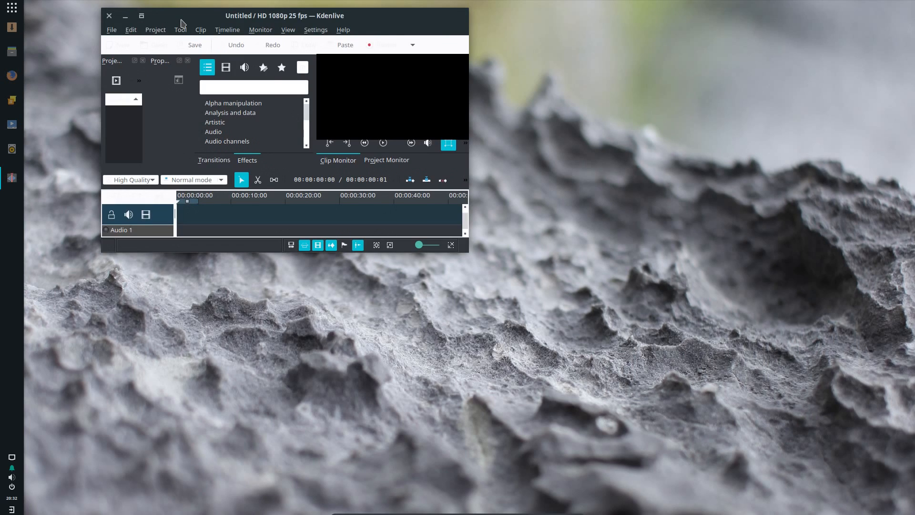
- Maximize Kdenlive and show Help > About Kdenlive, version 17.04.3
left_click(141, 16)
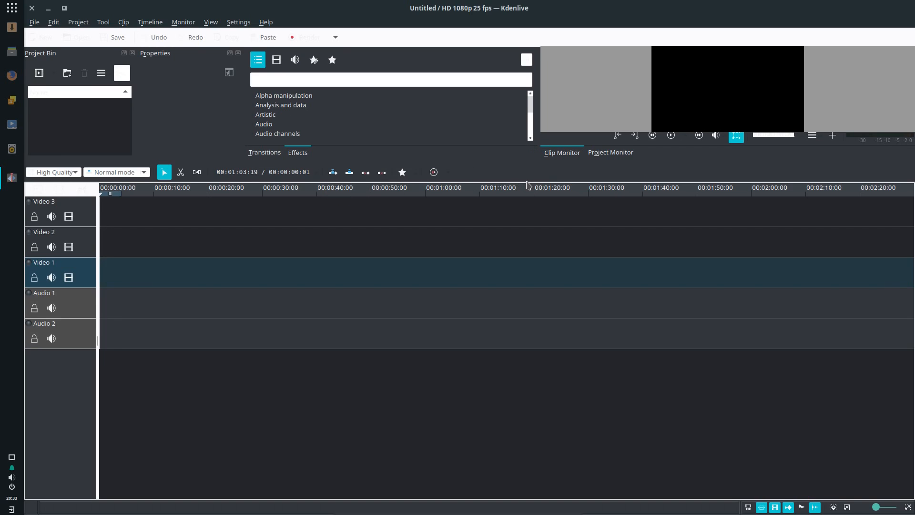
mouse_move(537, 108)
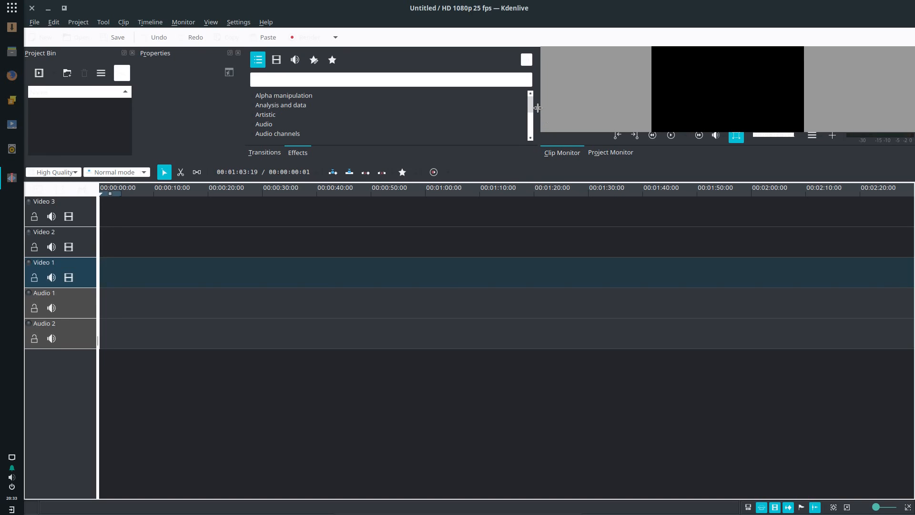
mouse_move(500, 173)
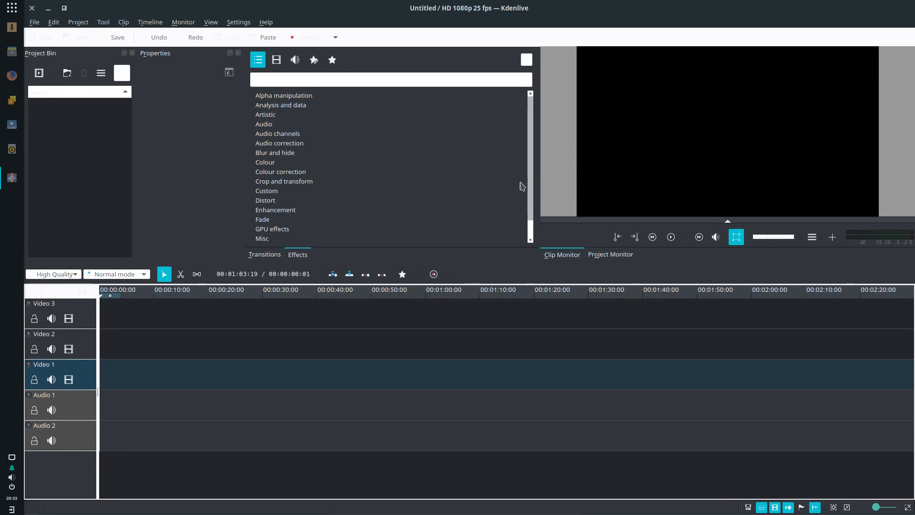
left_click(266, 23)
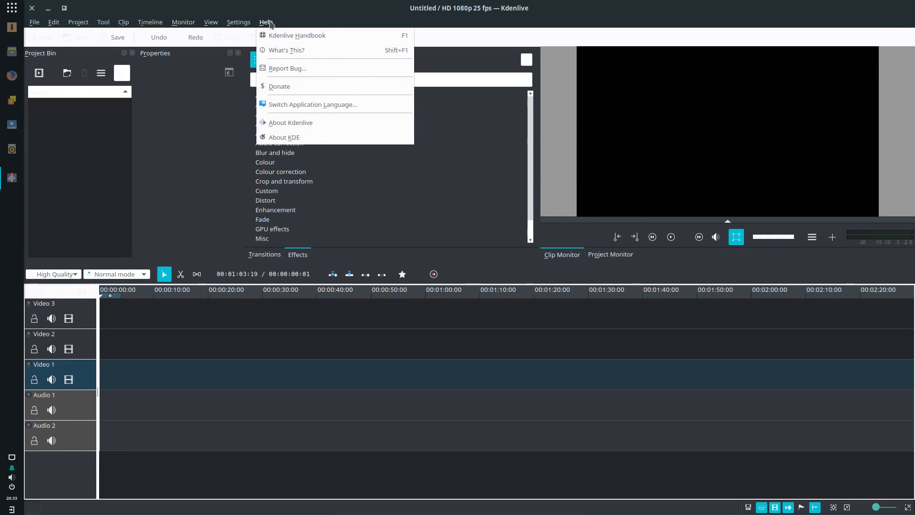
left_click(291, 123)
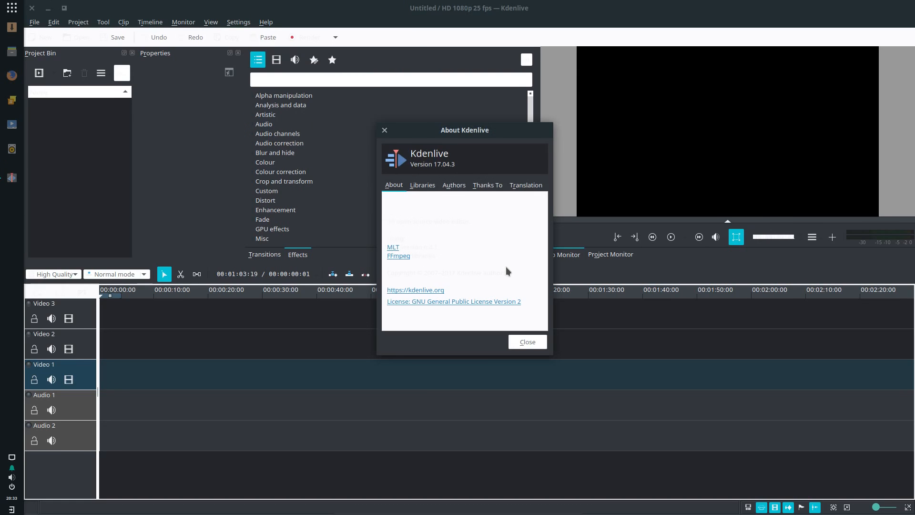
mouse_move(492, 281)
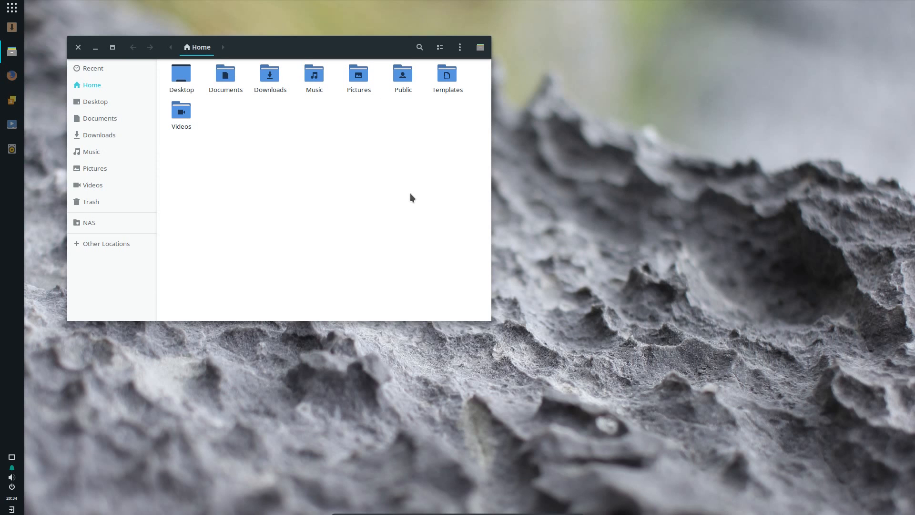
- Browse Pictures into the wallpaper subfolder, close the GIMP image, and show actions for Druga Abstract Wallpaper.png
double_click(358, 75)
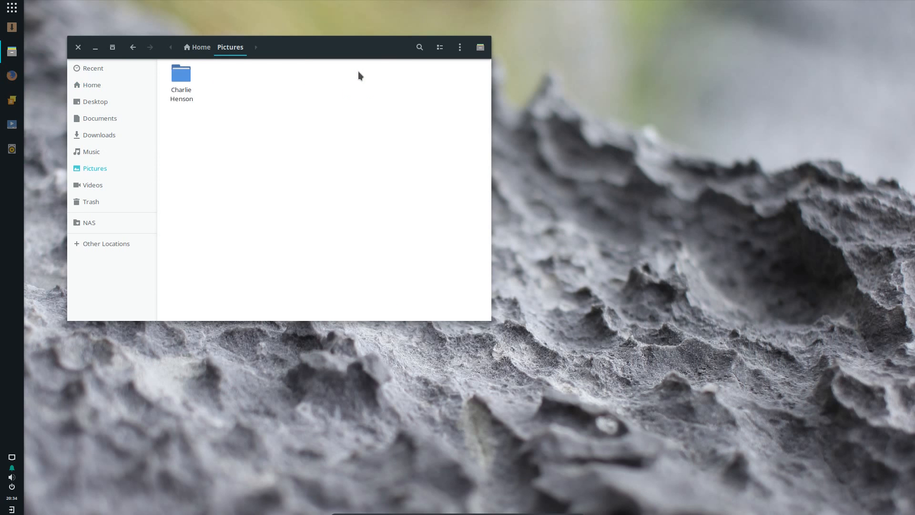
double_click(181, 80)
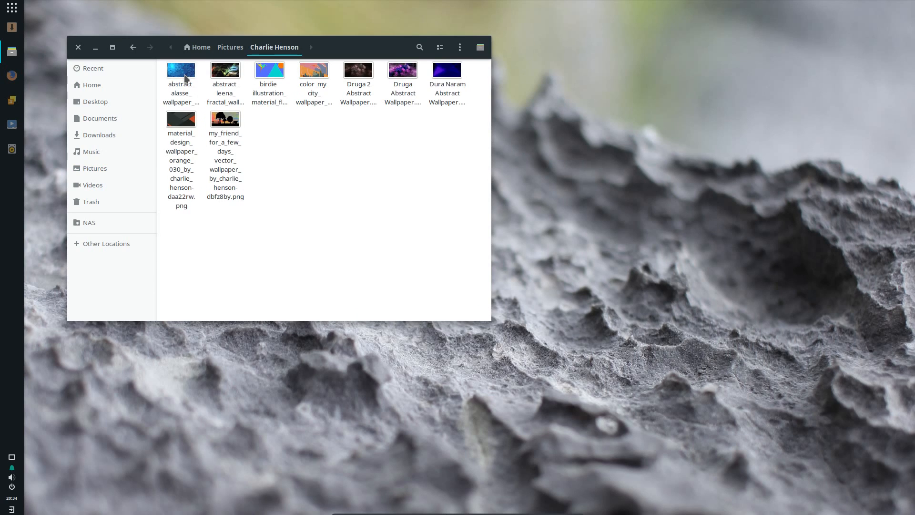
mouse_move(459, 82)
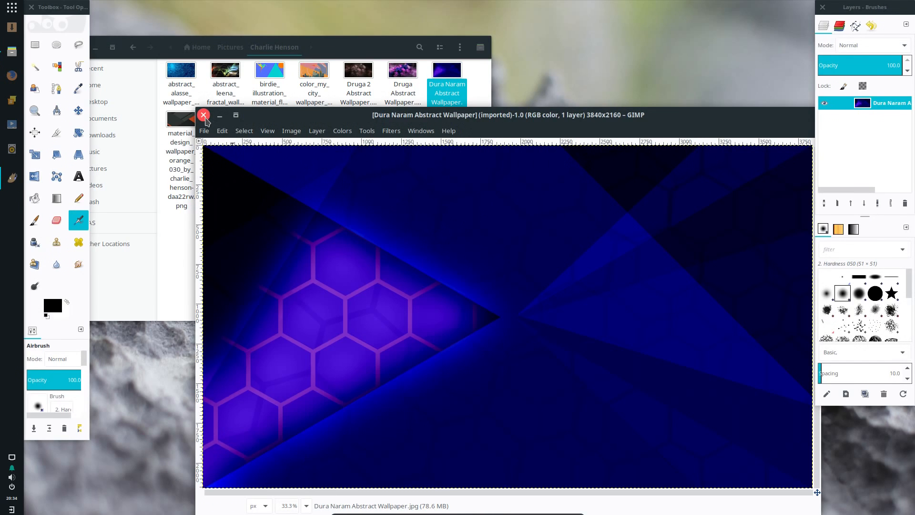
left_click(203, 115)
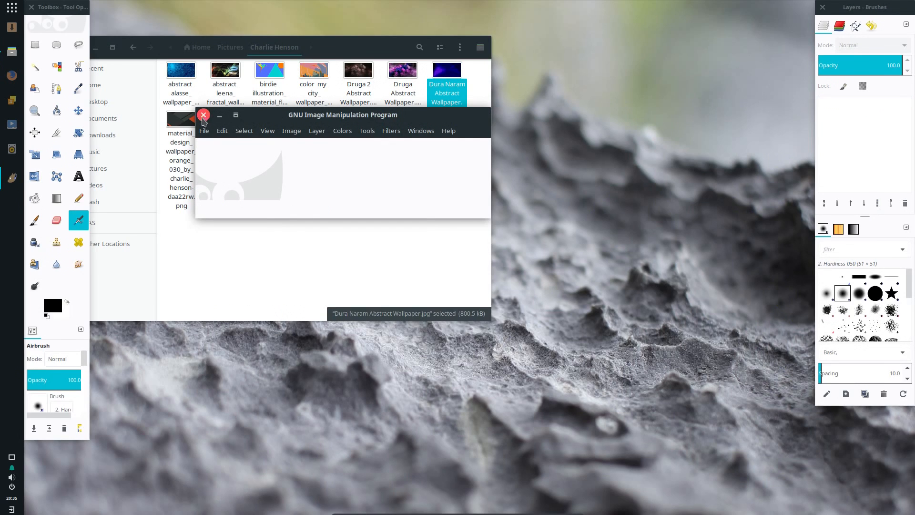
right_click(402, 69)
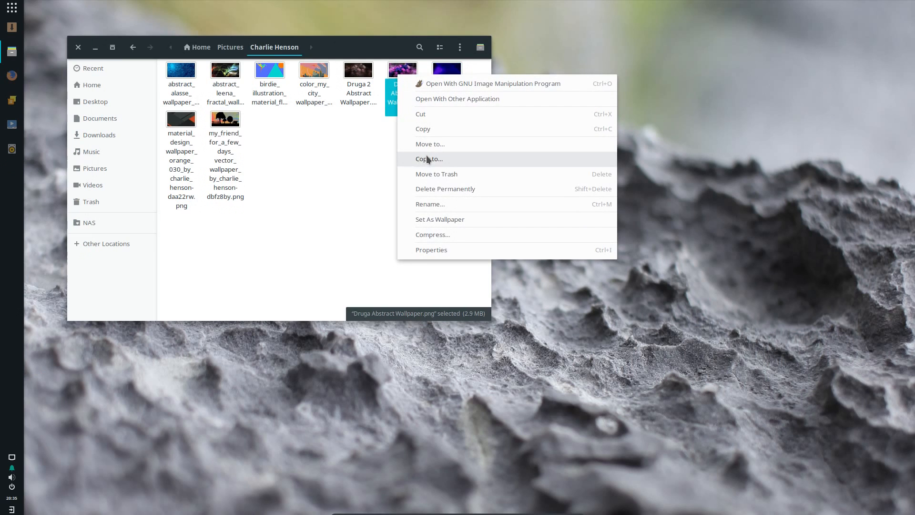
mouse_move(458, 99)
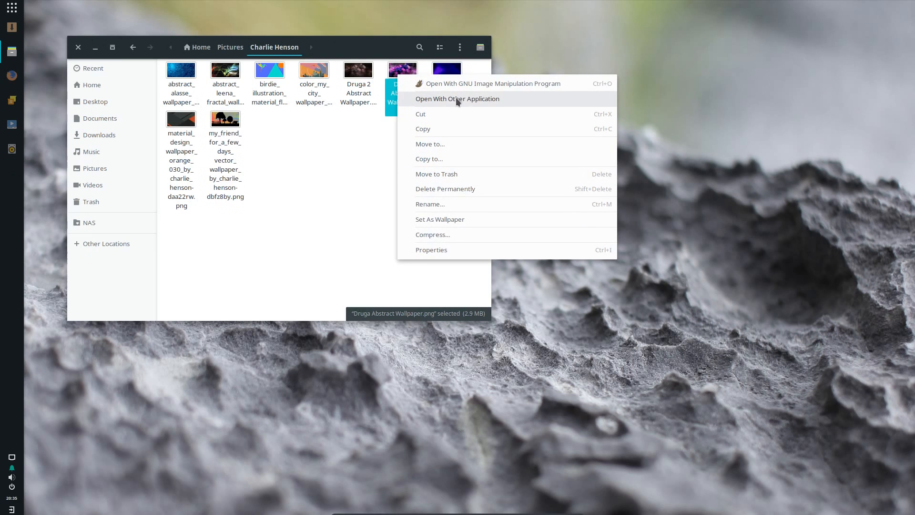
- View Druga Abstract Wallpaper.png (1920×1080 PNG) in Image Viewer, then close the viewer
left_click(457, 98)
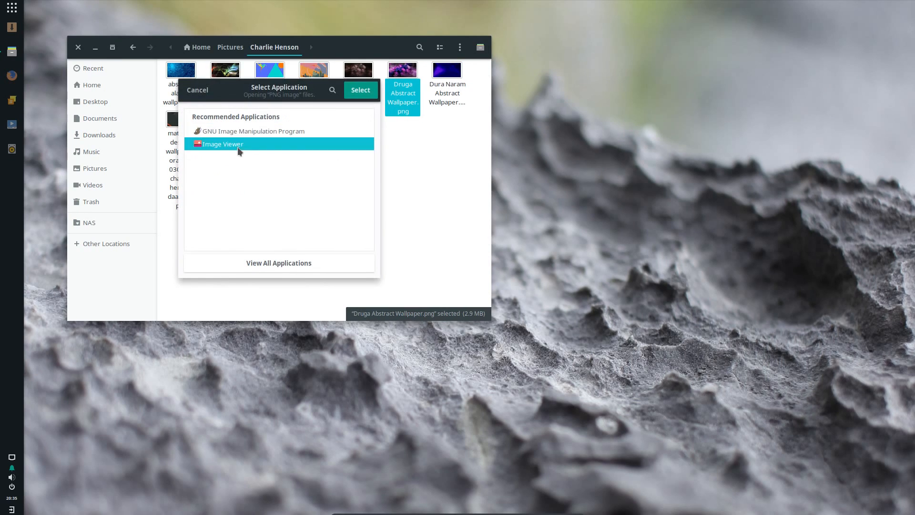
right_click(222, 144)
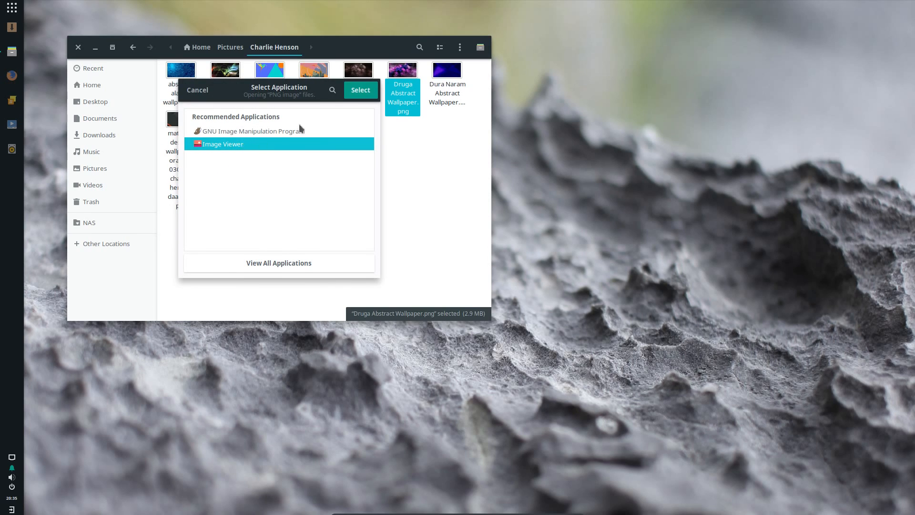
left_click(361, 90)
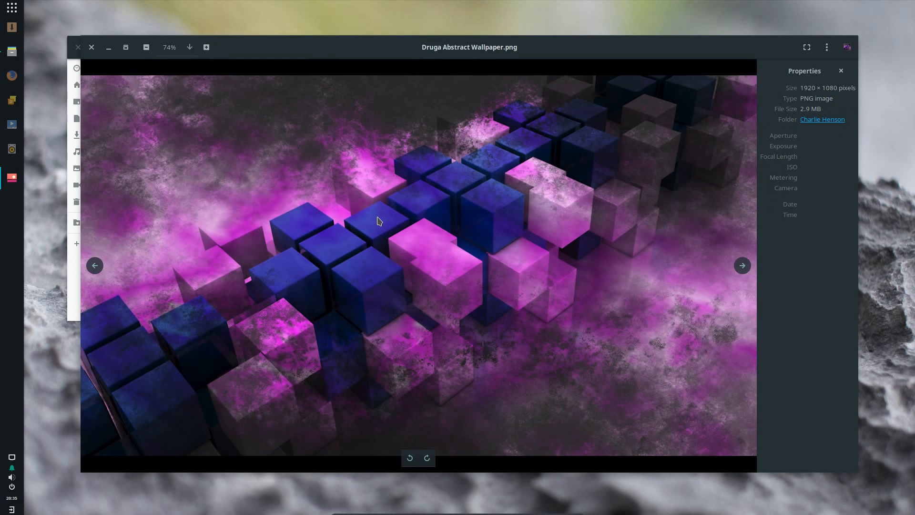
mouse_move(448, 54)
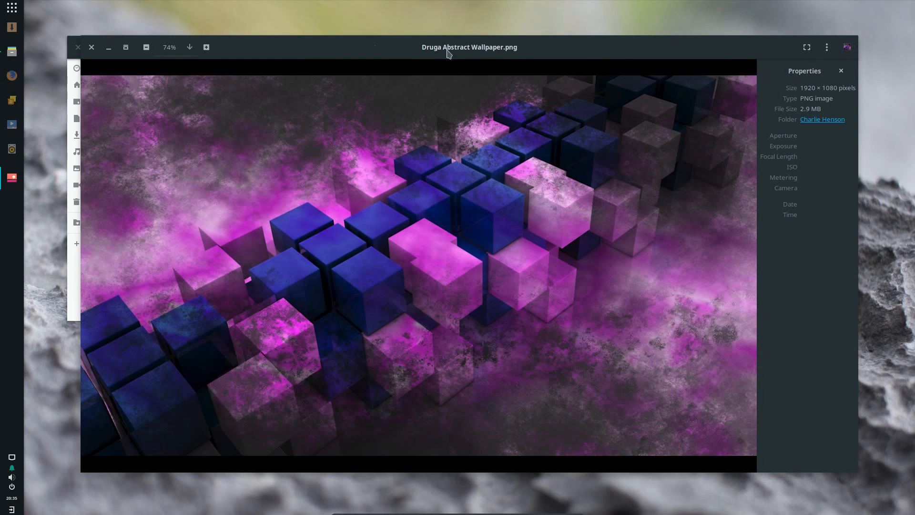
left_click(91, 48)
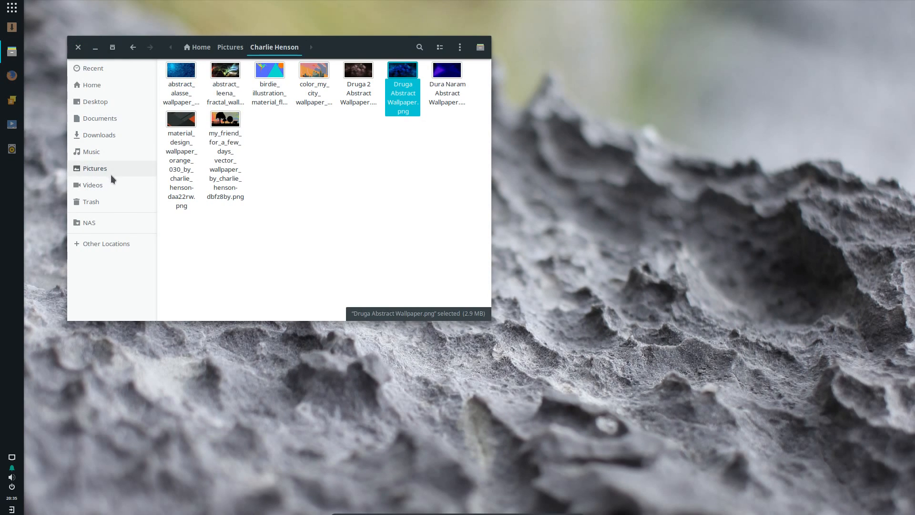
- Browse Videos, selecting the Culture Beat video, then Music, and close Files
left_click(92, 185)
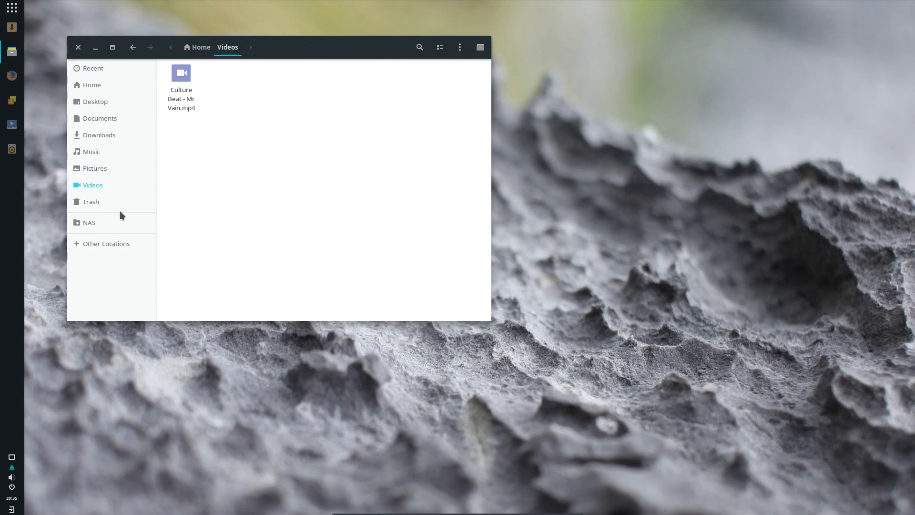
left_click(181, 82)
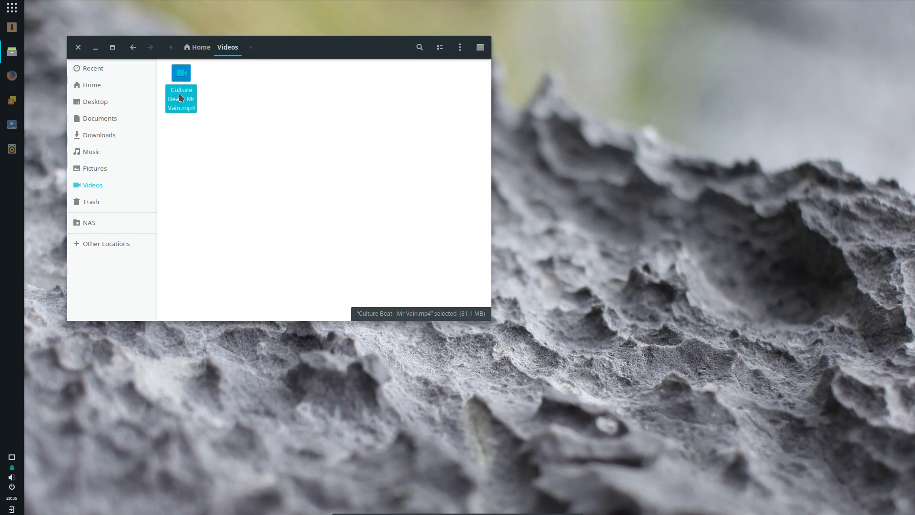
mouse_move(94, 168)
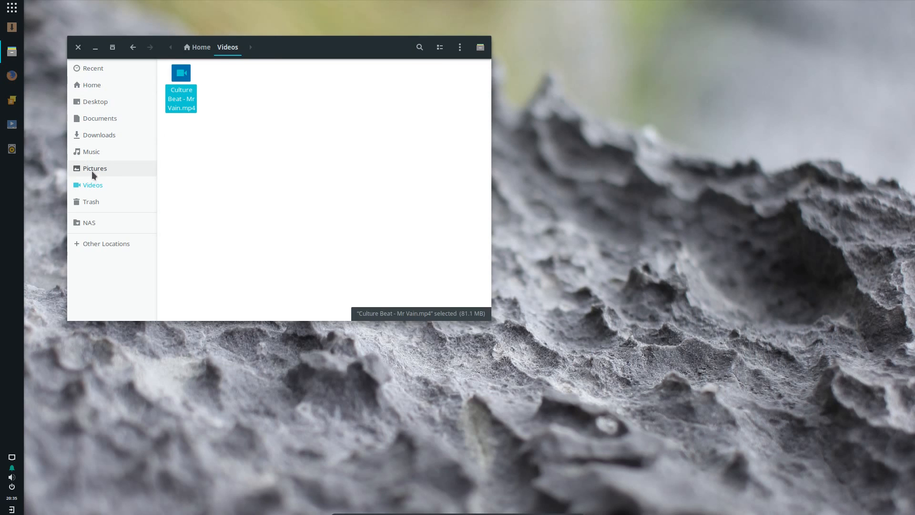
left_click(91, 151)
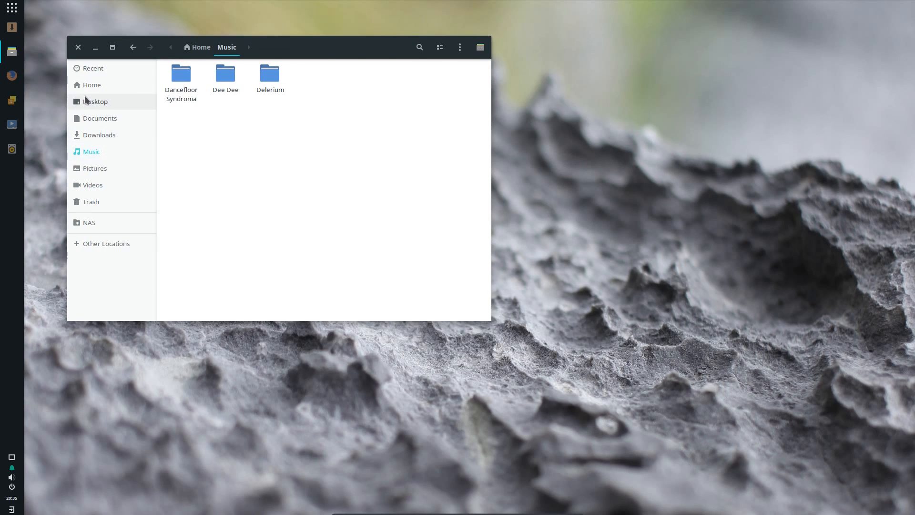
left_click(78, 48)
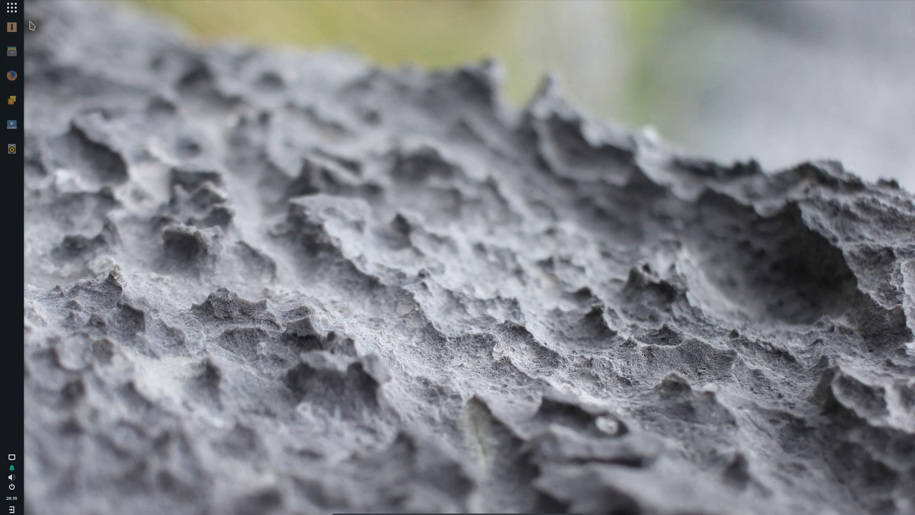
- Launch System Monitor by searching 'sys' in the Budgie menu
left_click(11, 8)
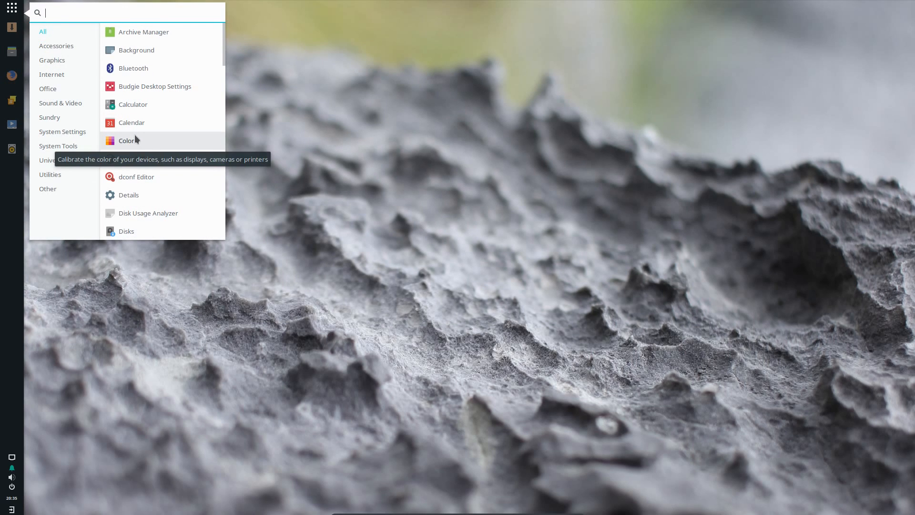
type("sys")
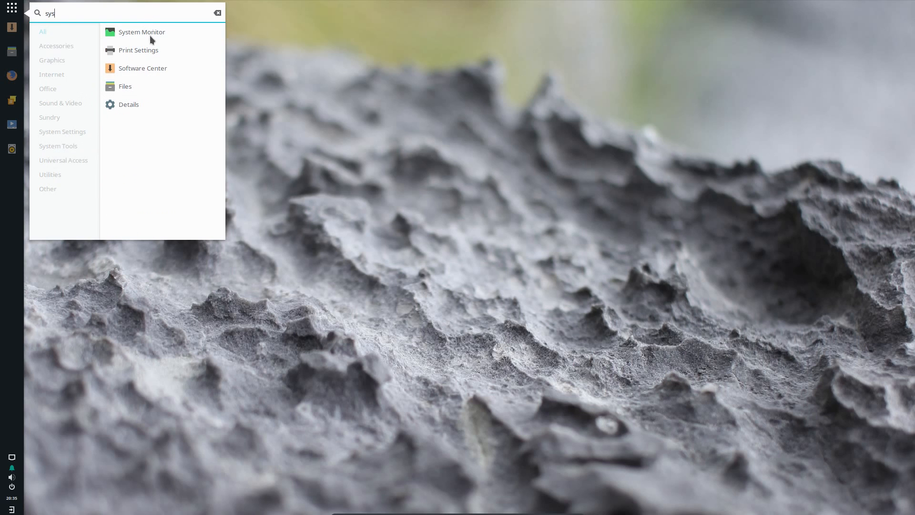
left_click(142, 31)
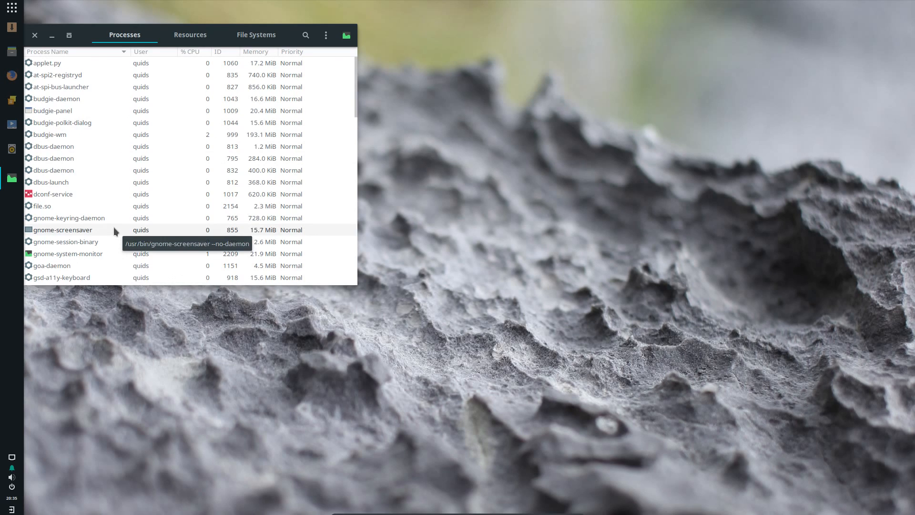
- View resource history and root file system usage (8.7 of 38.9 GB), then open the Budgie menu
left_click(190, 34)
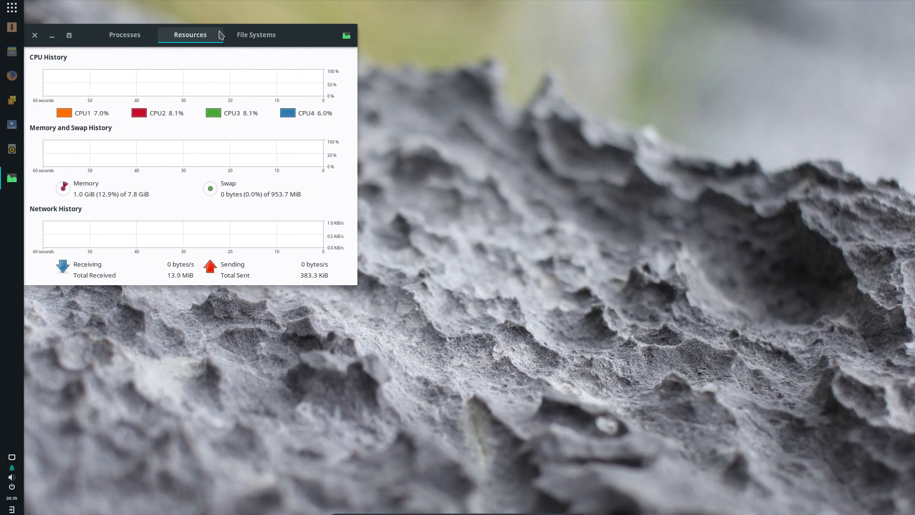
left_click(256, 34)
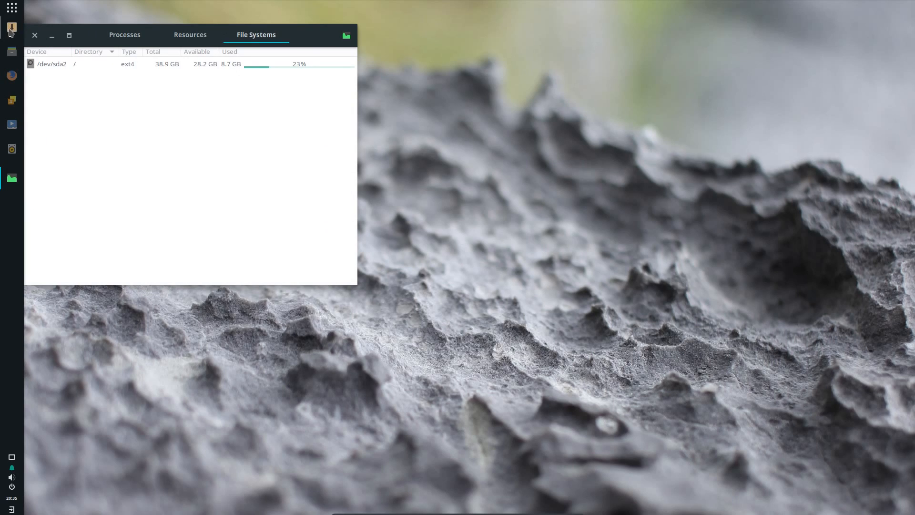
left_click(11, 8)
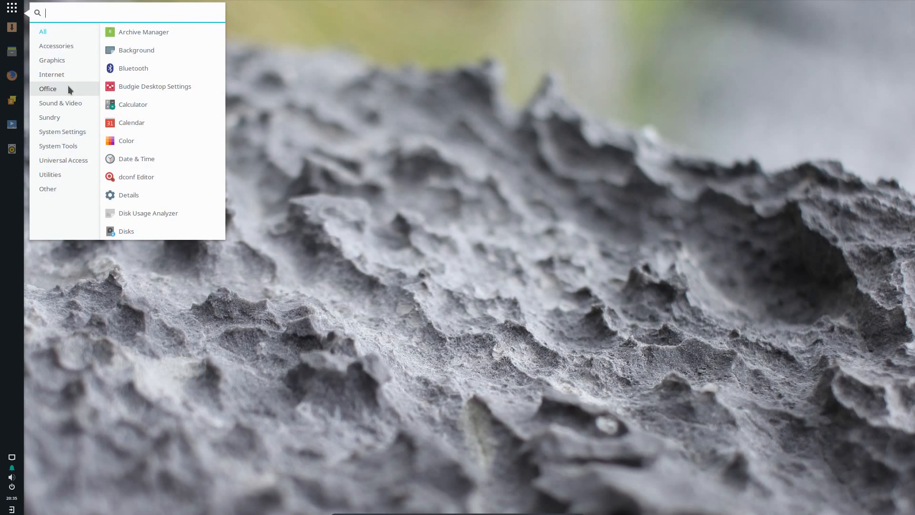